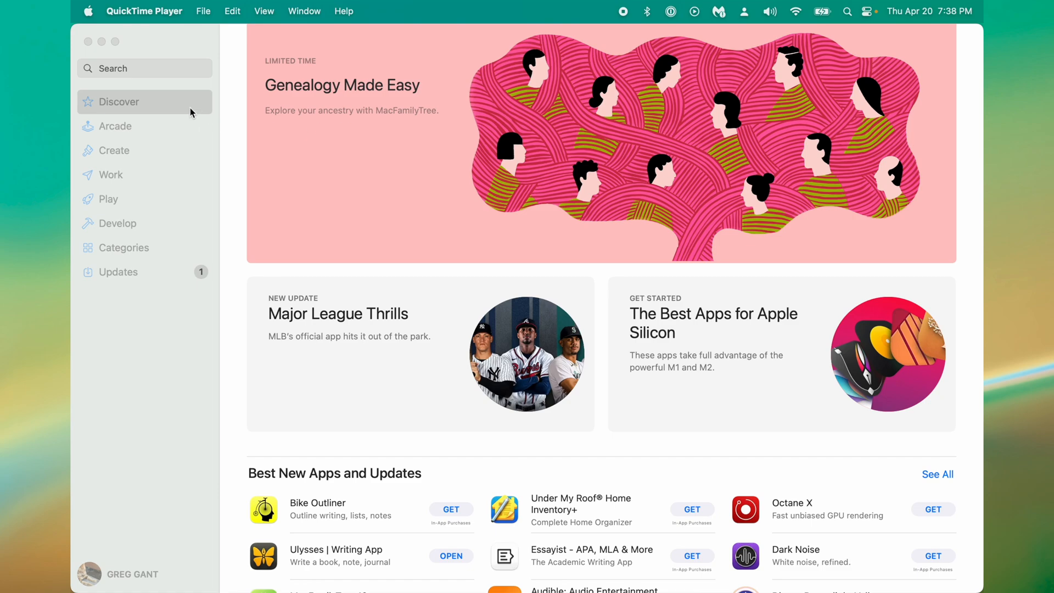
mouse_move(141, 71)
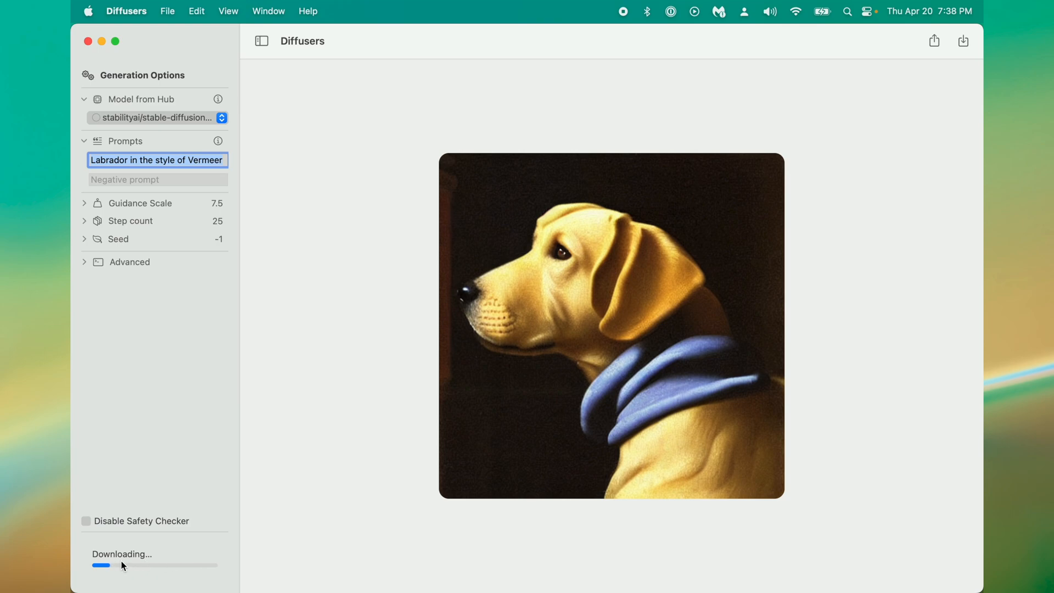
mouse_move(168, 560)
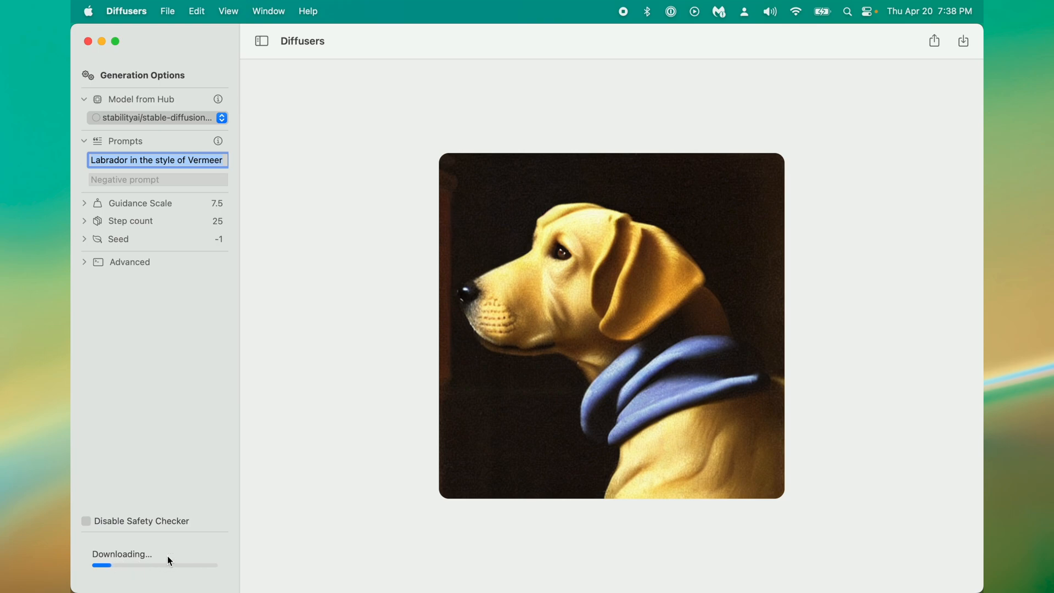
mouse_move(200, 534)
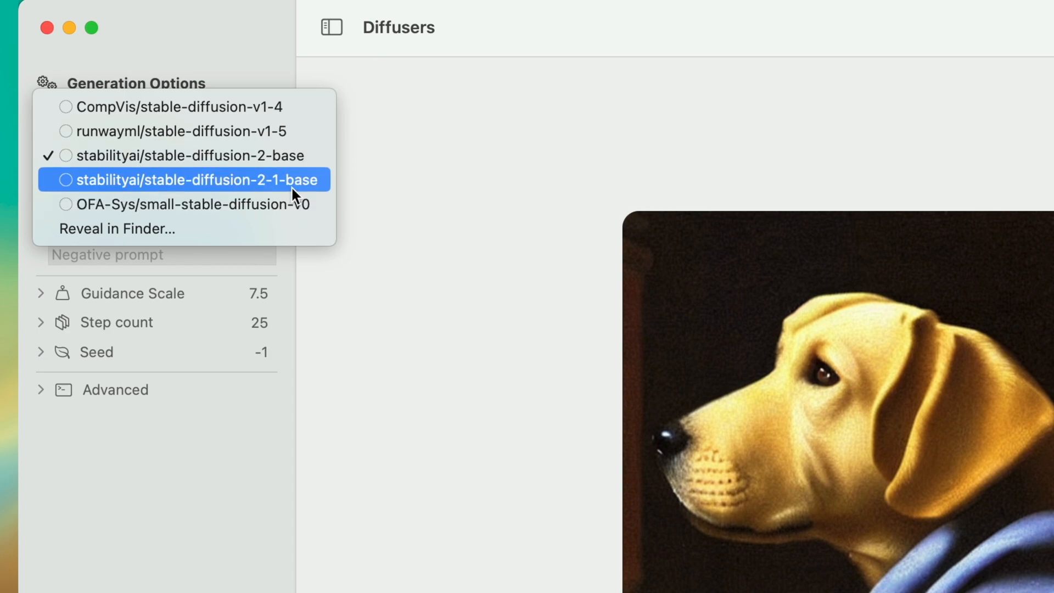
Keep stable-diffusion-2-base as the model while its download finishes.
click(194, 180)
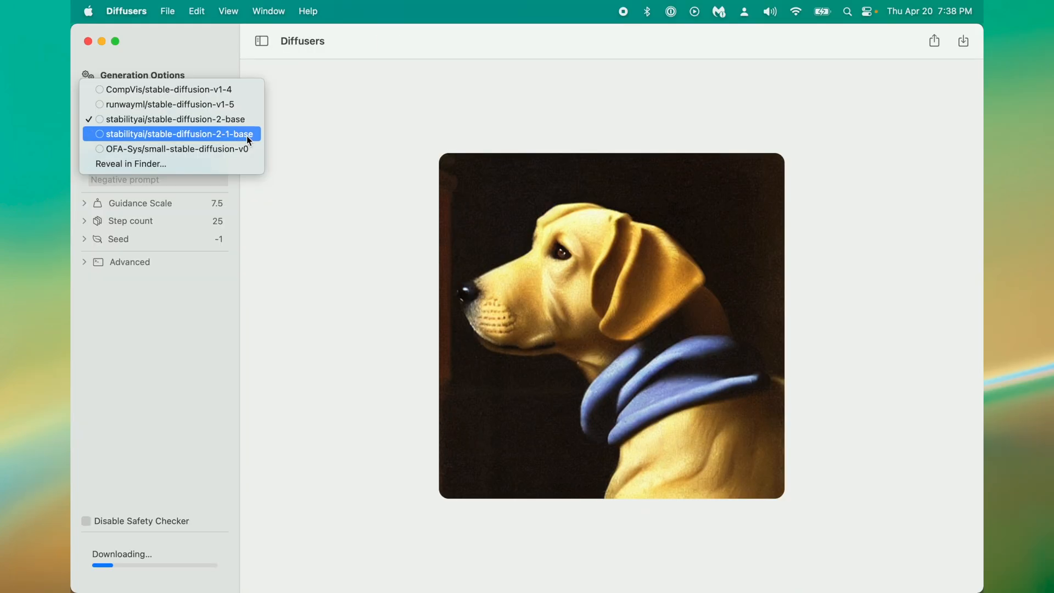
mouse_move(169, 90)
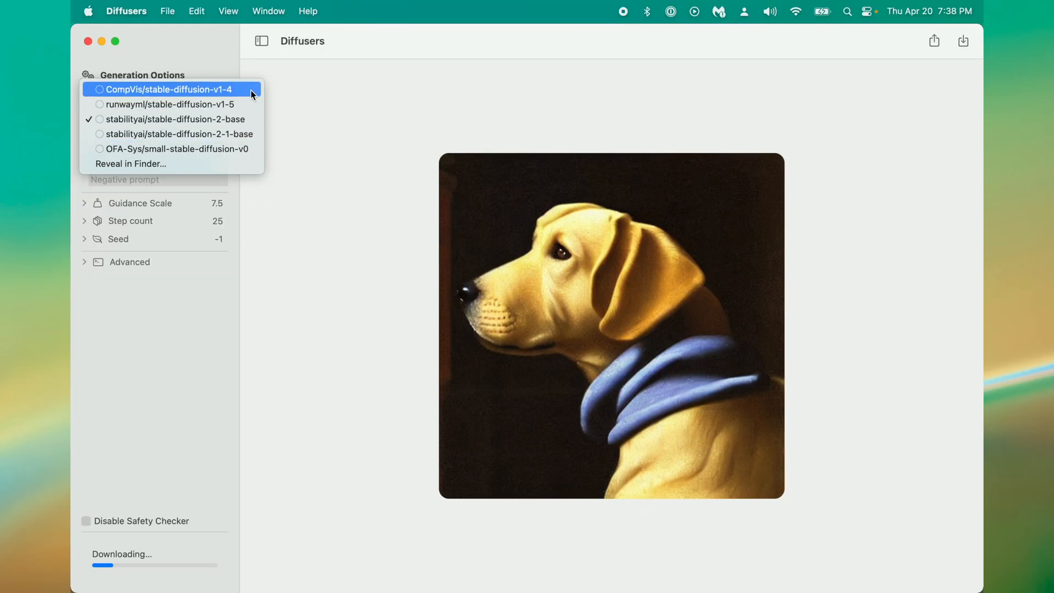
mouse_move(175, 119)
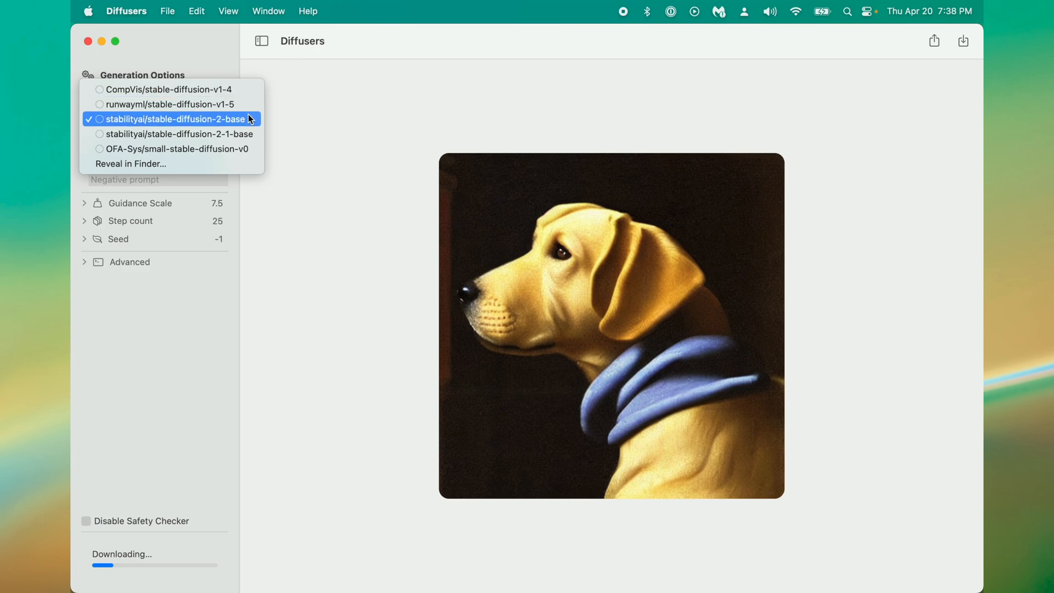
click(172, 119)
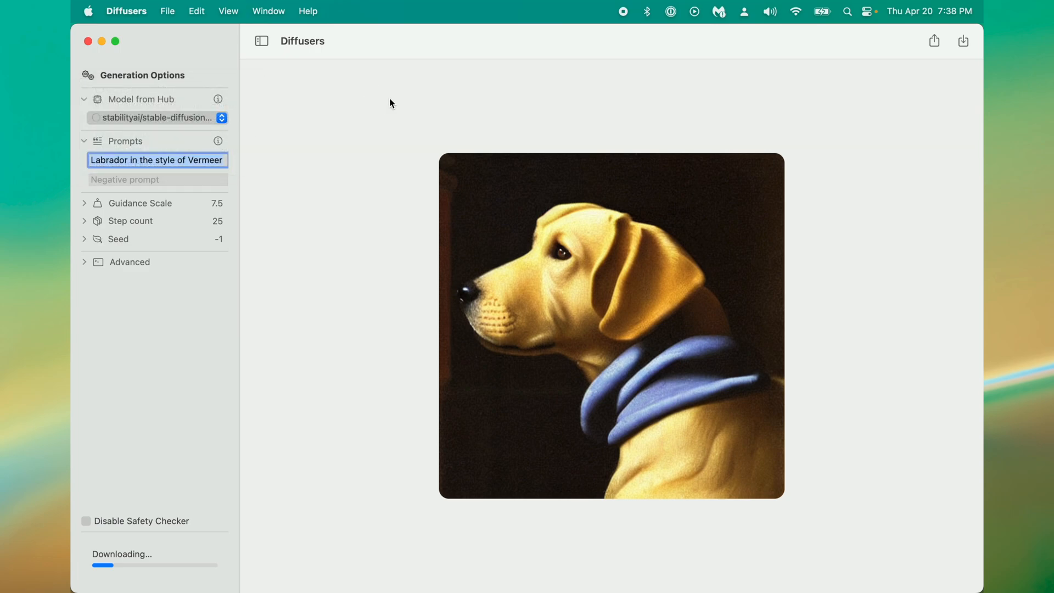
mouse_move(418, 101)
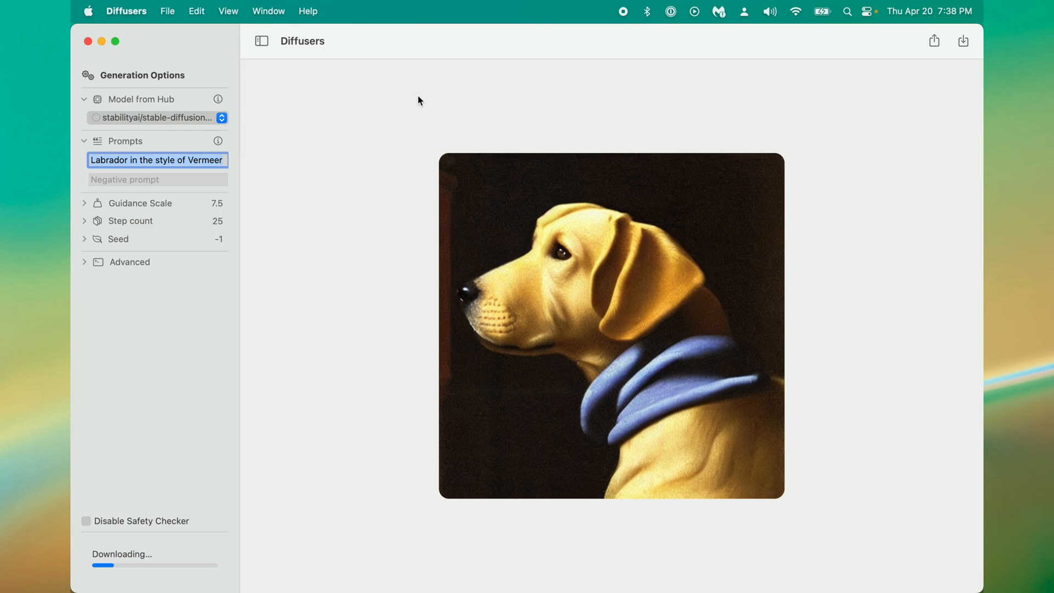
mouse_move(581, 117)
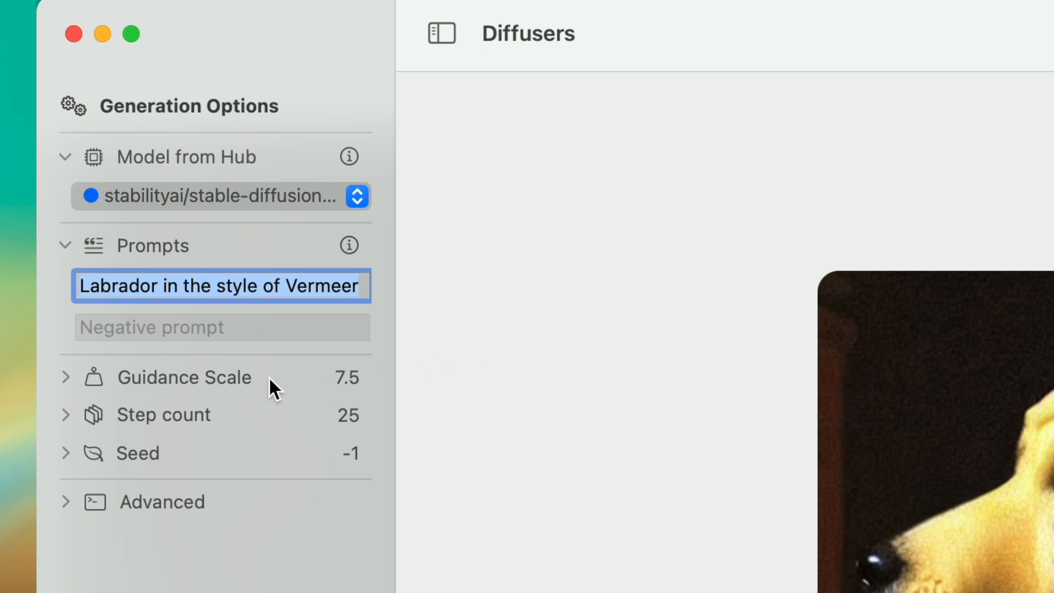
mouse_move(862, 473)
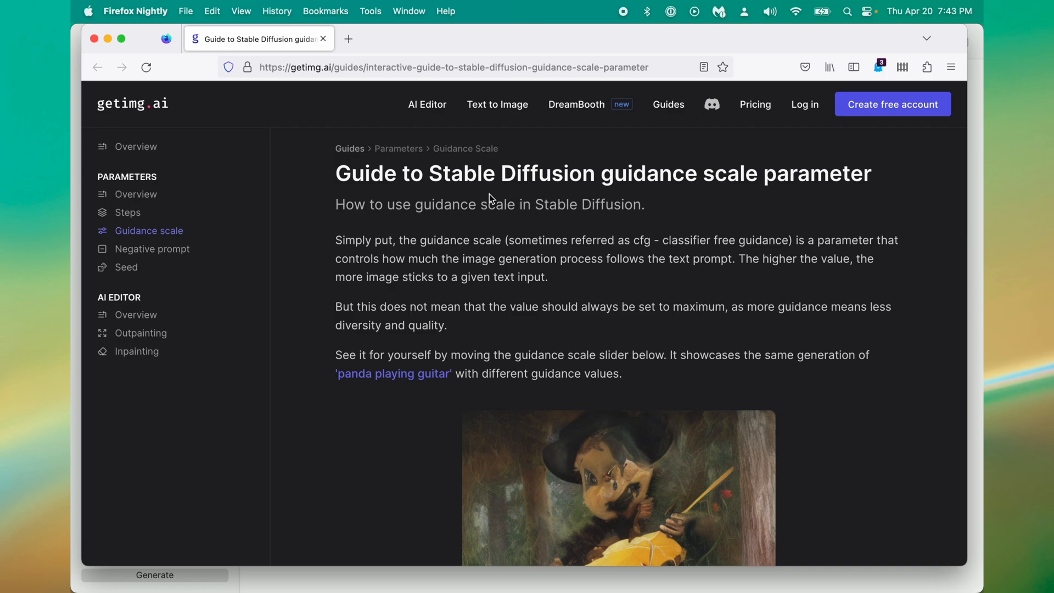
mouse_move(825, 165)
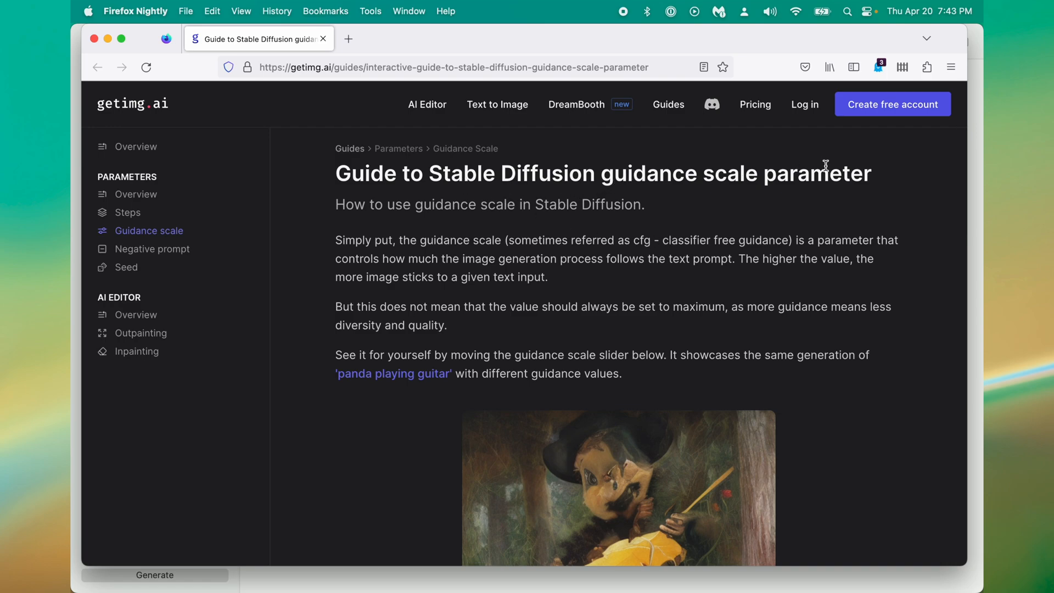
Slide the panda-guitar guidance scale demo from 1 up through 4, 11 and higher.
scroll(down, 3)
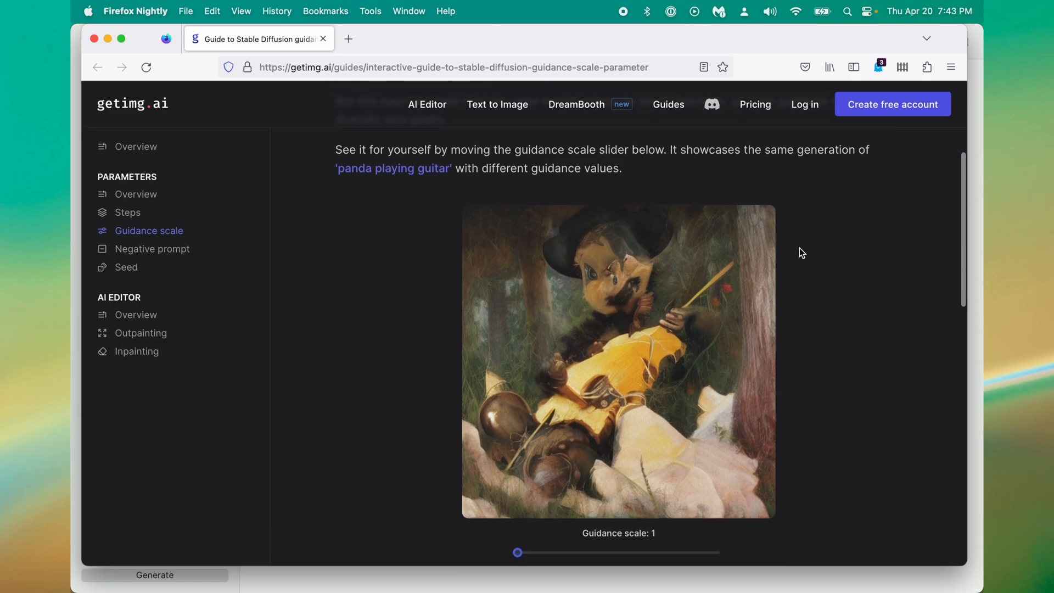
drag(517, 551, 542, 535)
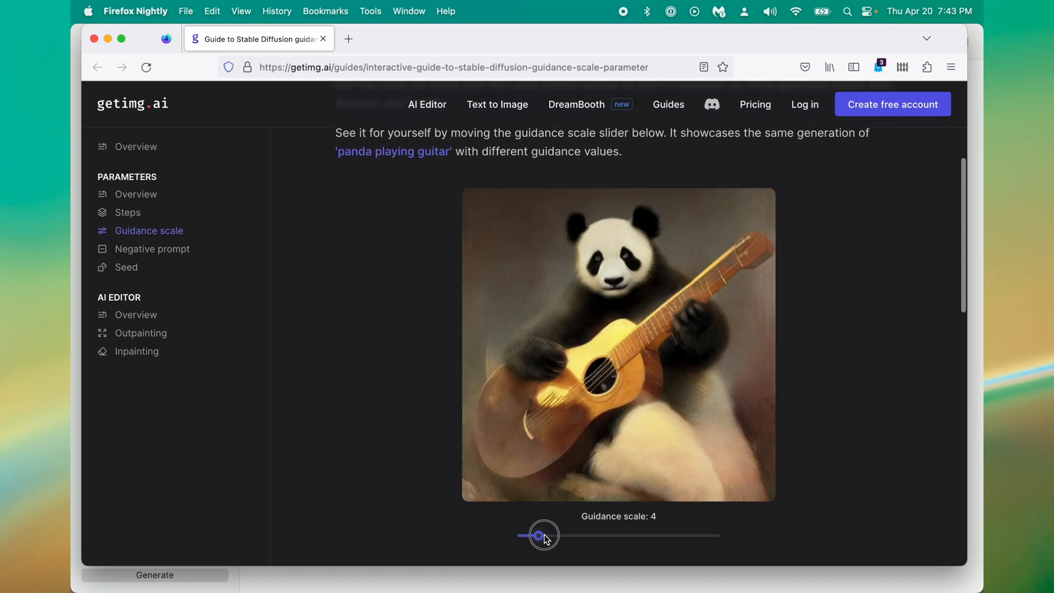
drag(542, 535, 593, 535)
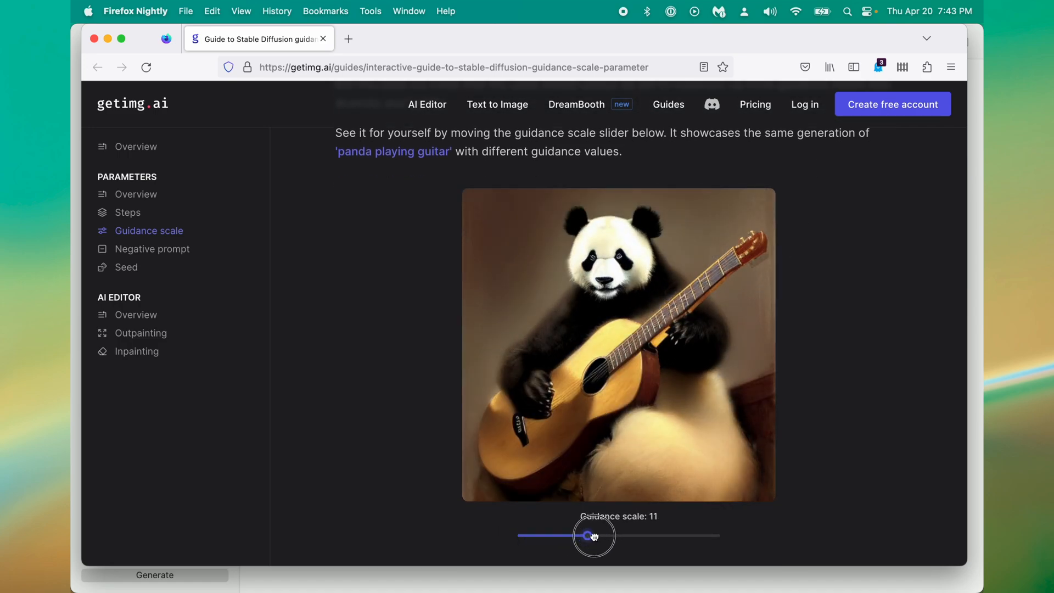
drag(594, 535, 719, 536)
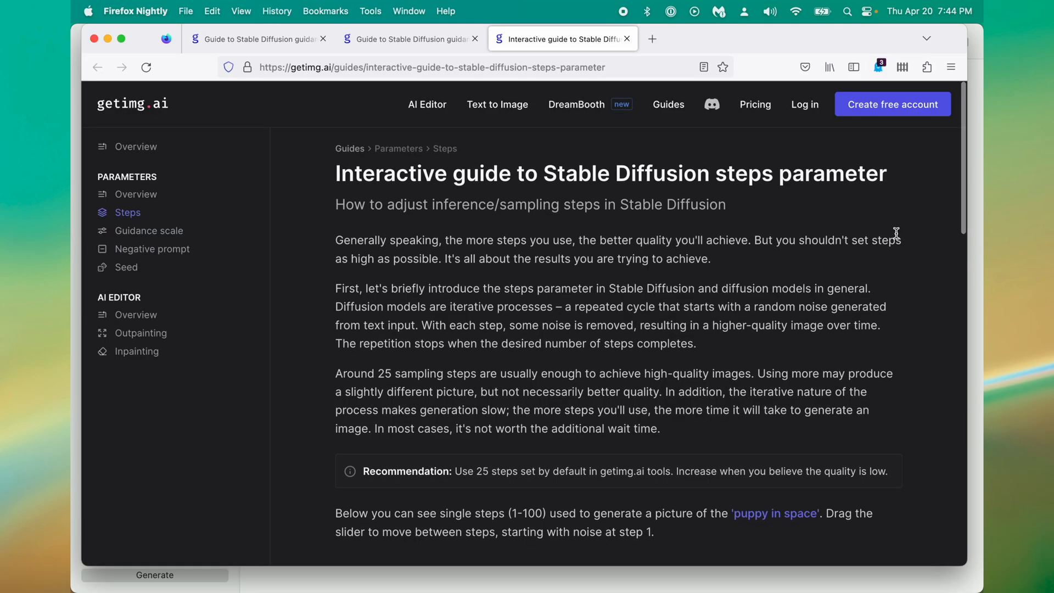
mouse_move(671, 205)
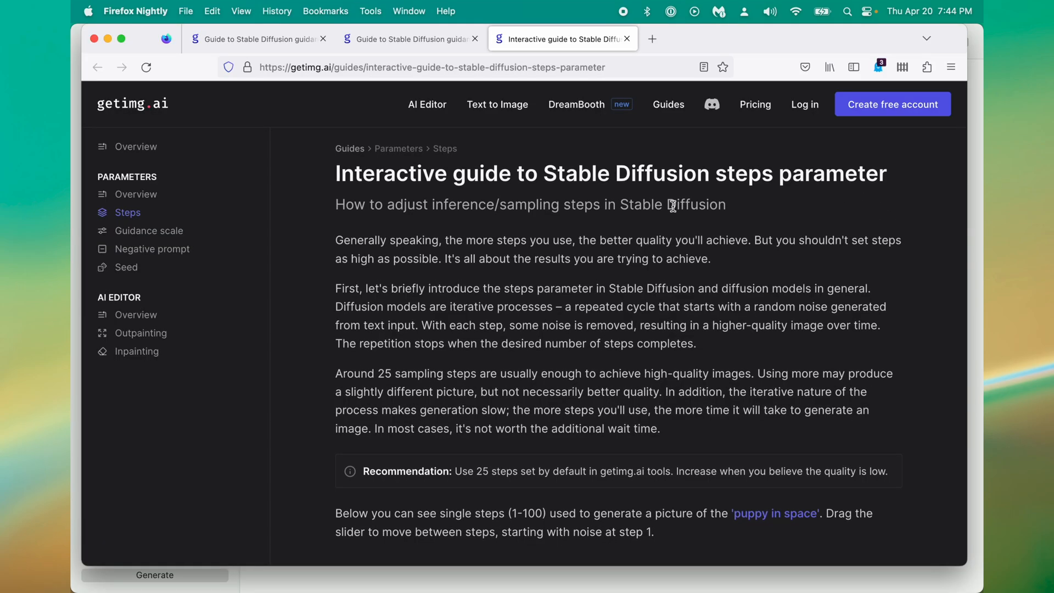
Step the puppy-in-space demo through steps 18, 26 and 78, settling near 76.
scroll(down, 3)
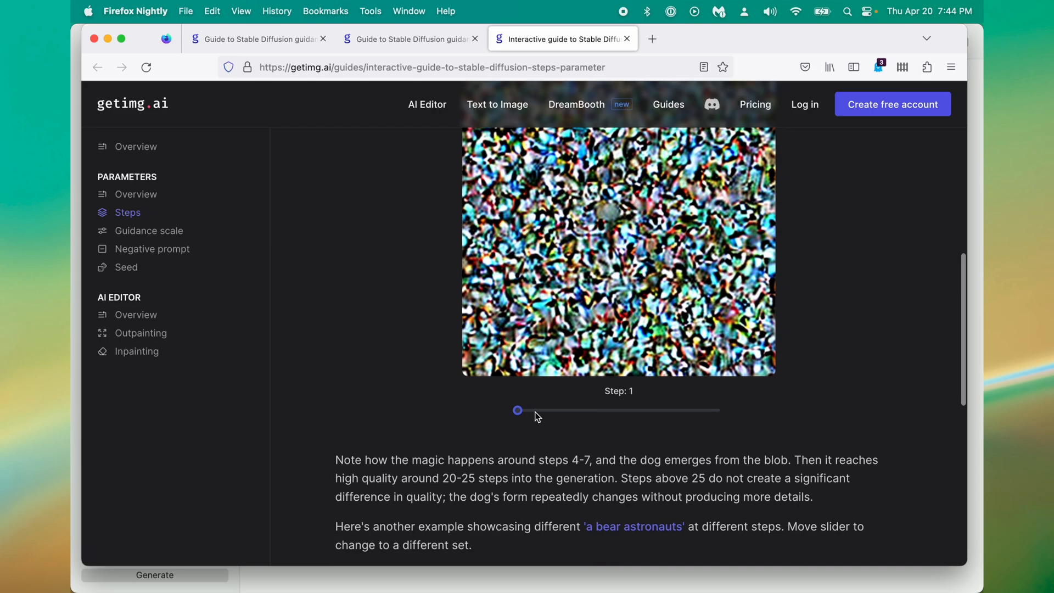
drag(518, 409, 551, 410)
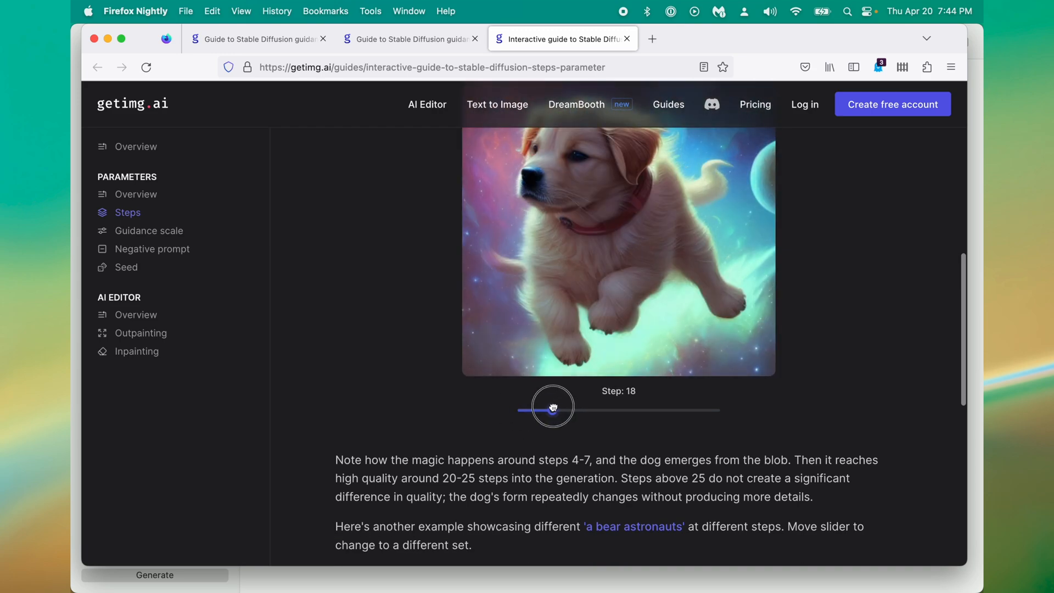
drag(552, 407, 571, 406)
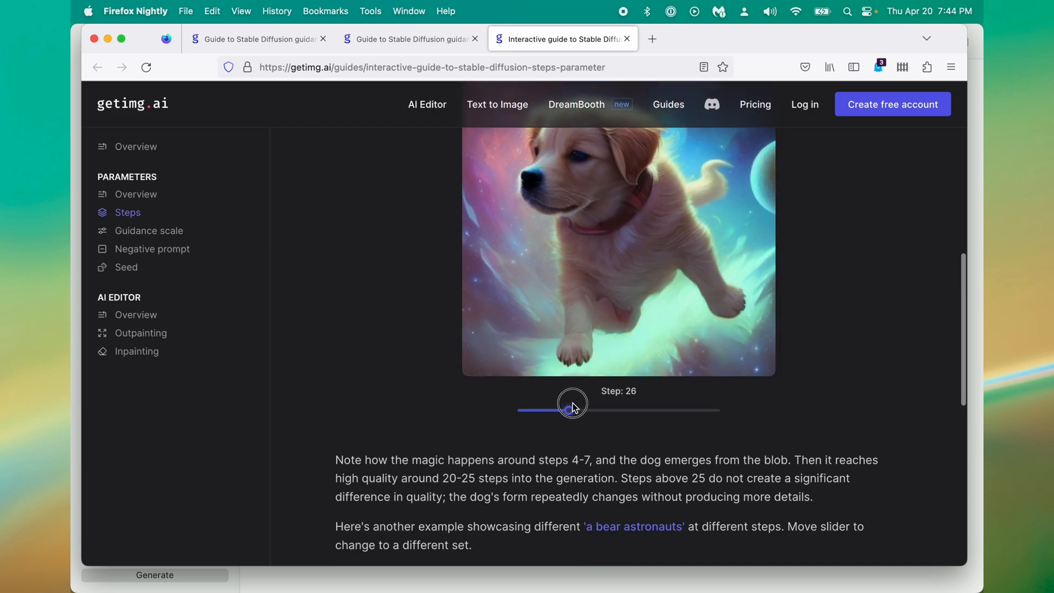
drag(568, 405, 676, 410)
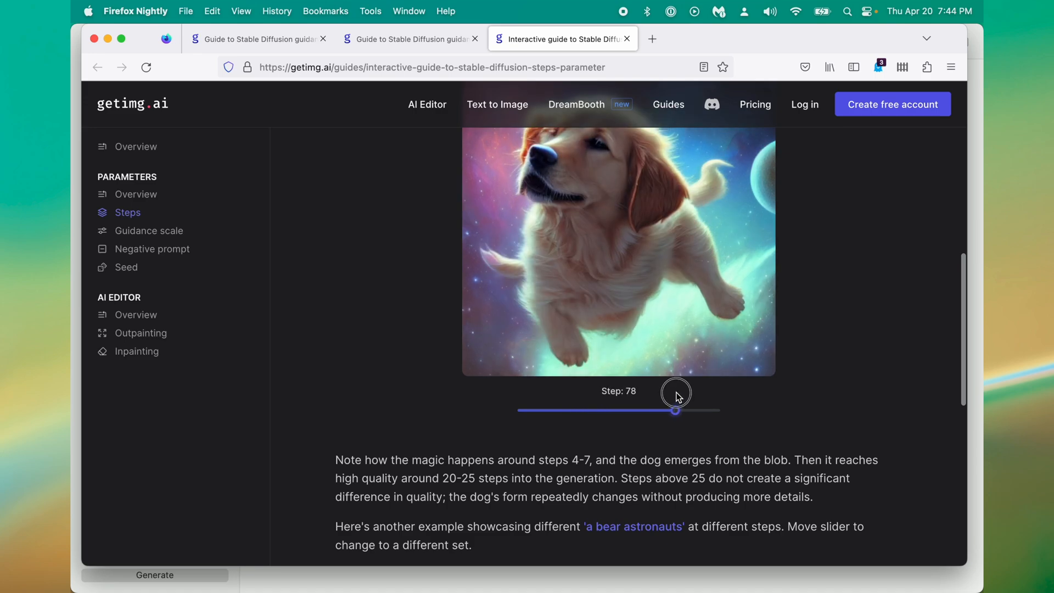
drag(676, 410, 670, 508)
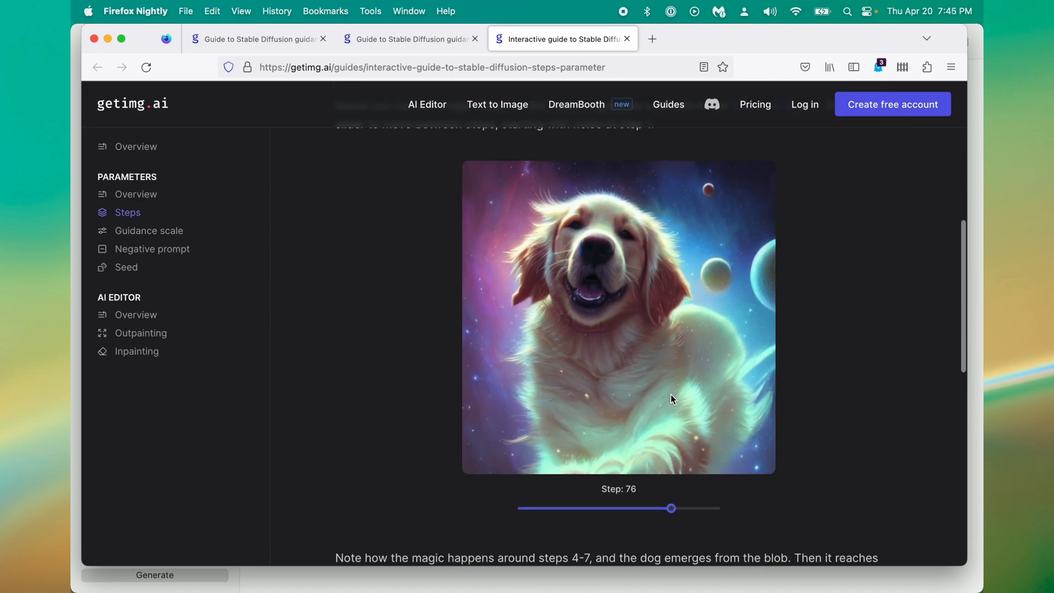
drag(671, 508, 716, 508)
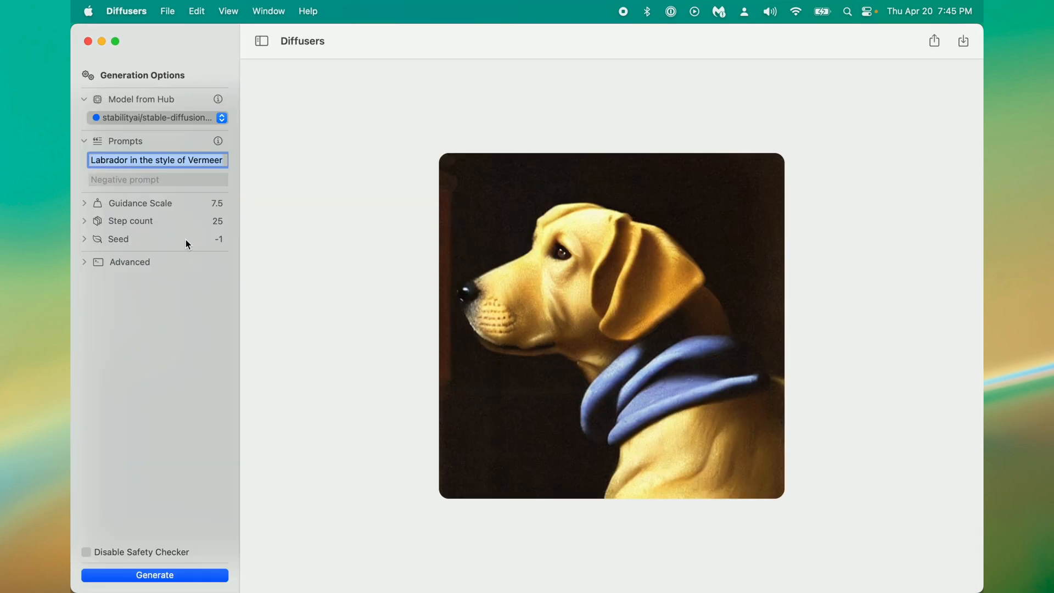
mouse_move(101, 247)
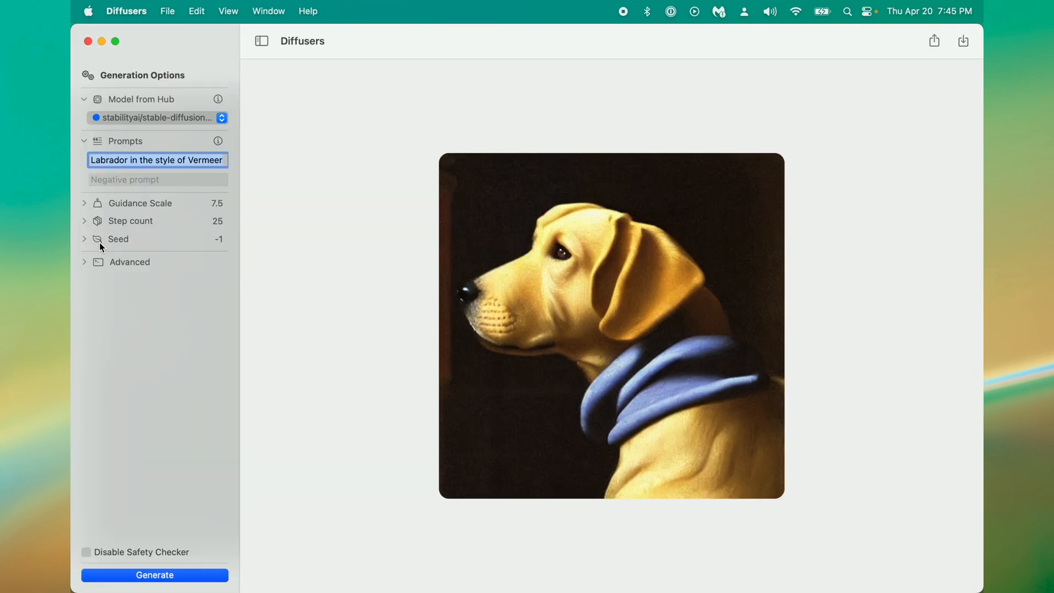
Expand the Seed option to reveal the random seed value -1.
click(117, 239)
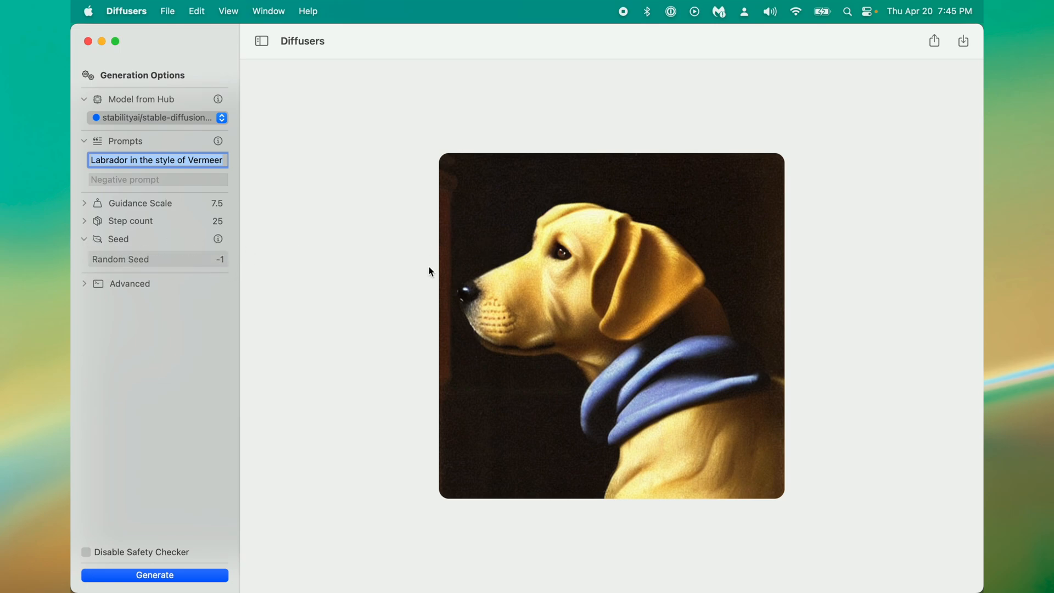
mouse_move(396, 272)
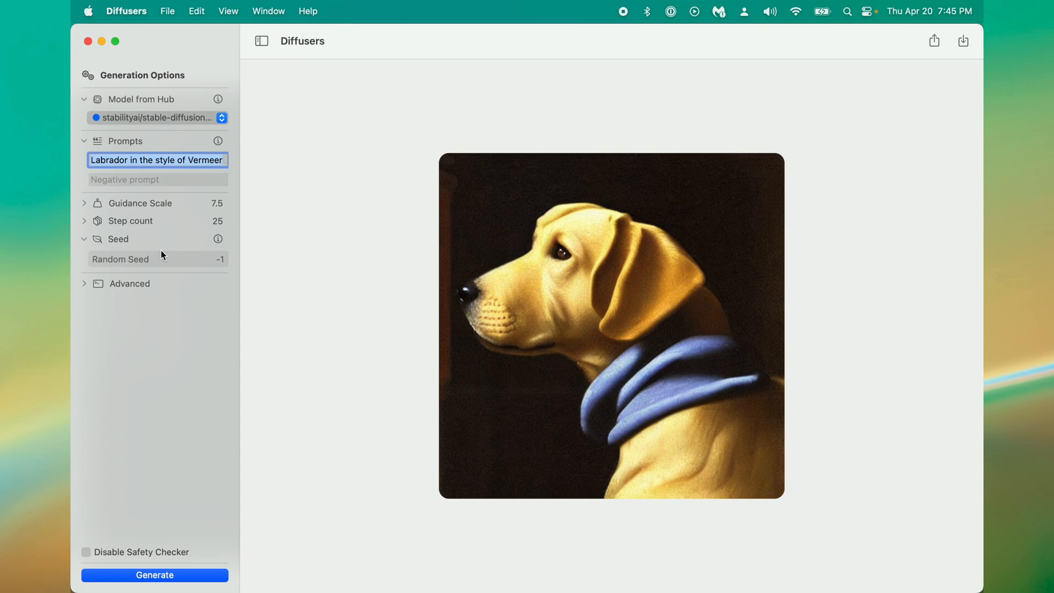
Generate an image from the prompt 'Cat playing with Yarn' at 25 steps.
text(Cat playing with Yarn)
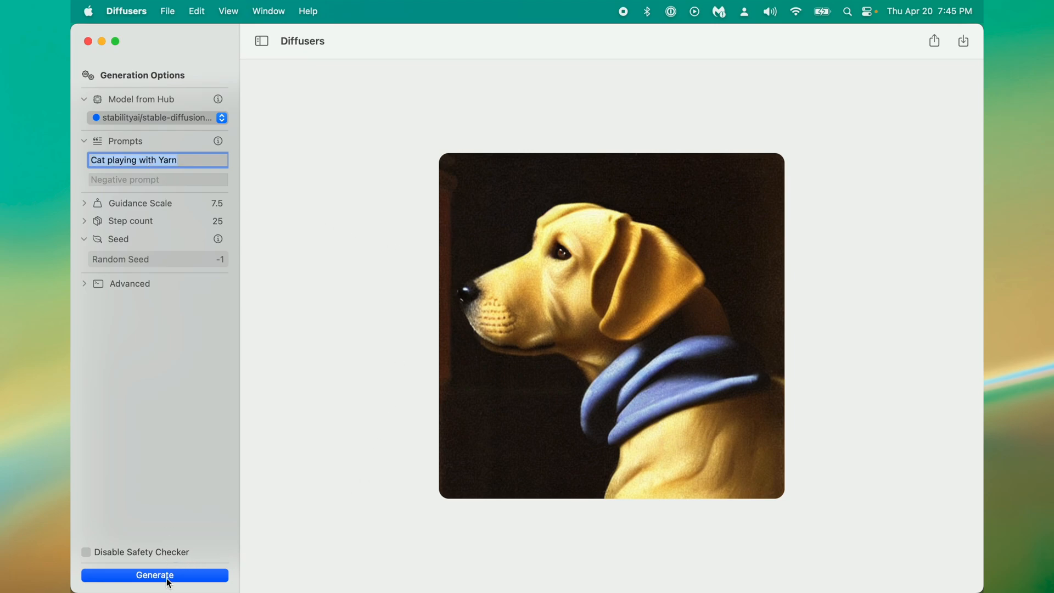
click(154, 574)
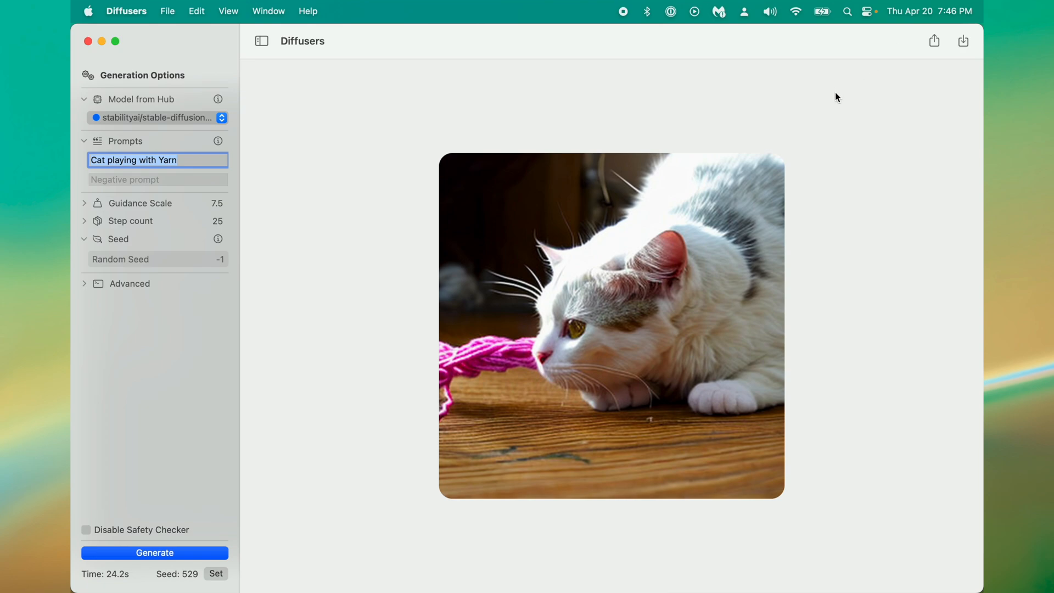
mouse_move(861, 176)
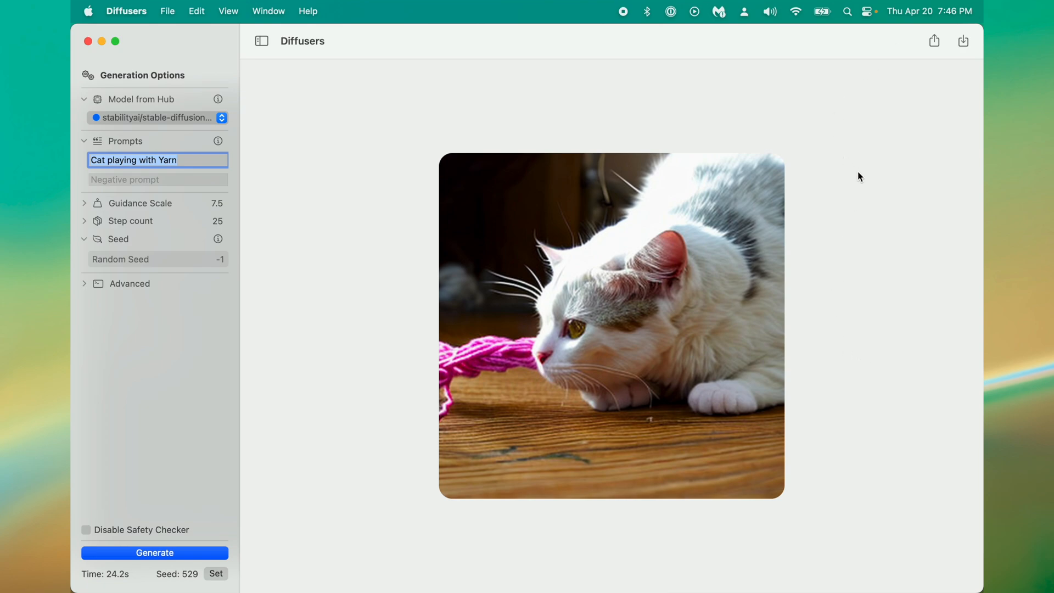
mouse_move(732, 420)
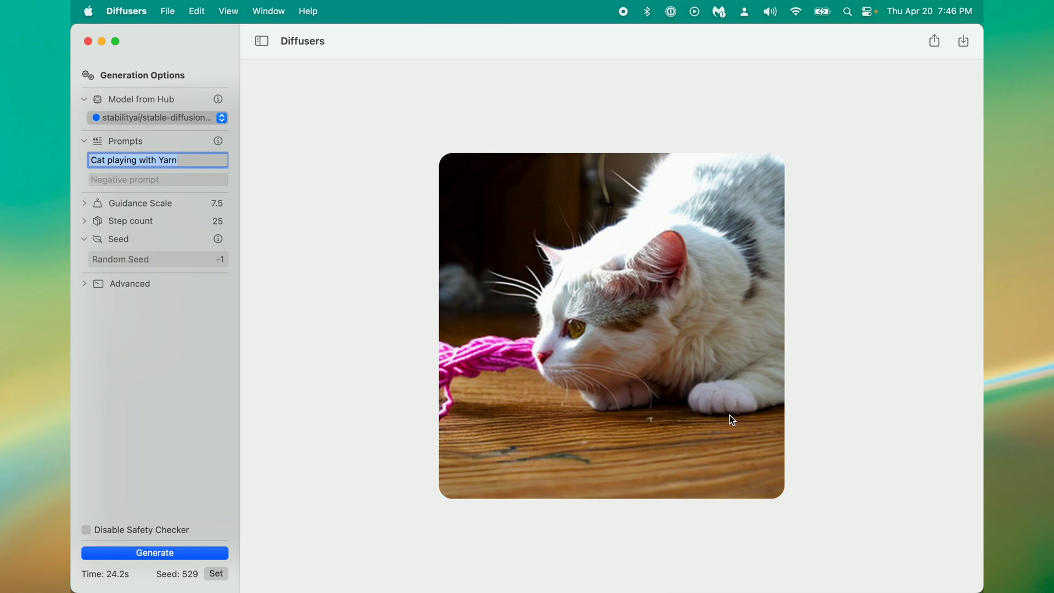
mouse_move(751, 272)
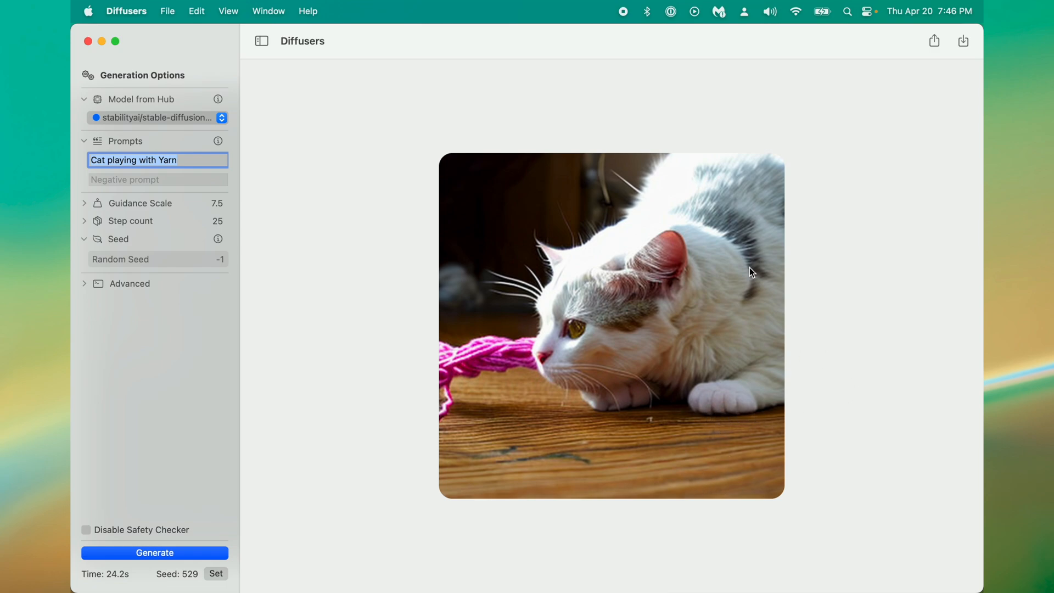
mouse_move(614, 78)
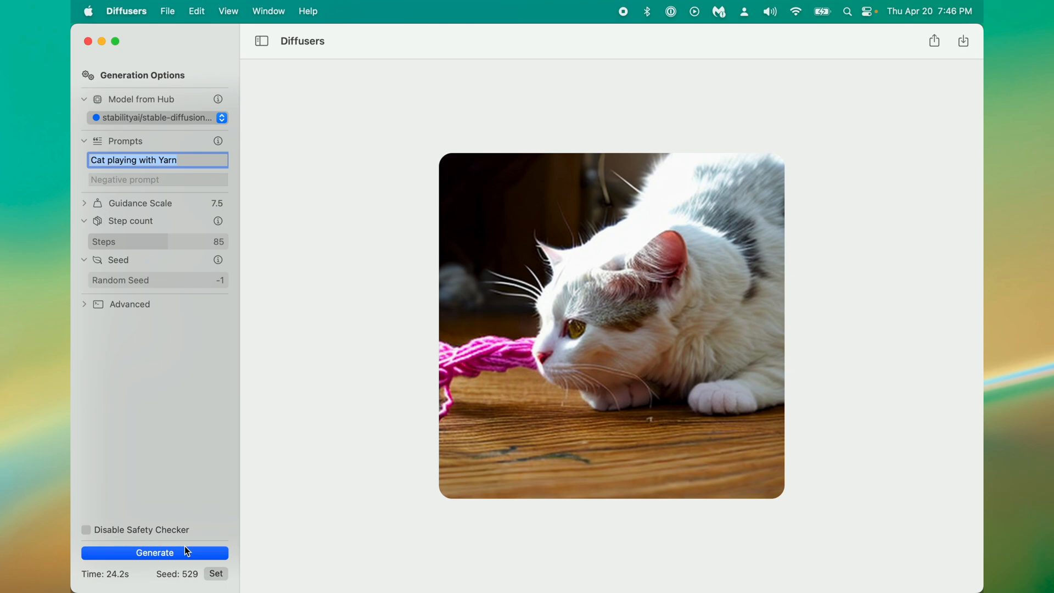
Regenerate the cat-with-yarn image using 85 steps.
click(153, 553)
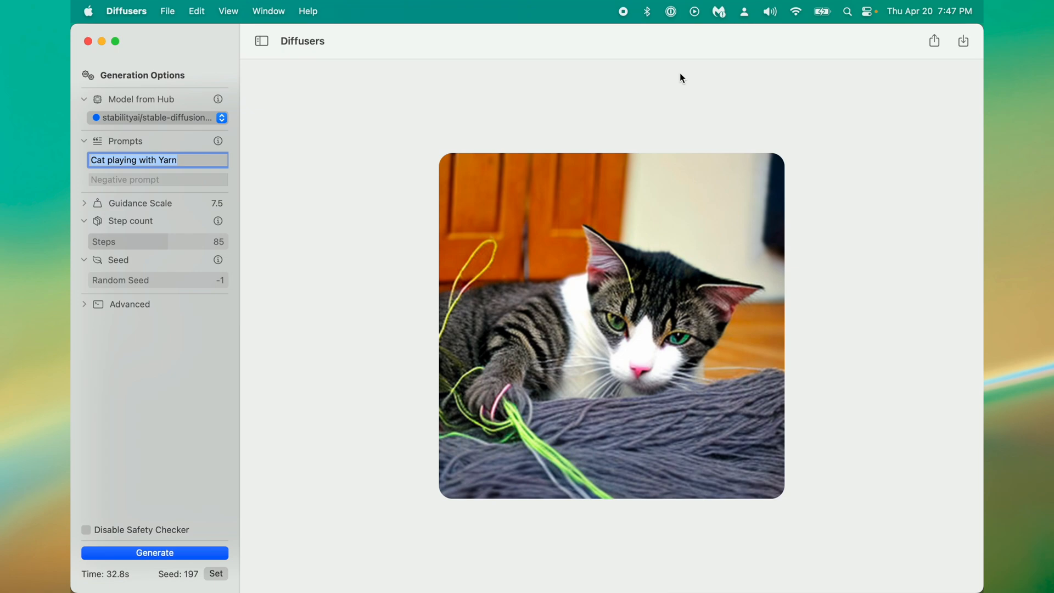
mouse_move(659, 230)
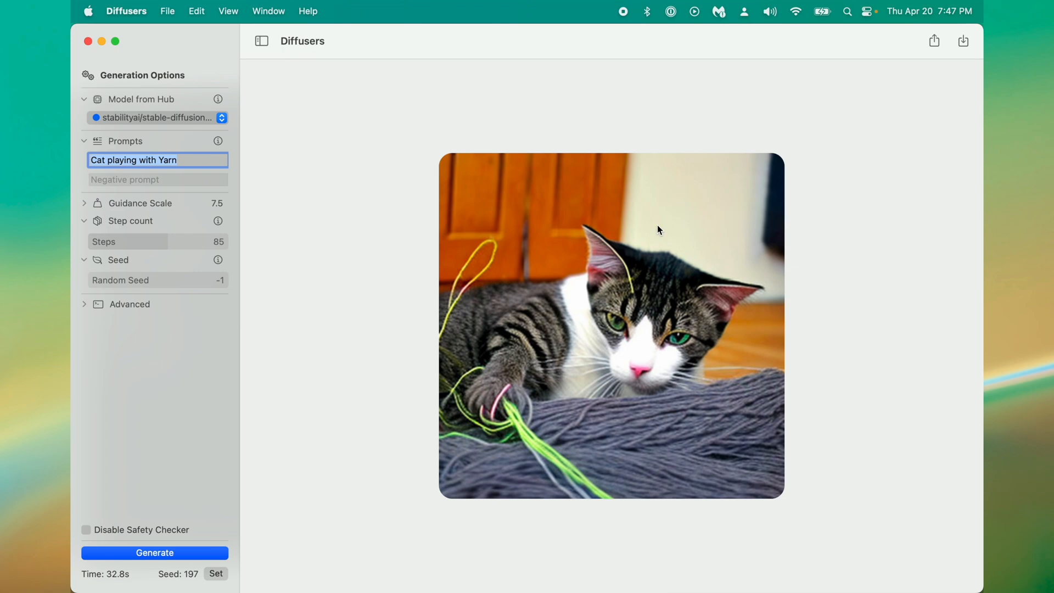
mouse_move(674, 201)
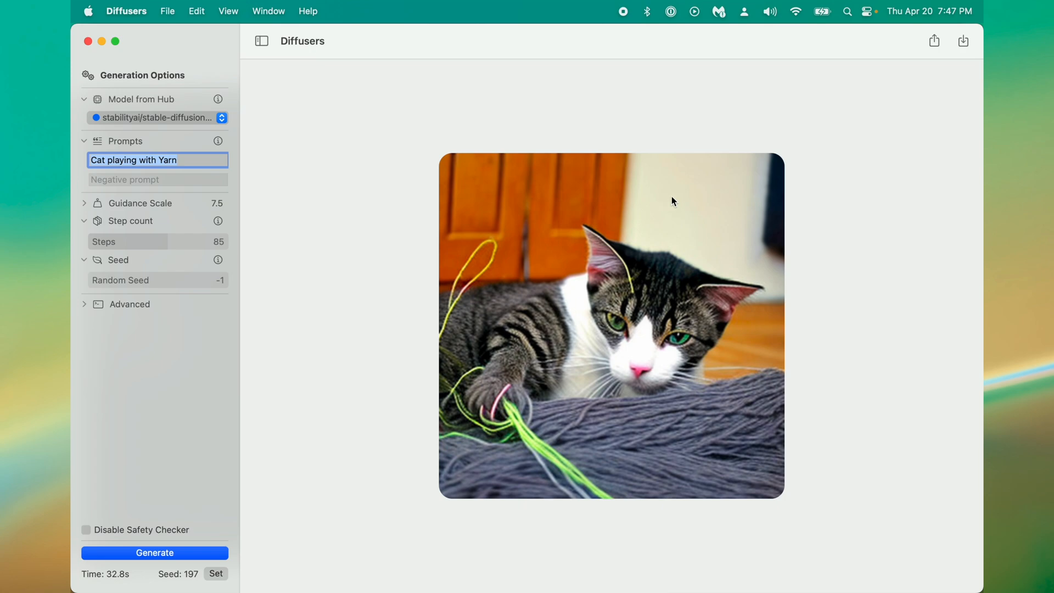
Add negative prompt 'deformed limbs, ugly, blurry, jpeg' and render the cat at 40 steps.
click(156, 179)
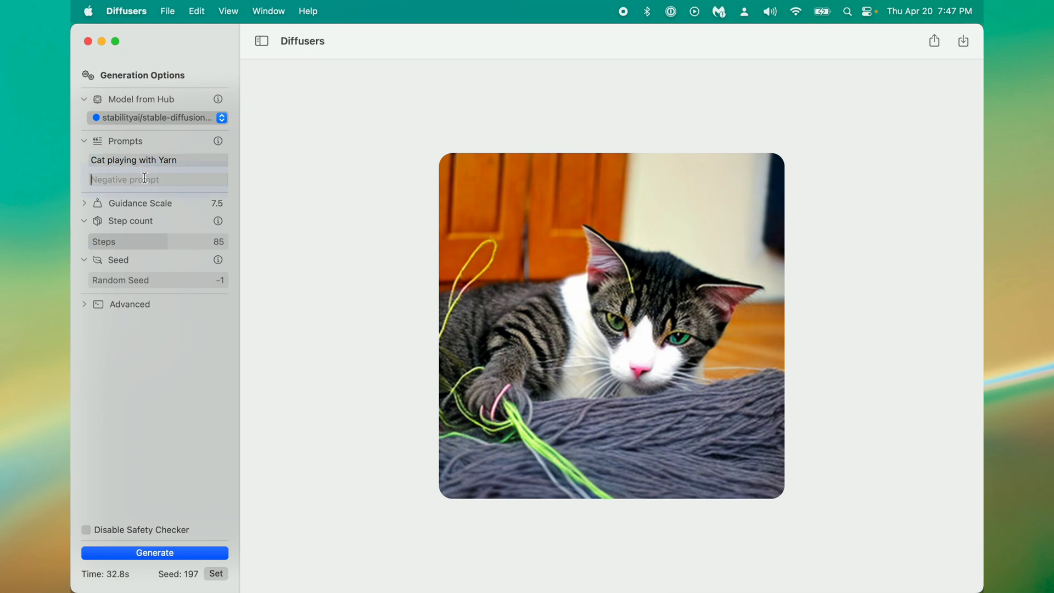
text(deformed limbs,)
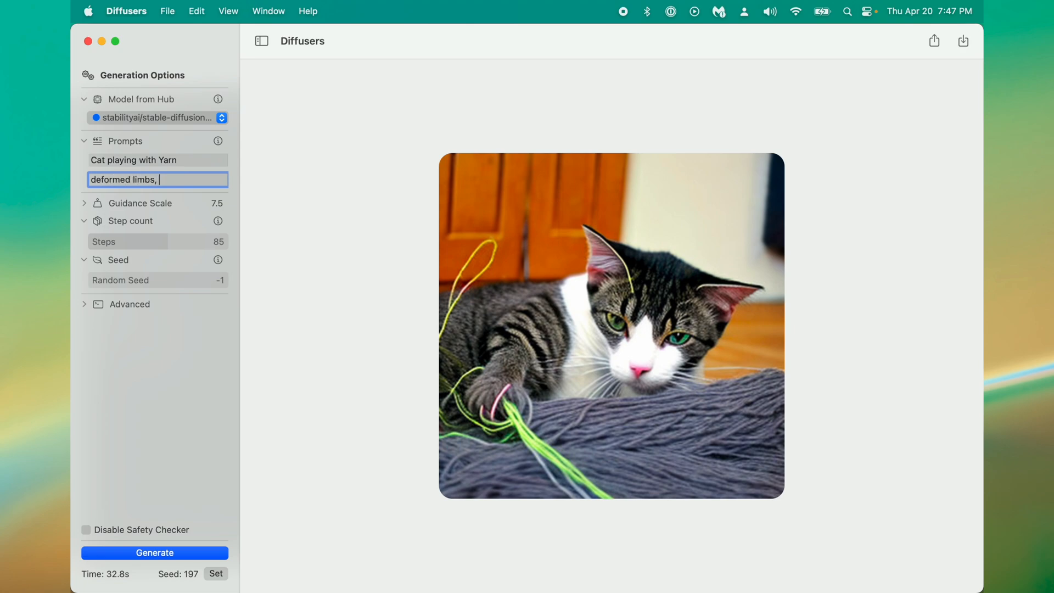
text(ugly, blurry)
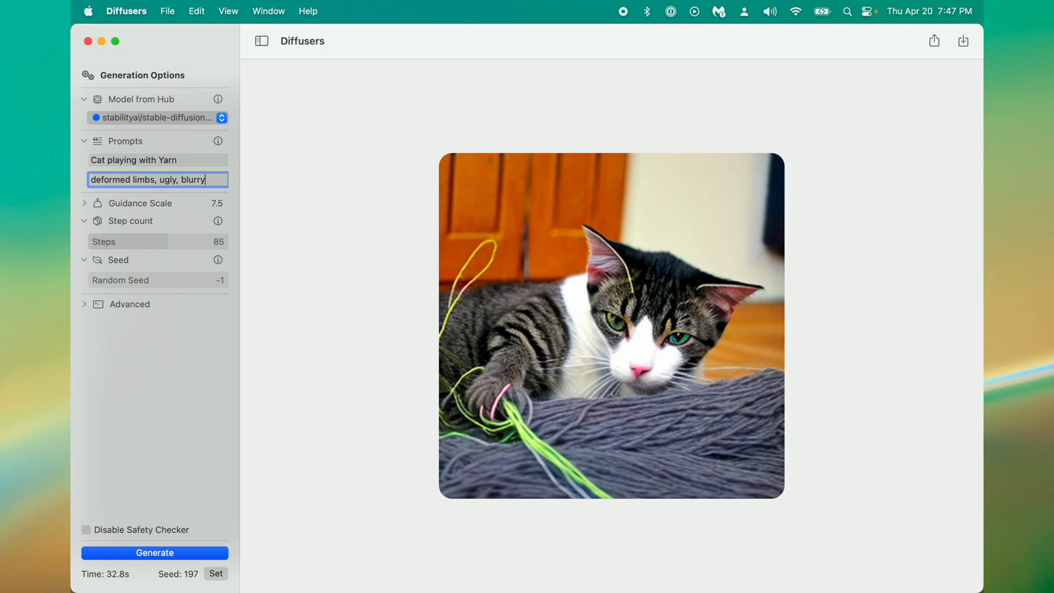
text(jpeg)
click(158, 160)
text(, indoors, day, photo, realistic,)
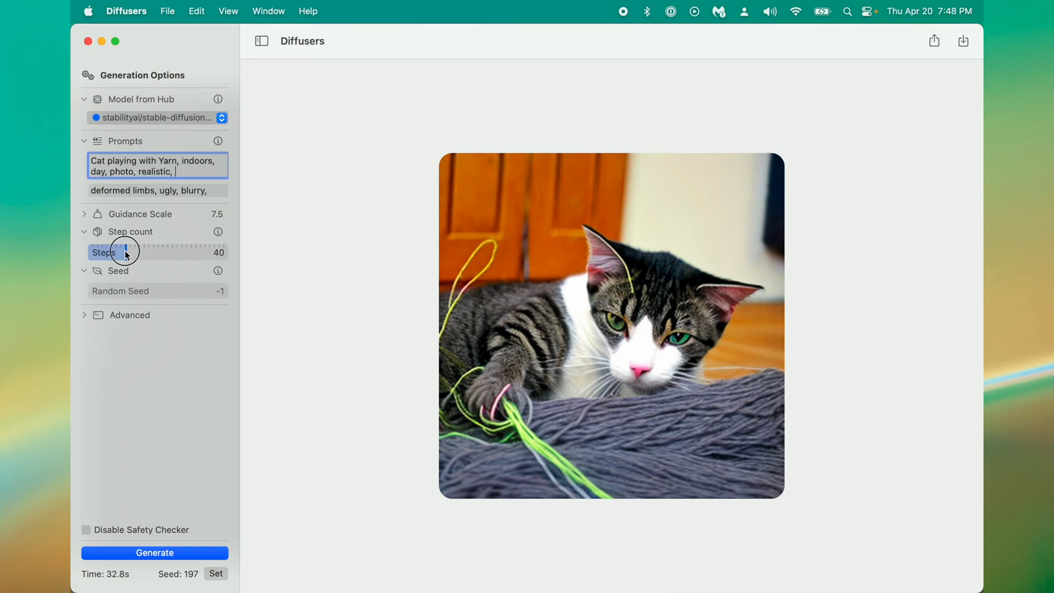
click(153, 552)
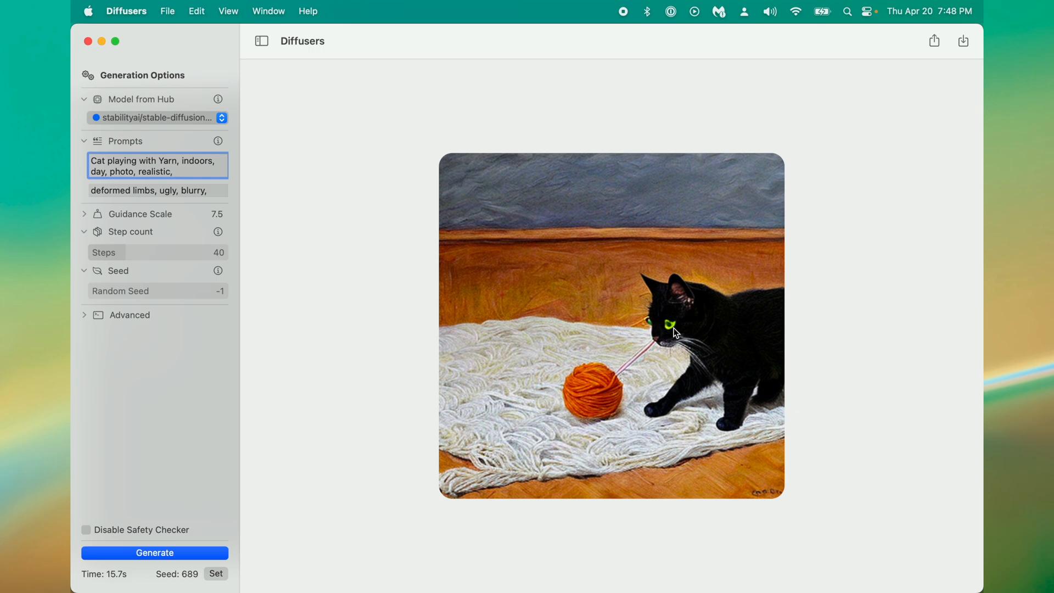
mouse_move(637, 371)
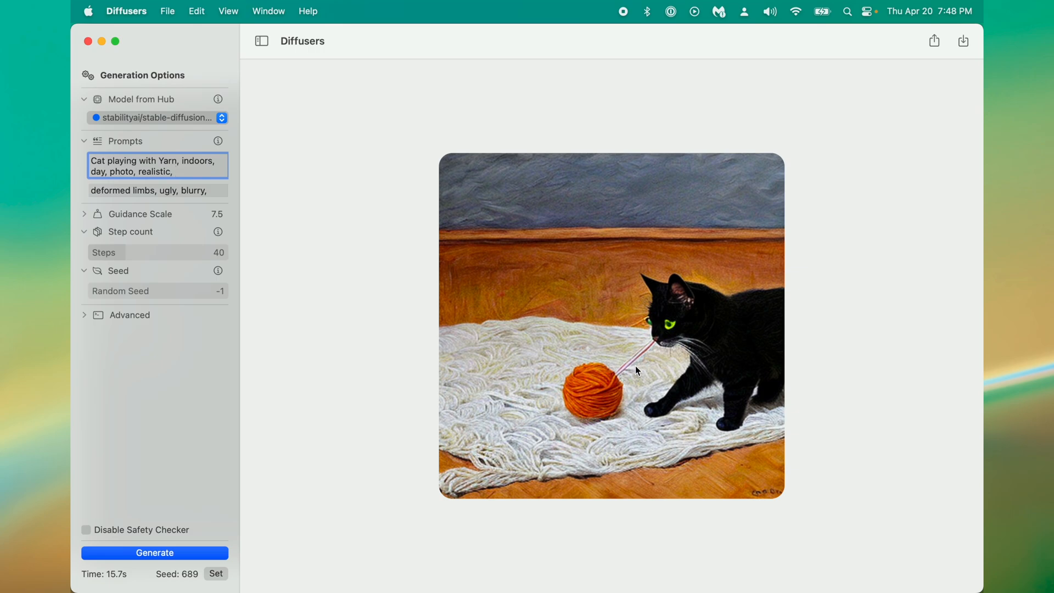
click(158, 171)
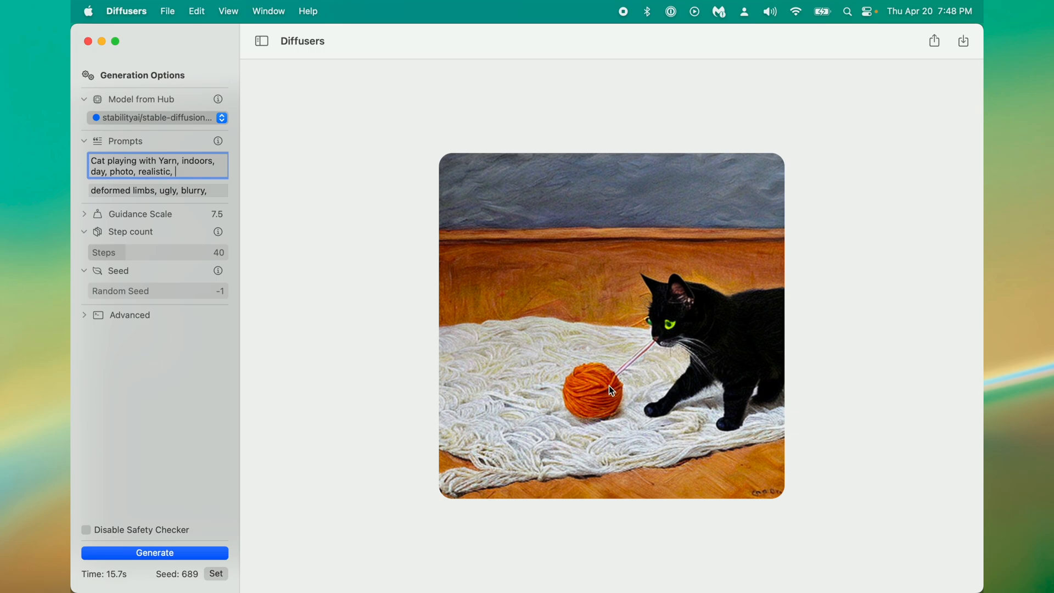
mouse_move(638, 393)
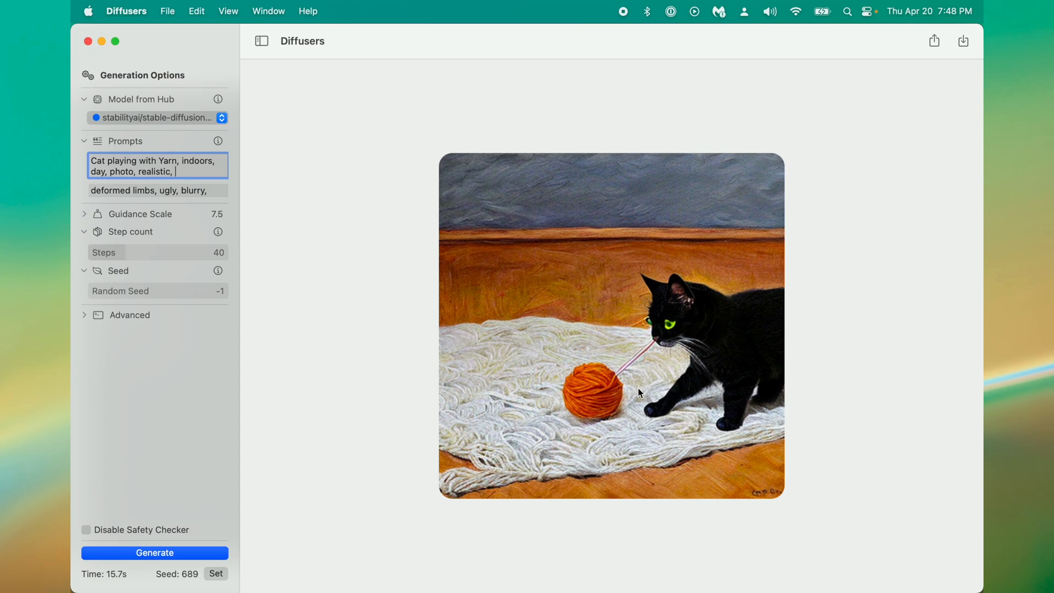
mouse_move(674, 339)
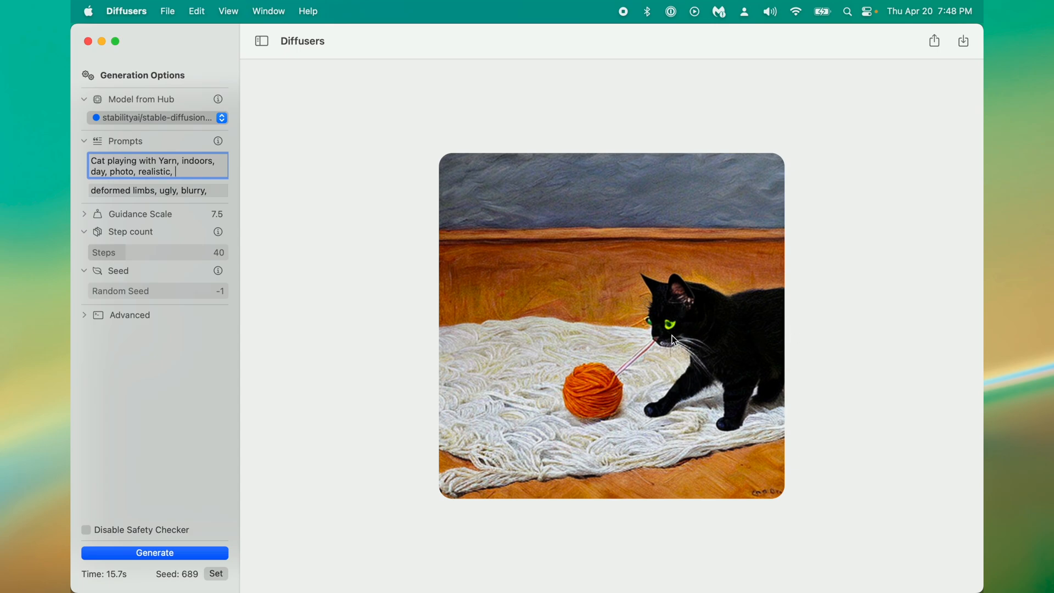
Set compute units to GPU and Neural Engine and download the required model version.
click(84, 314)
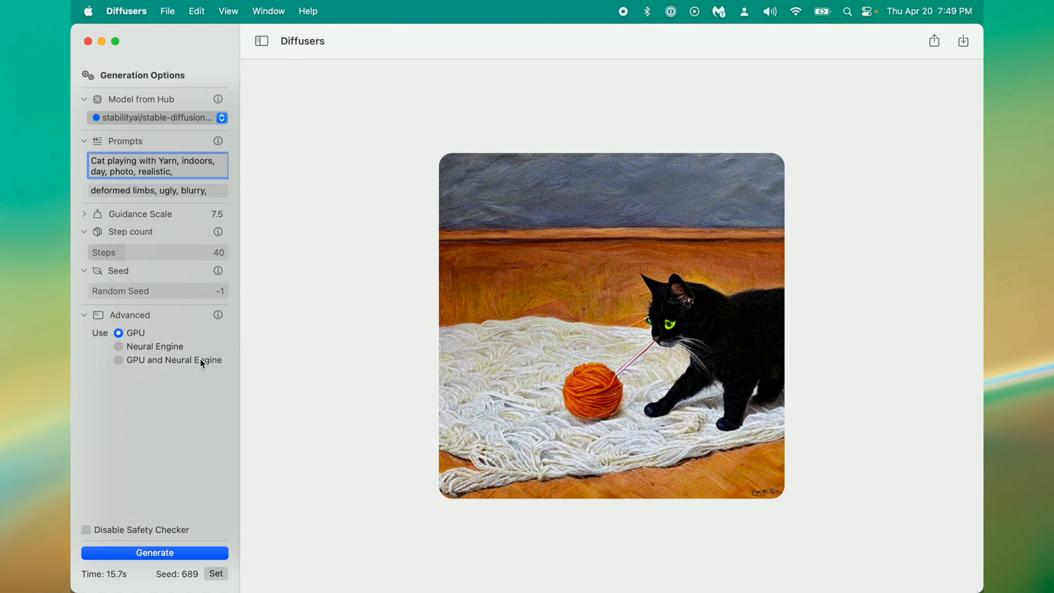
click(119, 360)
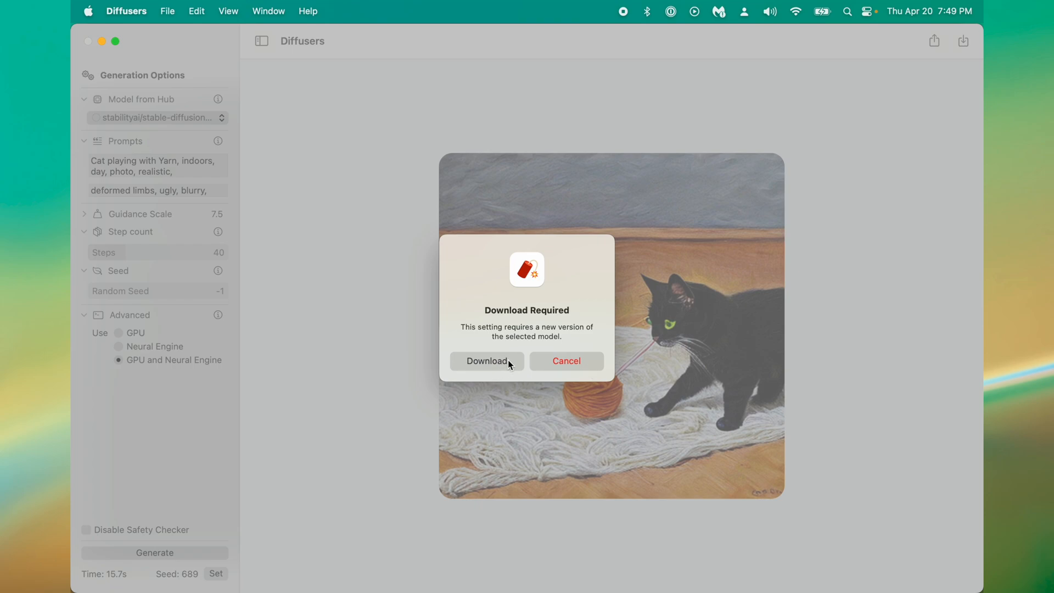
click(486, 361)
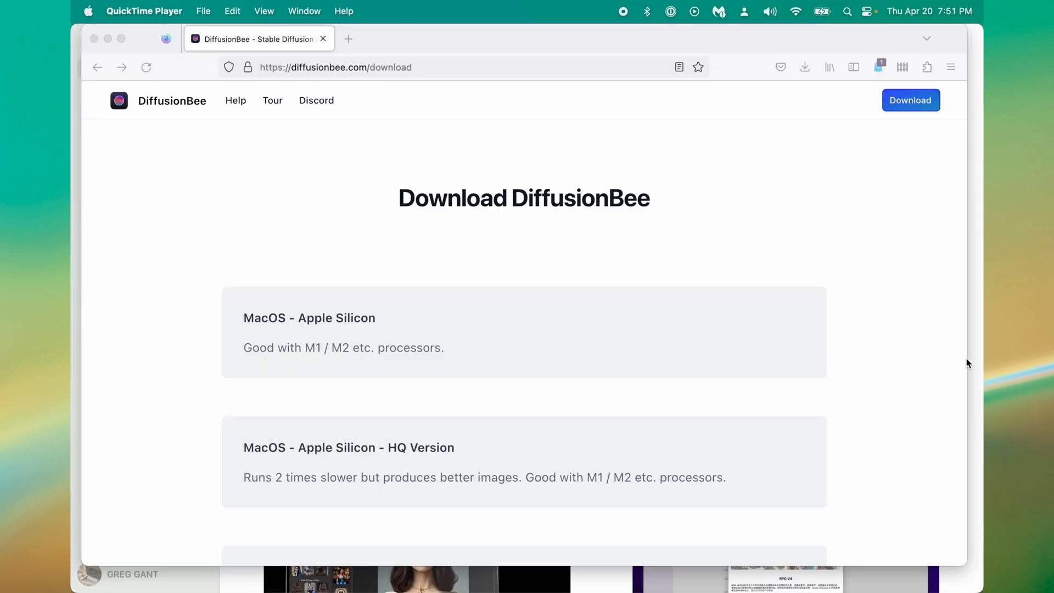
mouse_move(806, 234)
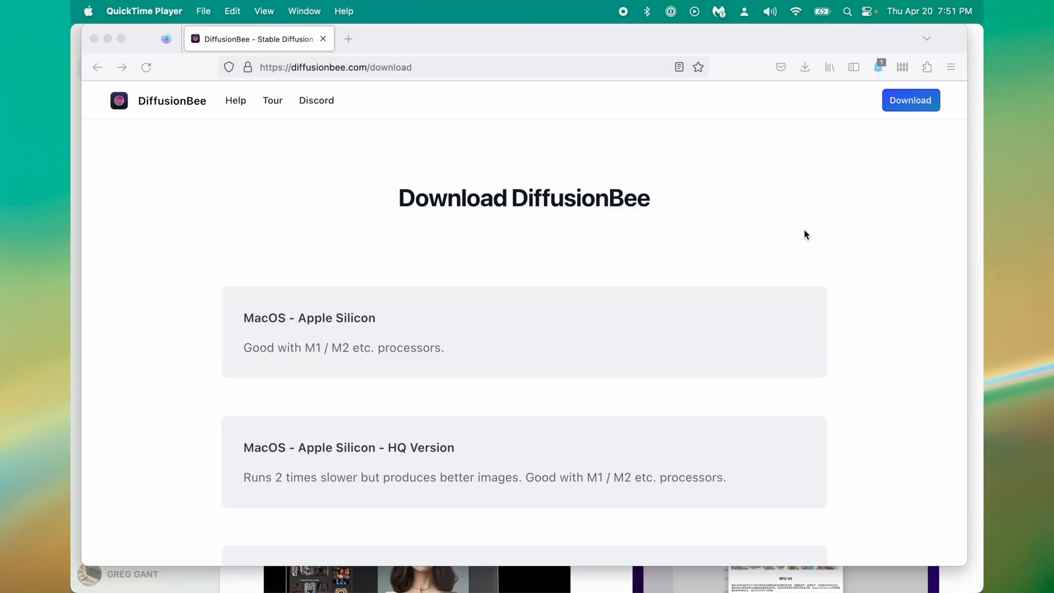
mouse_move(362, 75)
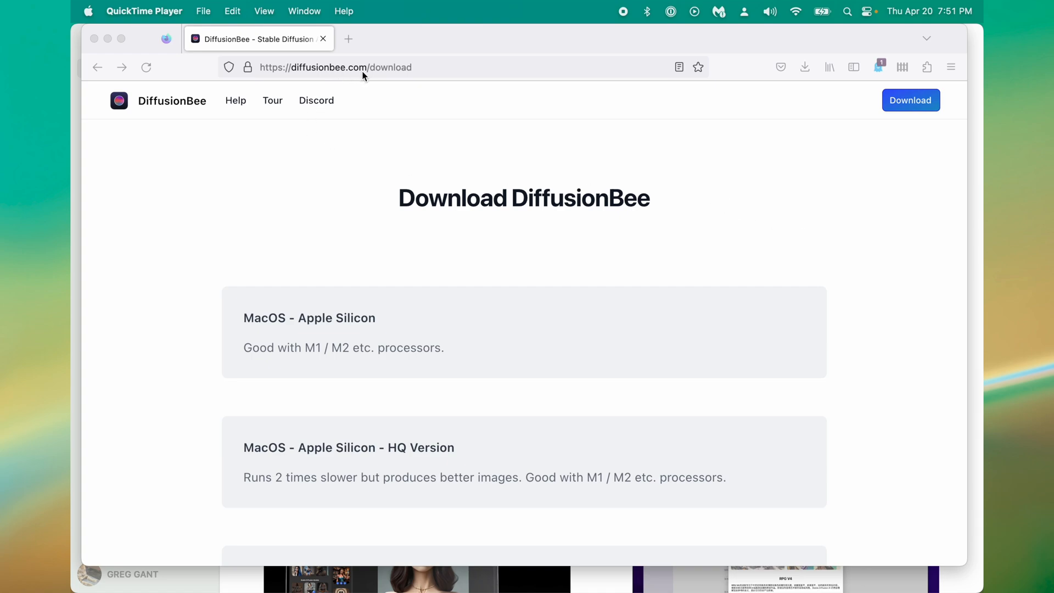
mouse_move(934, 133)
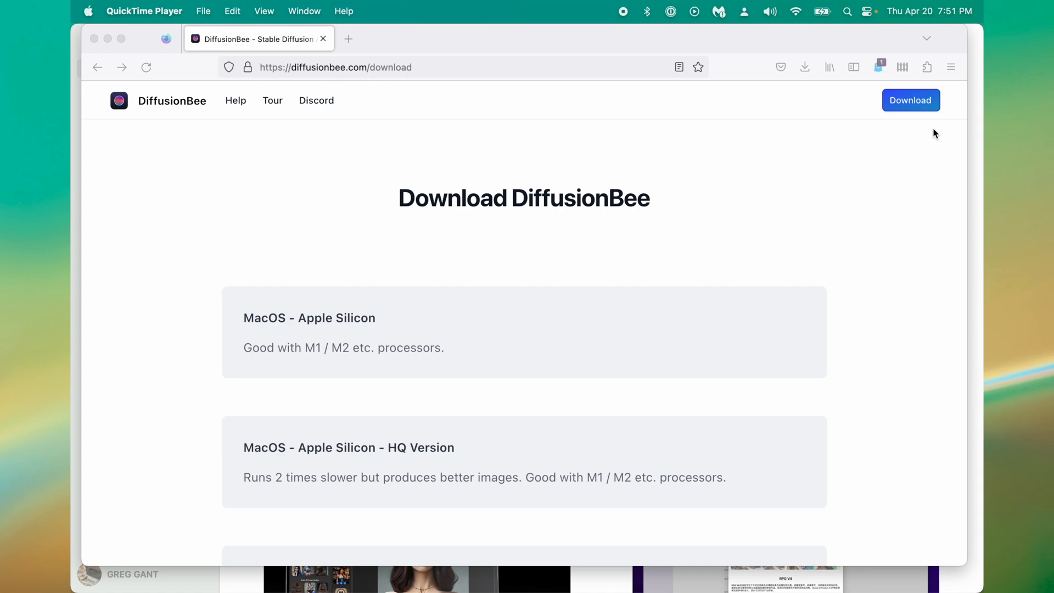
mouse_move(928, 102)
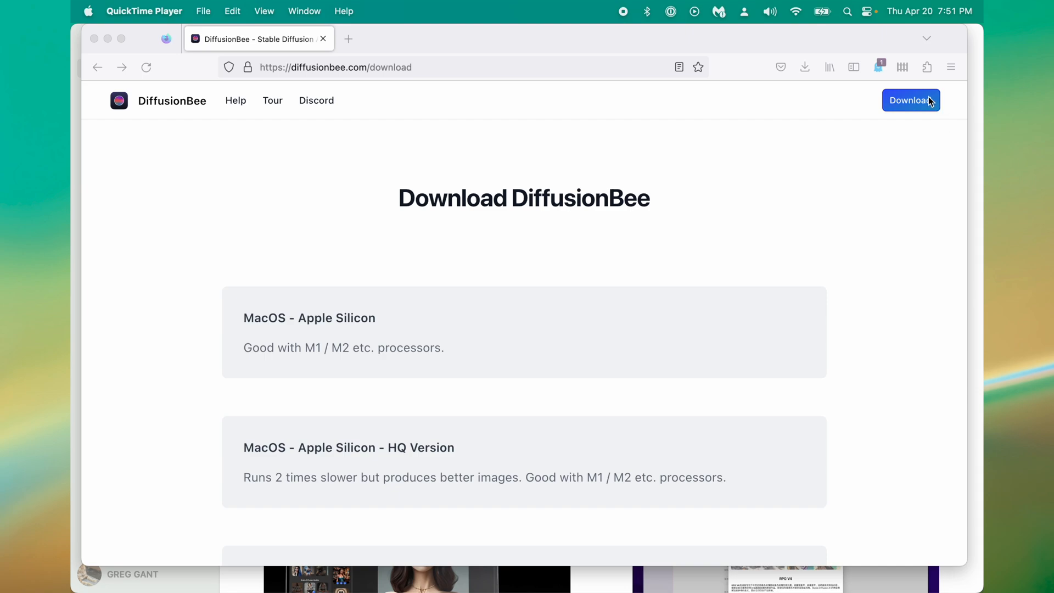
Download the DiffusionBee installer from diffusionbee.com/download.
click(804, 66)
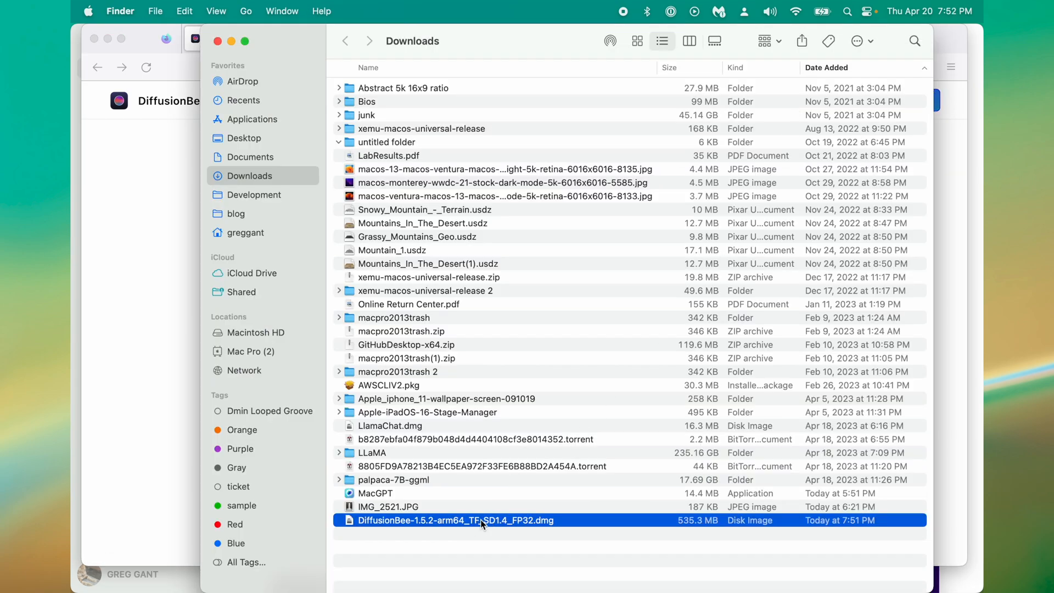
Mount the downloaded DiffusionBee .dmg and start the DiffusionBee app.
double_click(455, 519)
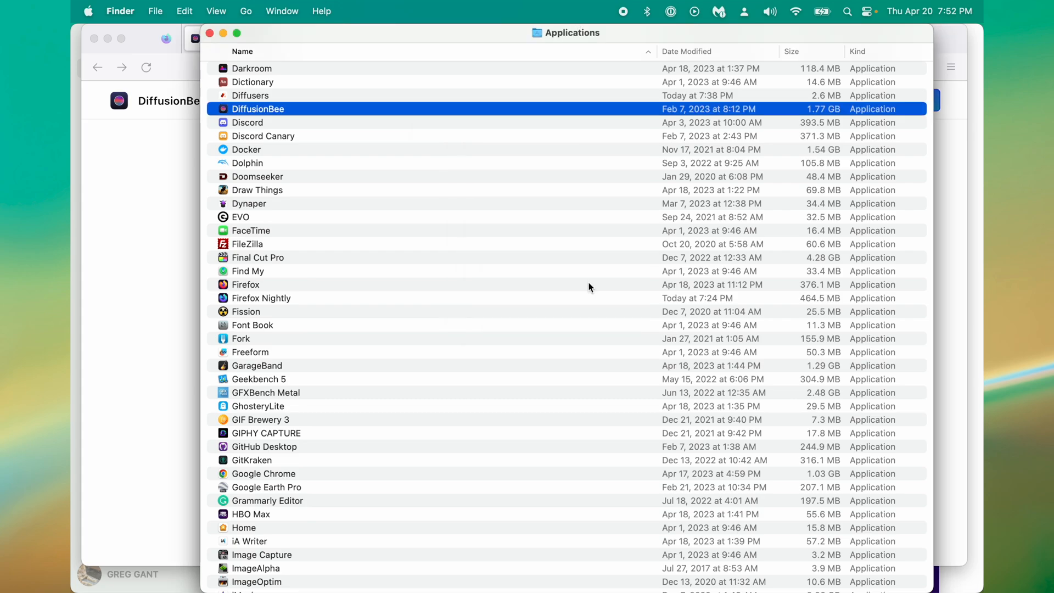
double_click(257, 108)
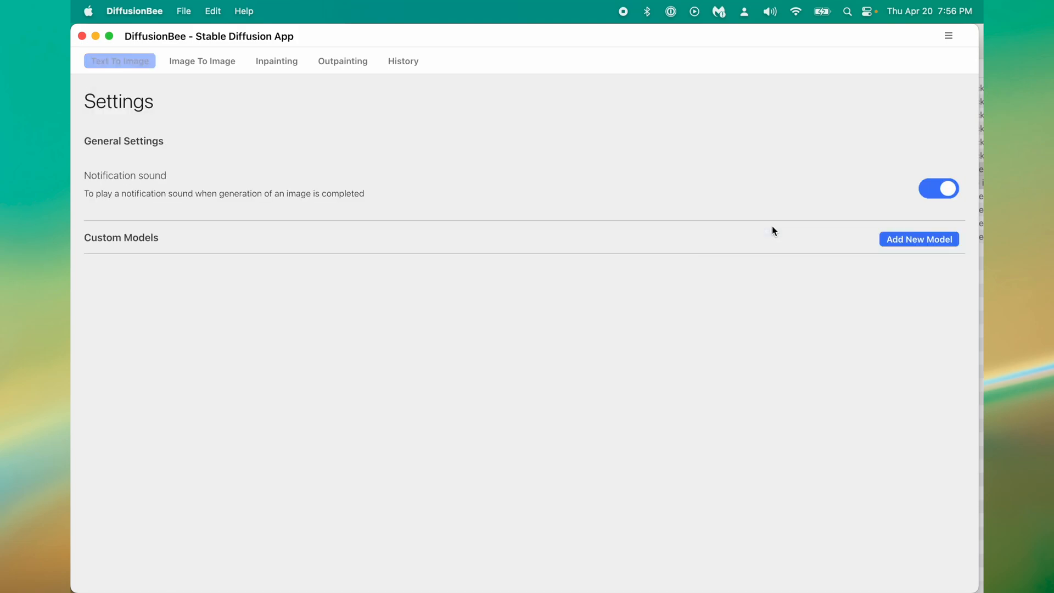
Cancel adding a custom model file and switch to the Text To Image page.
click(918, 238)
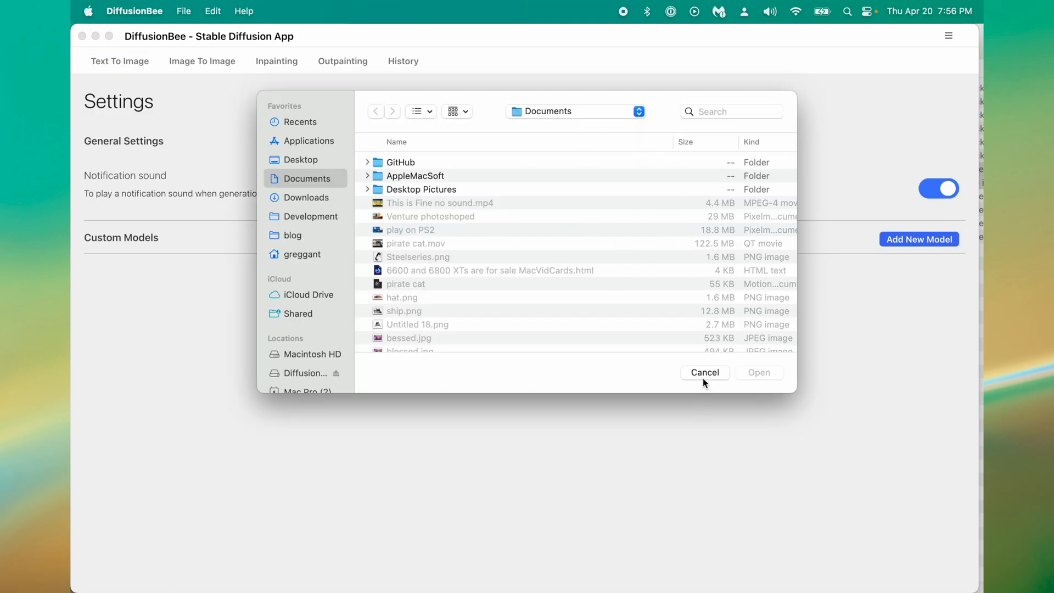
click(704, 372)
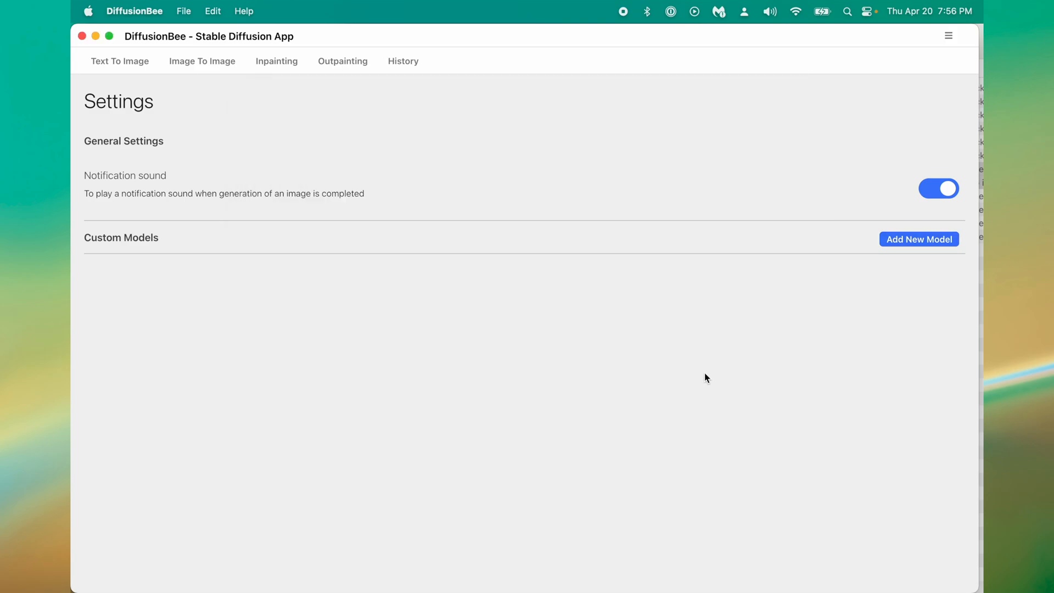
mouse_move(706, 368)
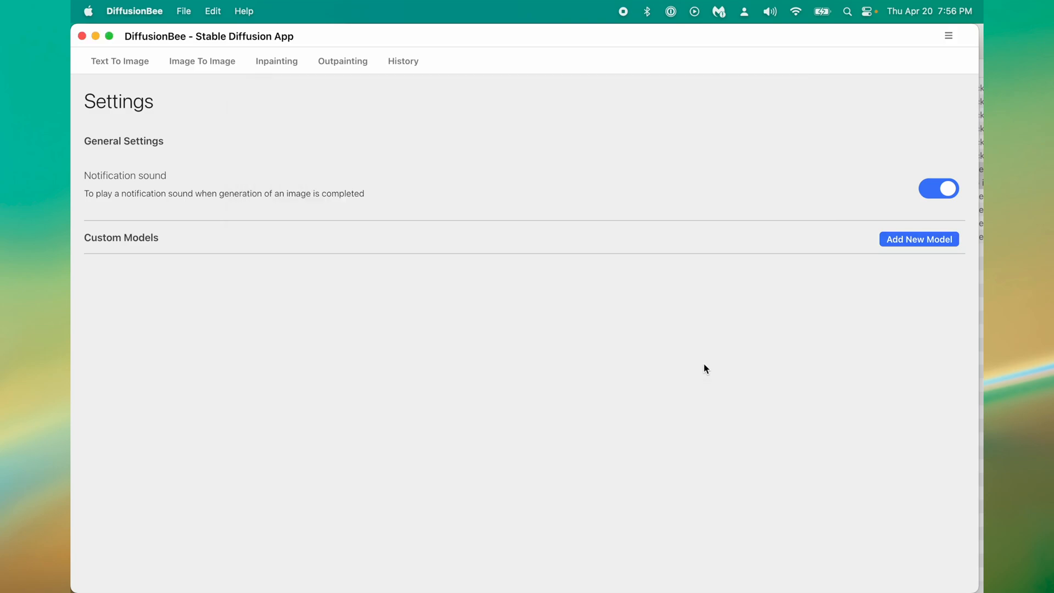
click(119, 61)
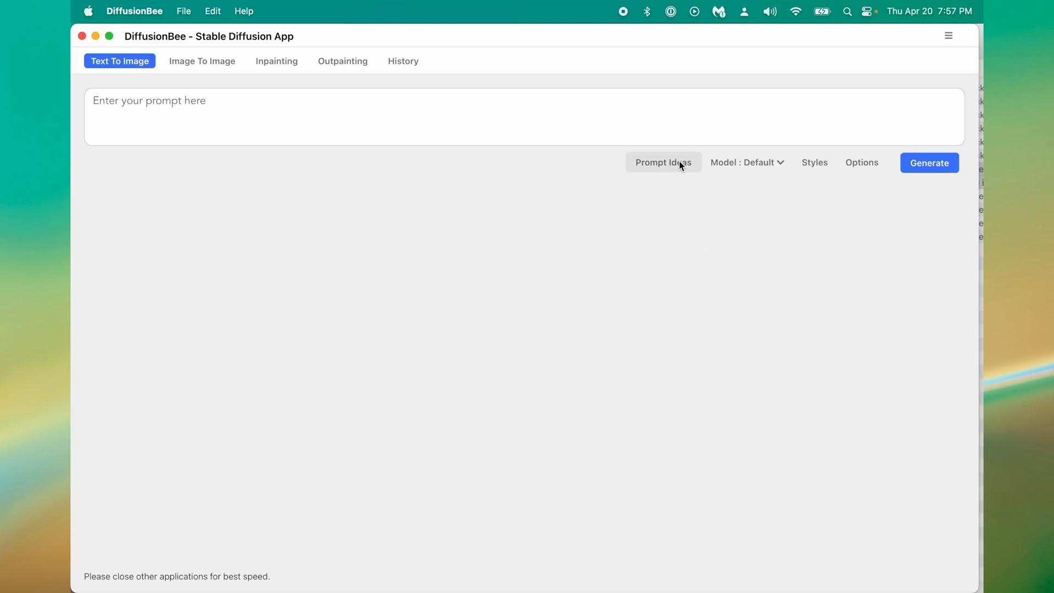
mouse_move(685, 167)
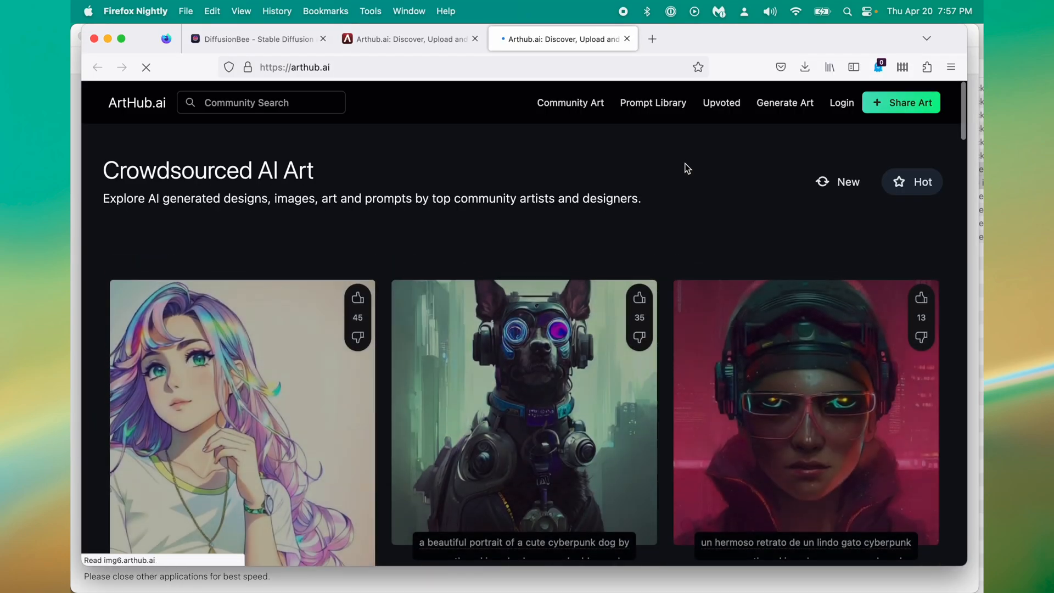
Scroll the ArtHub.ai Community Art feed down to the mushroom tinga burrito image.
scroll(down, 3)
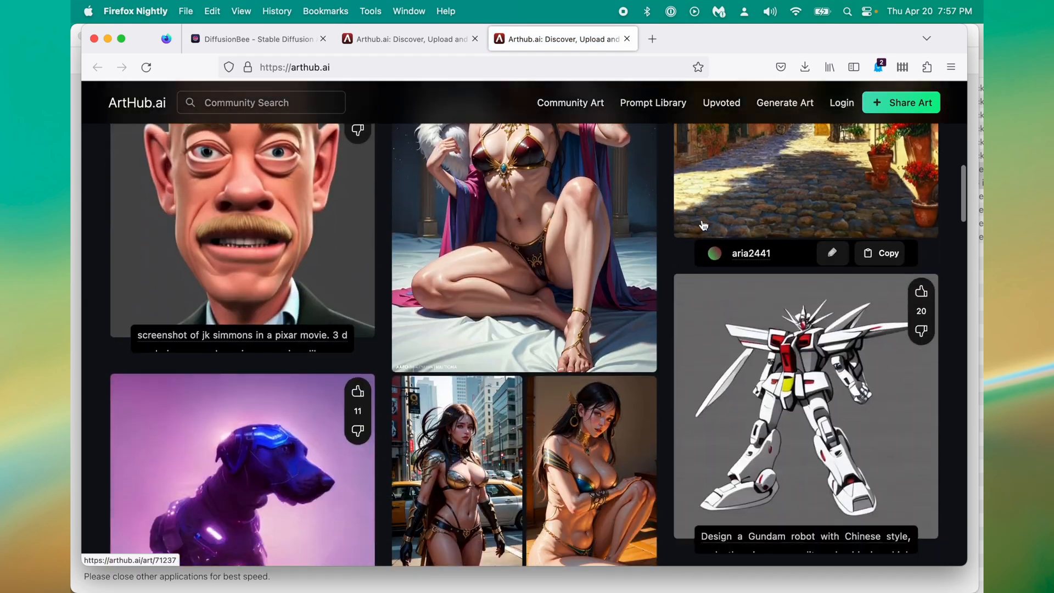
scroll(down, 3)
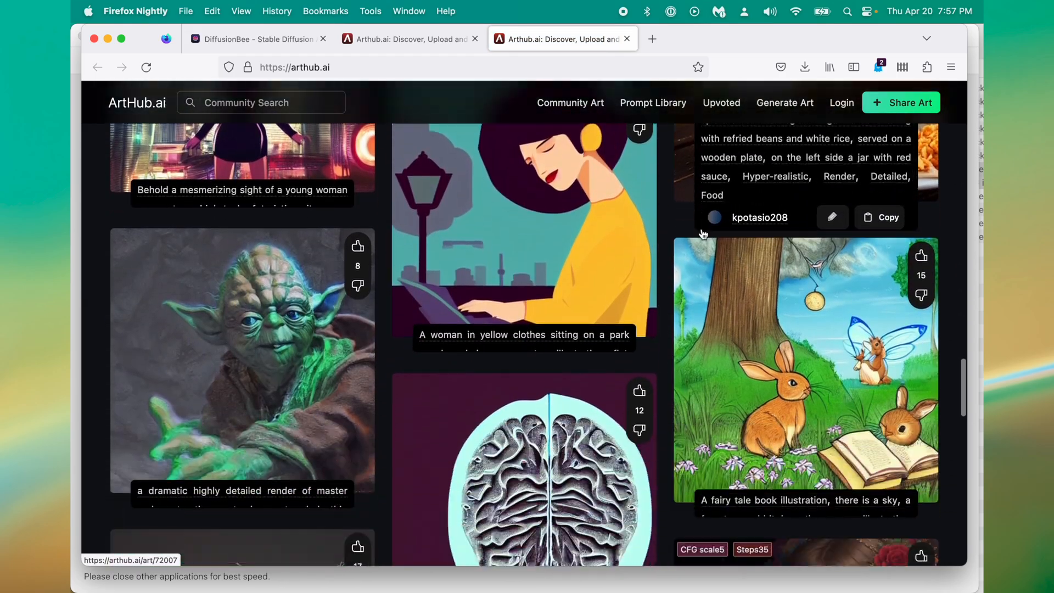
scroll(down, 3)
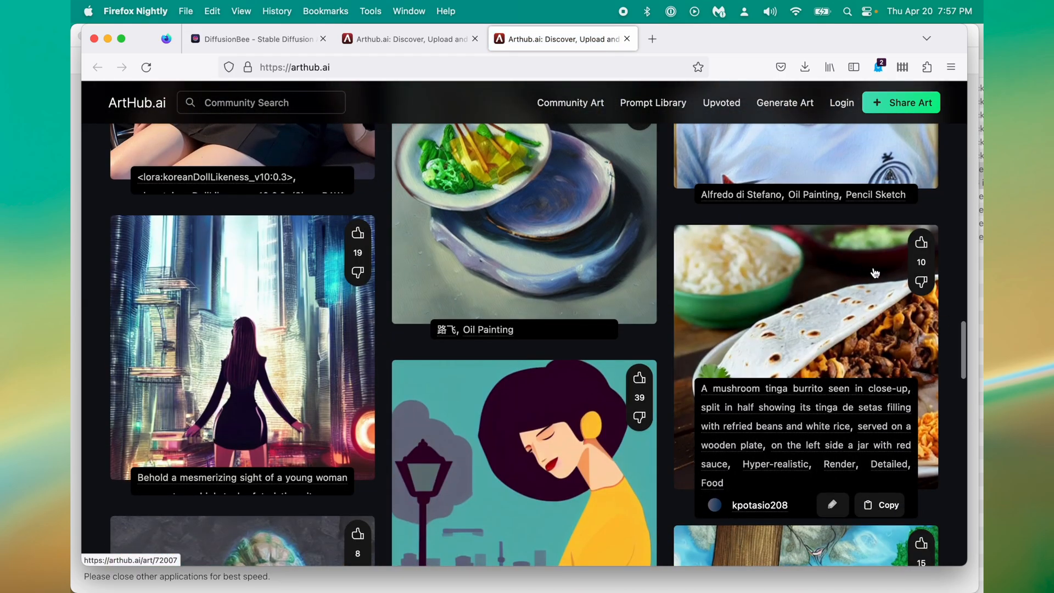
mouse_move(893, 305)
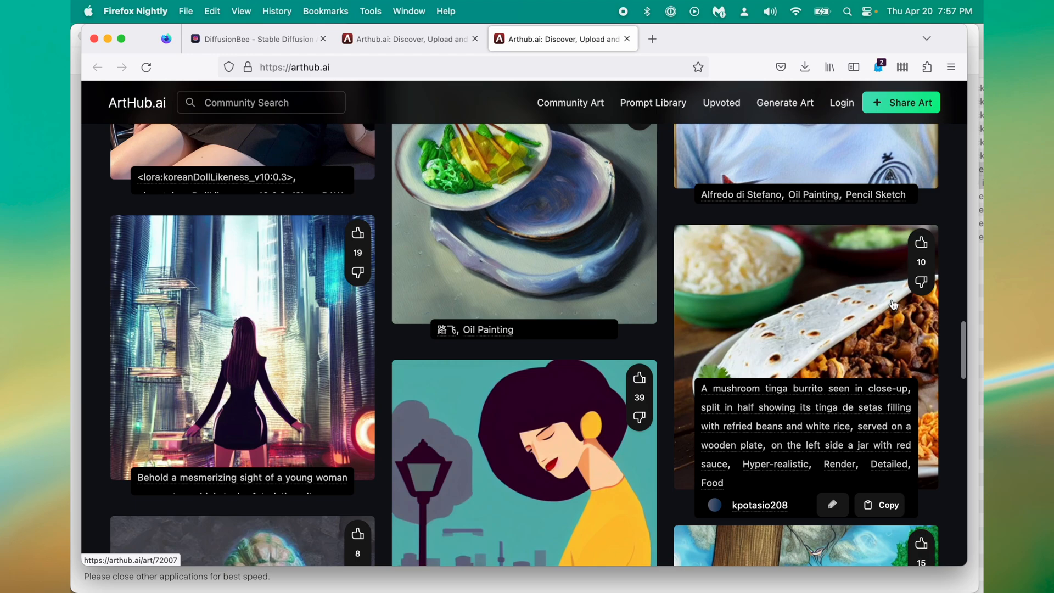
mouse_move(840, 359)
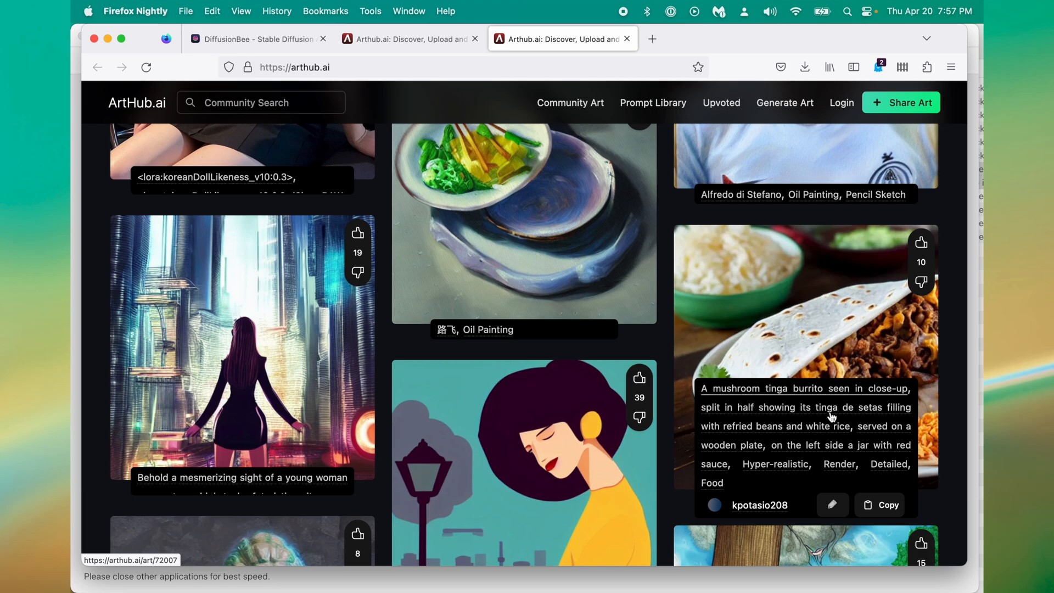
scroll(down, 3)
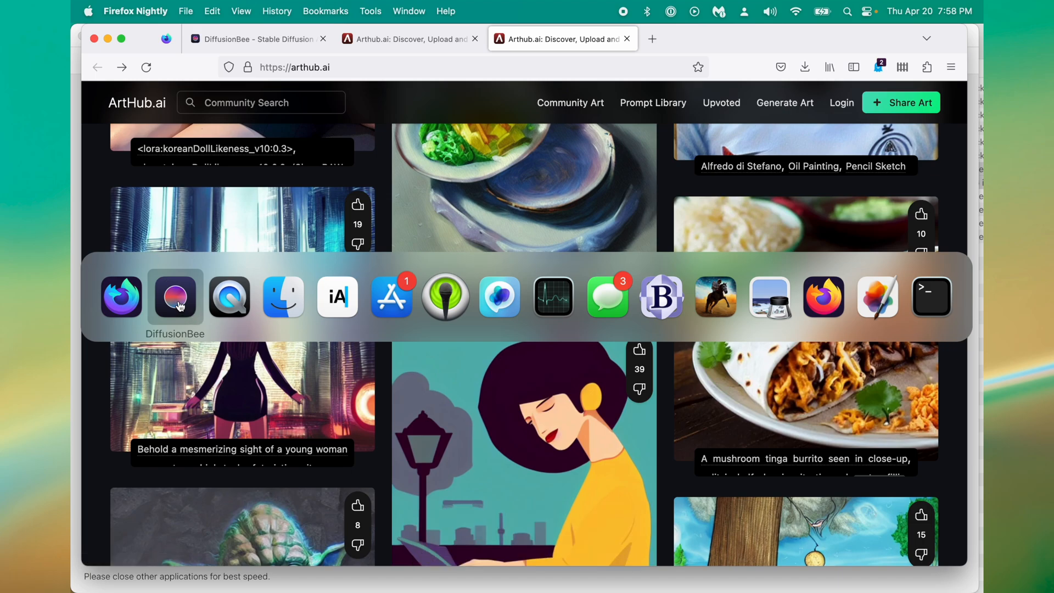
In DiffusionBee's options, set Number of images and Batch size both to 2.
click(174, 296)
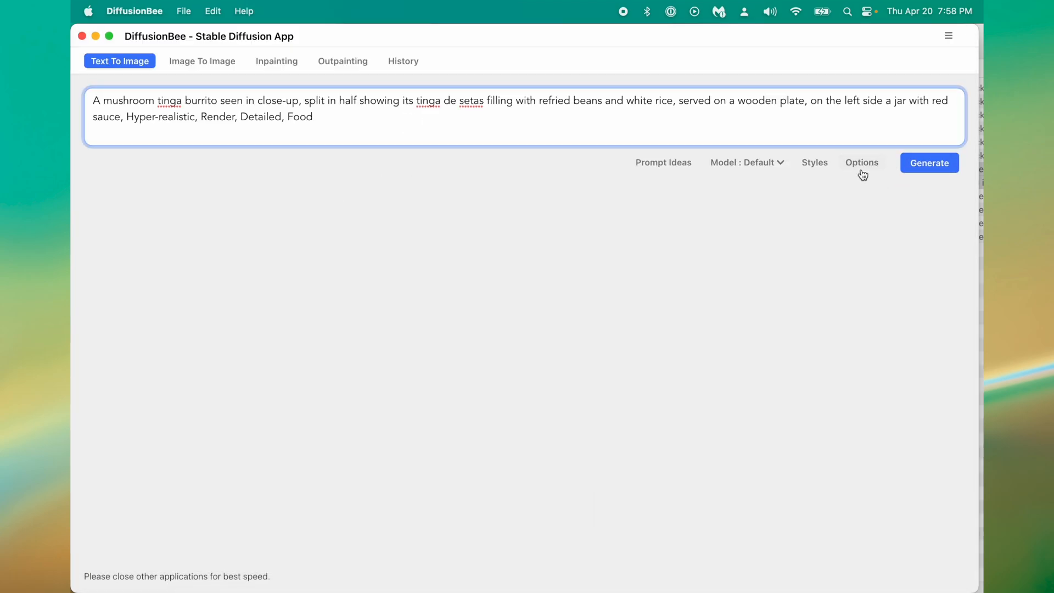
click(861, 162)
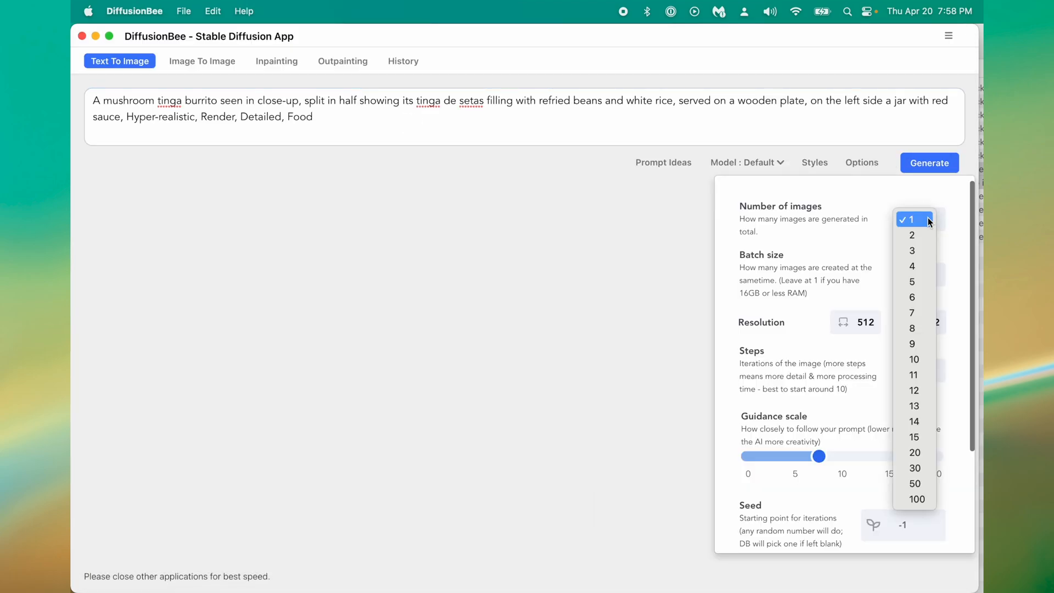
click(912, 234)
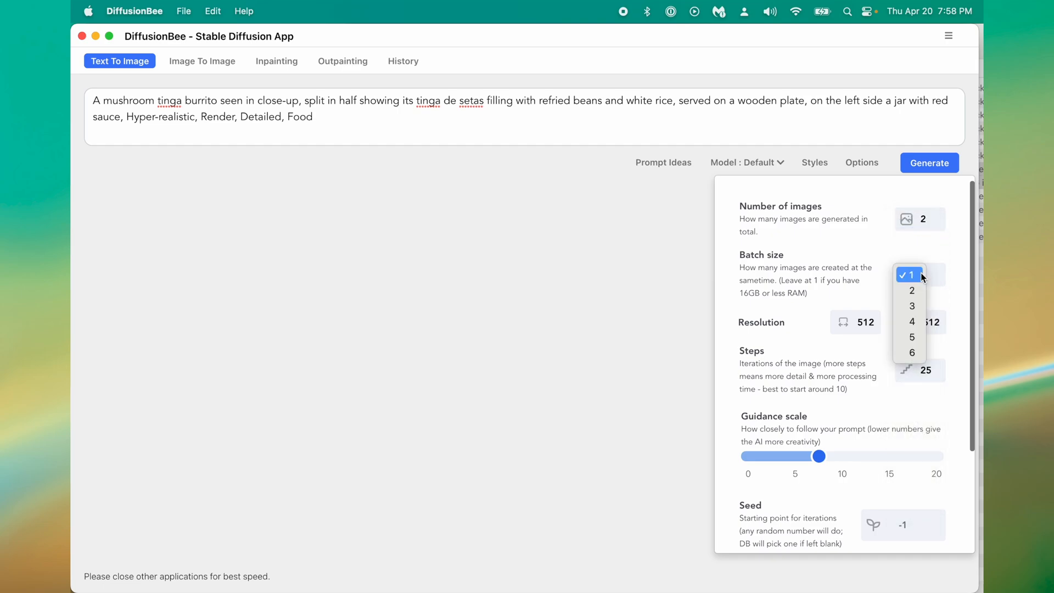
click(912, 290)
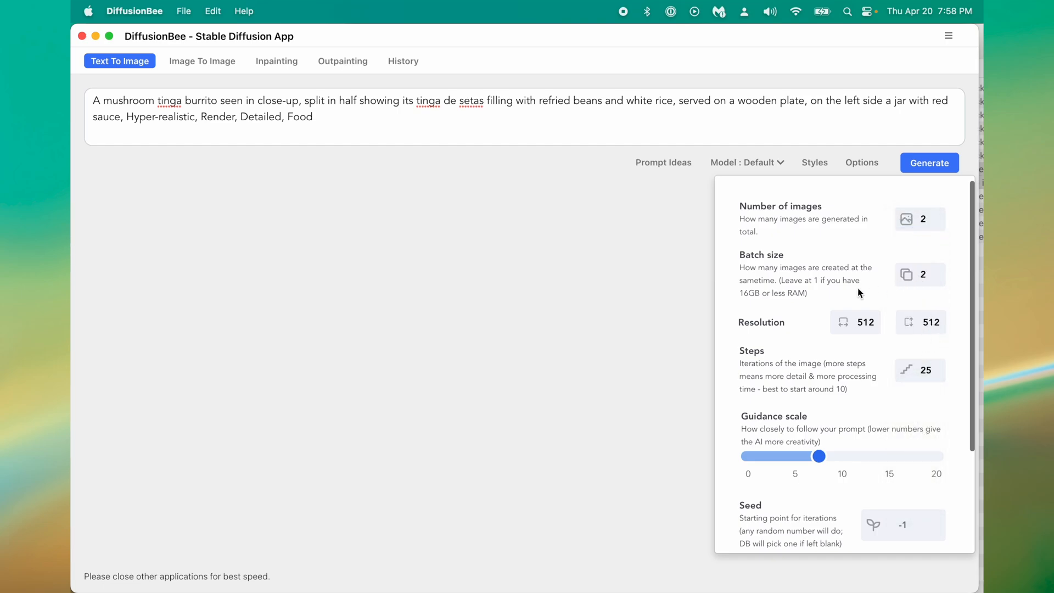
mouse_move(926, 382)
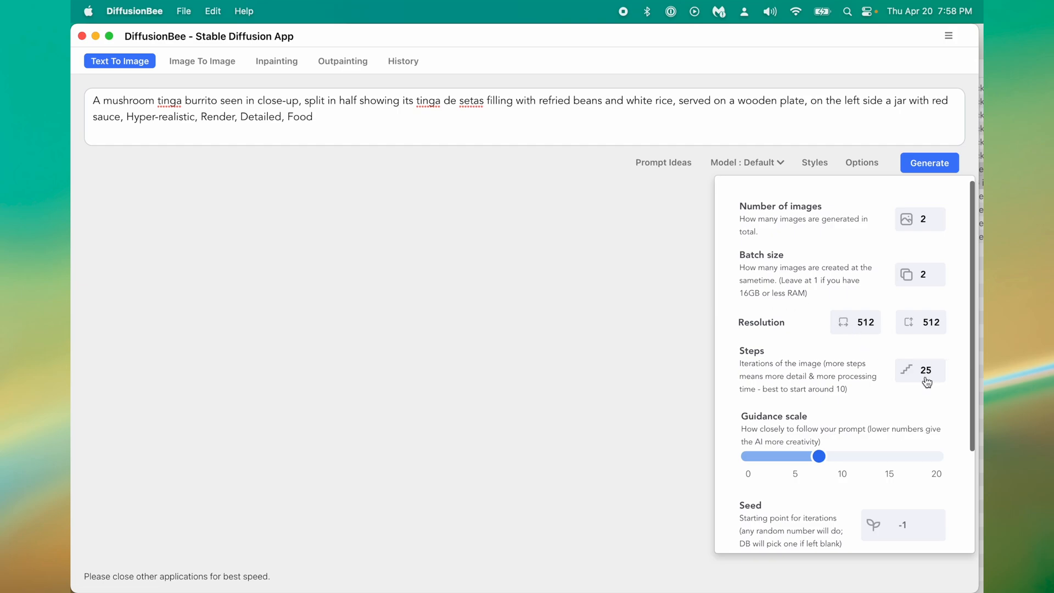
mouse_move(856, 475)
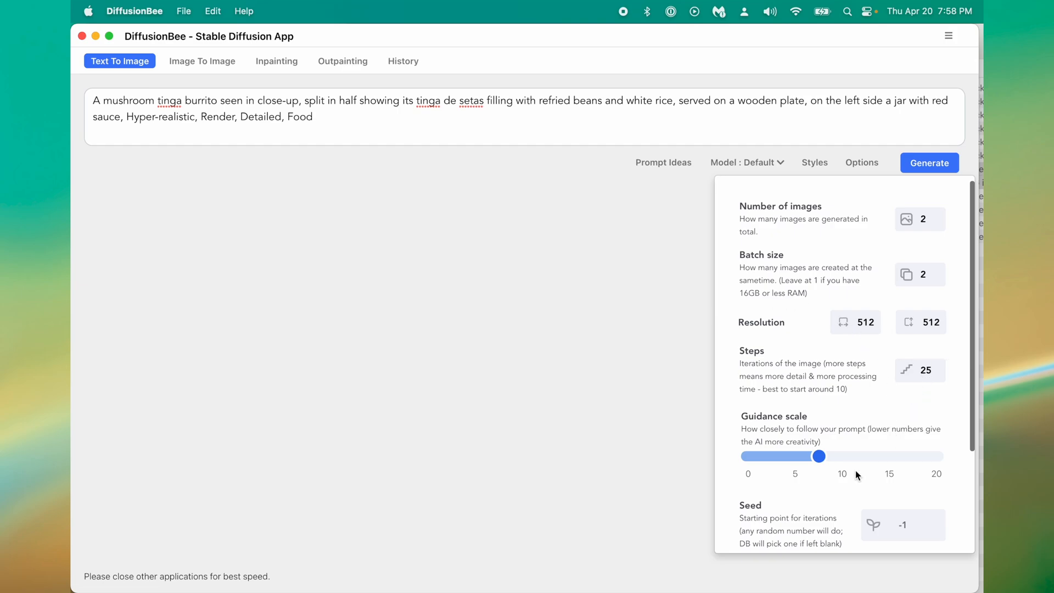
Enable the negative prompt and generate the mushroom burrito images.
scroll(down, 3)
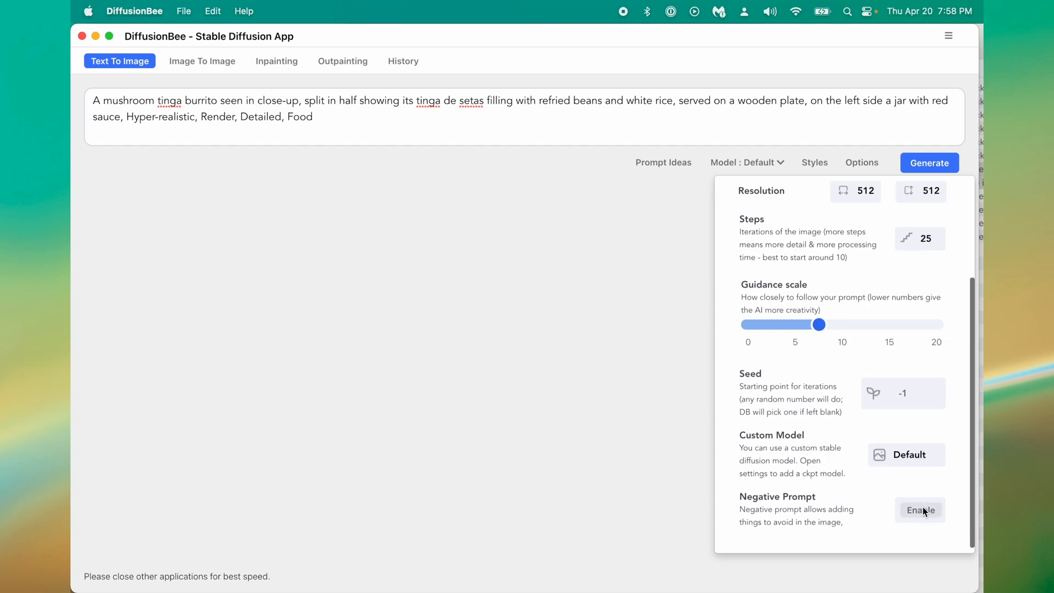
click(919, 509)
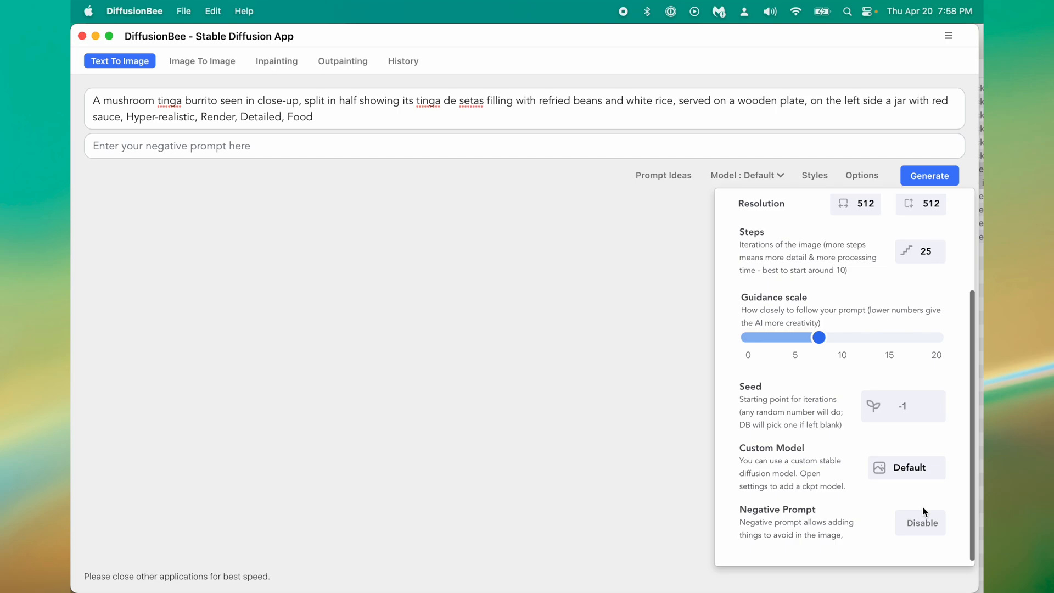
mouse_move(496, 303)
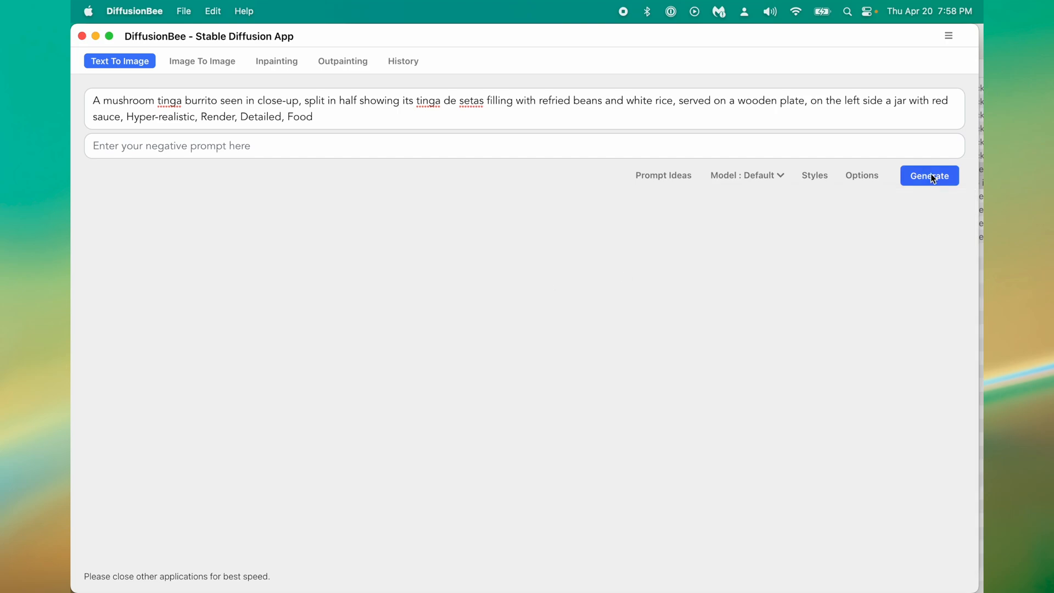
click(929, 176)
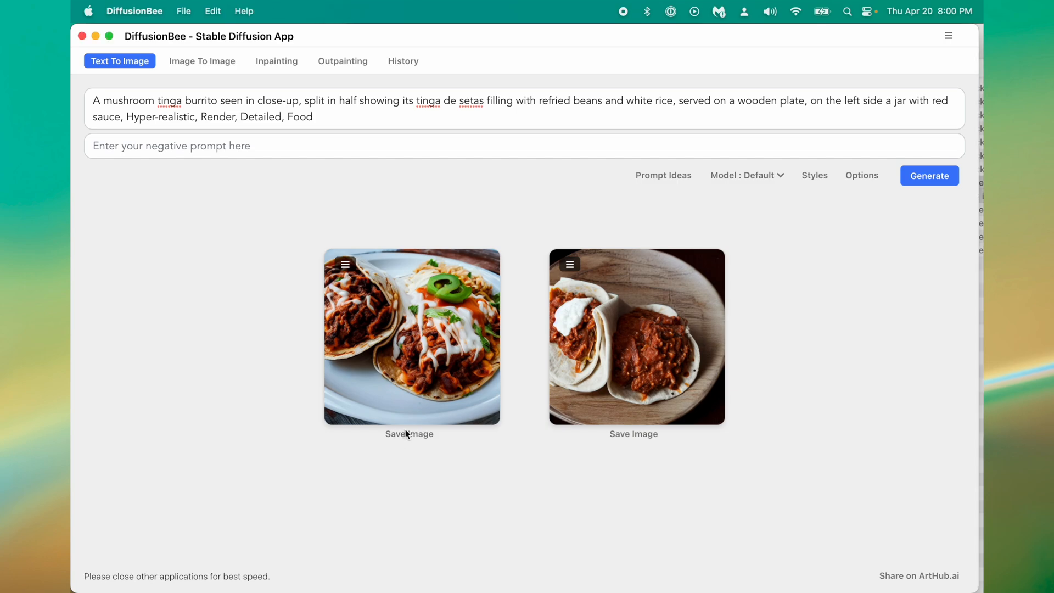
mouse_move(468, 340)
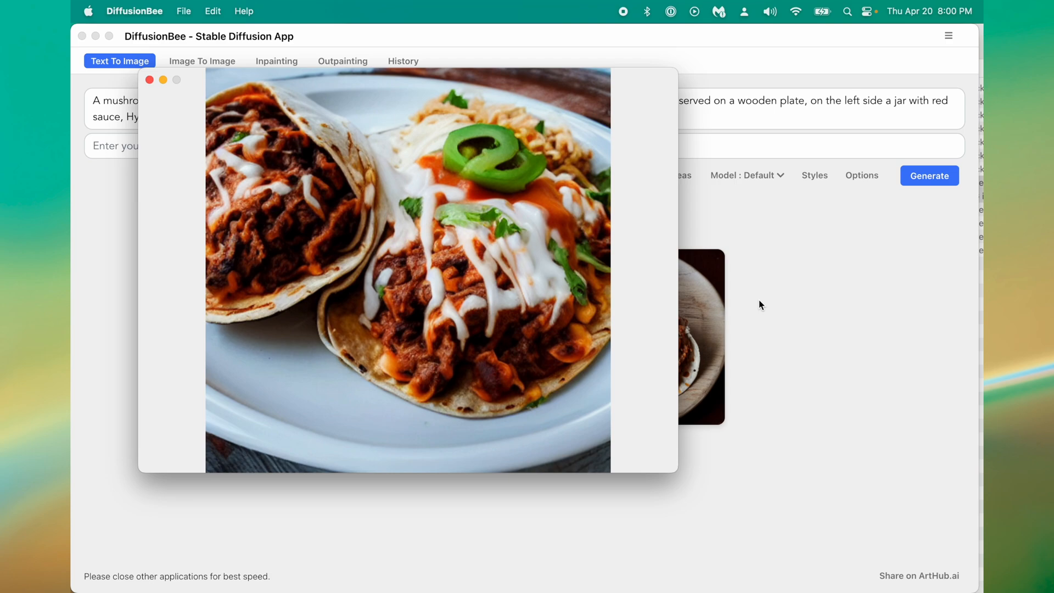
Close the enlarged preview of the first burrito image.
click(150, 79)
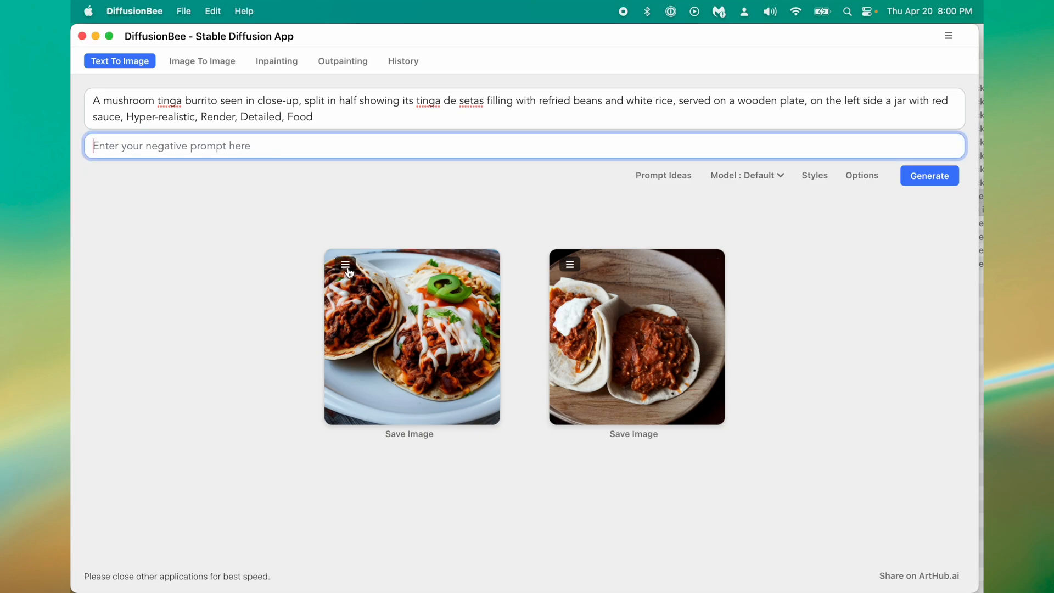
Choose Upscale Image from the first burrito image's ☰ menu and scroll the result.
click(345, 264)
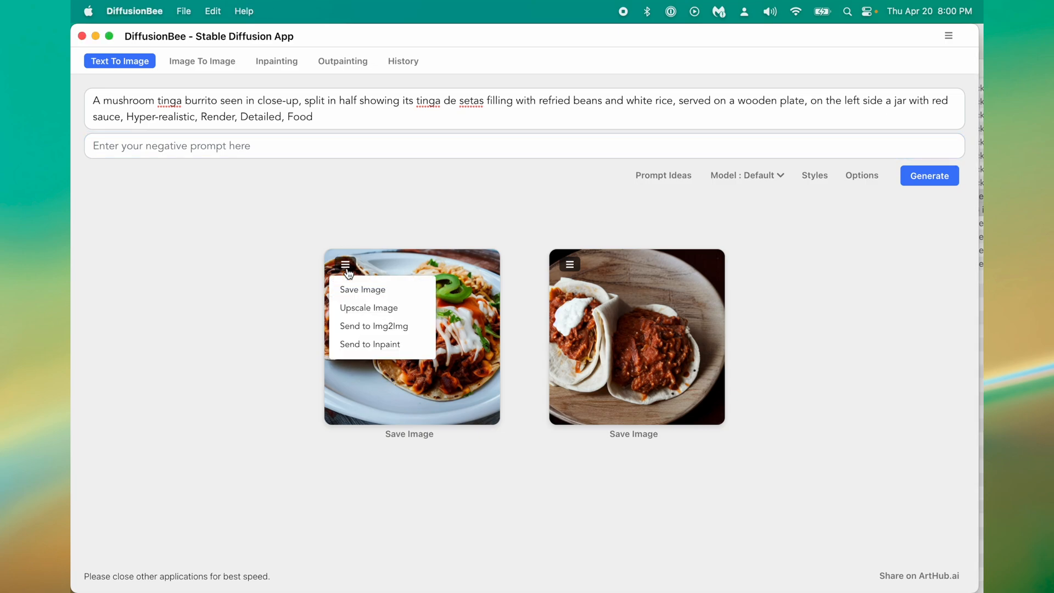
mouse_move(369, 344)
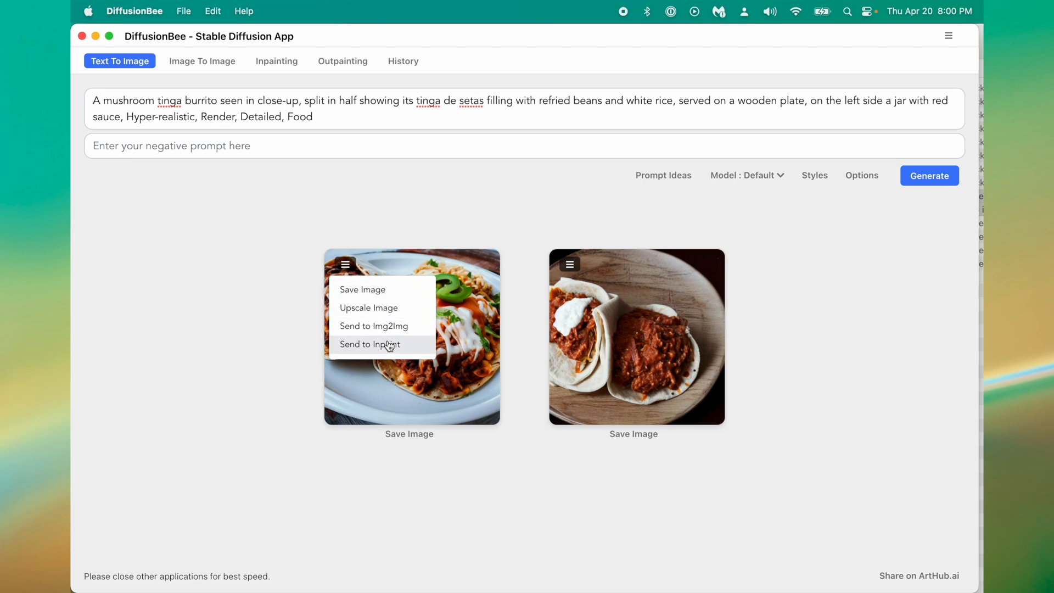
mouse_move(374, 326)
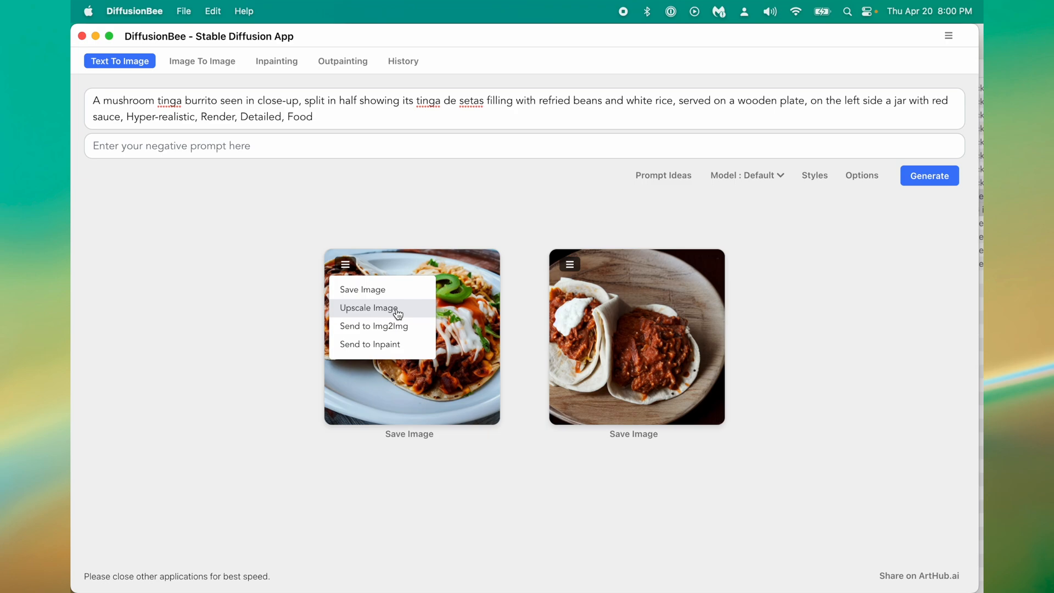
click(368, 308)
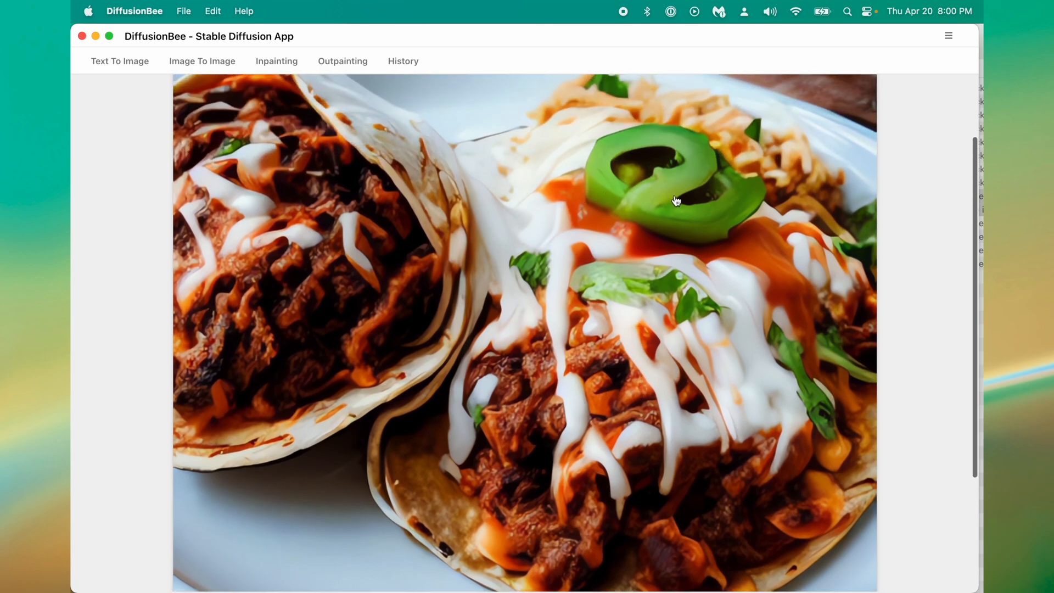
mouse_move(654, 169)
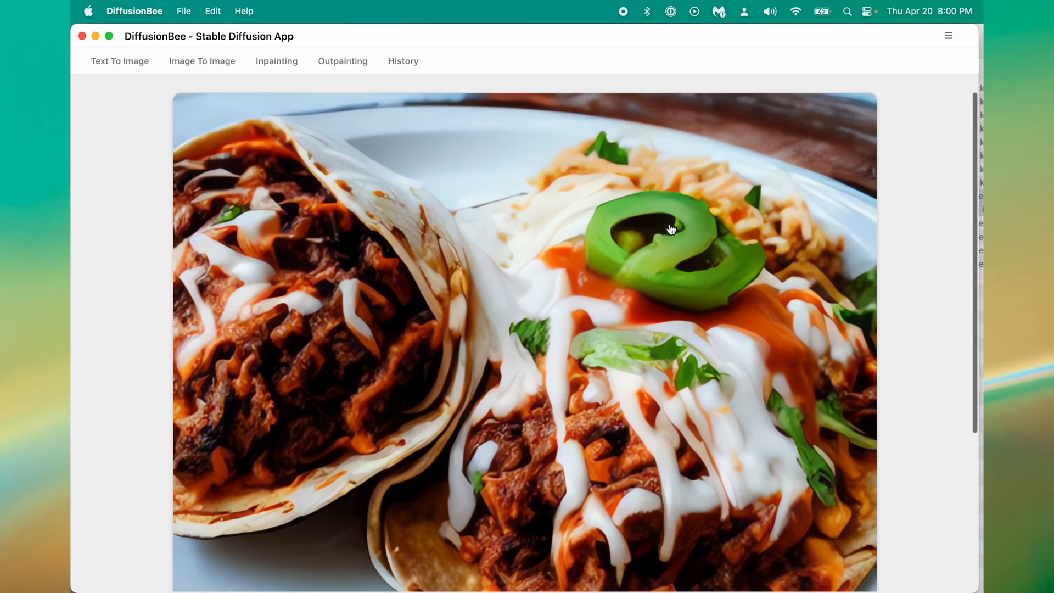
mouse_move(726, 237)
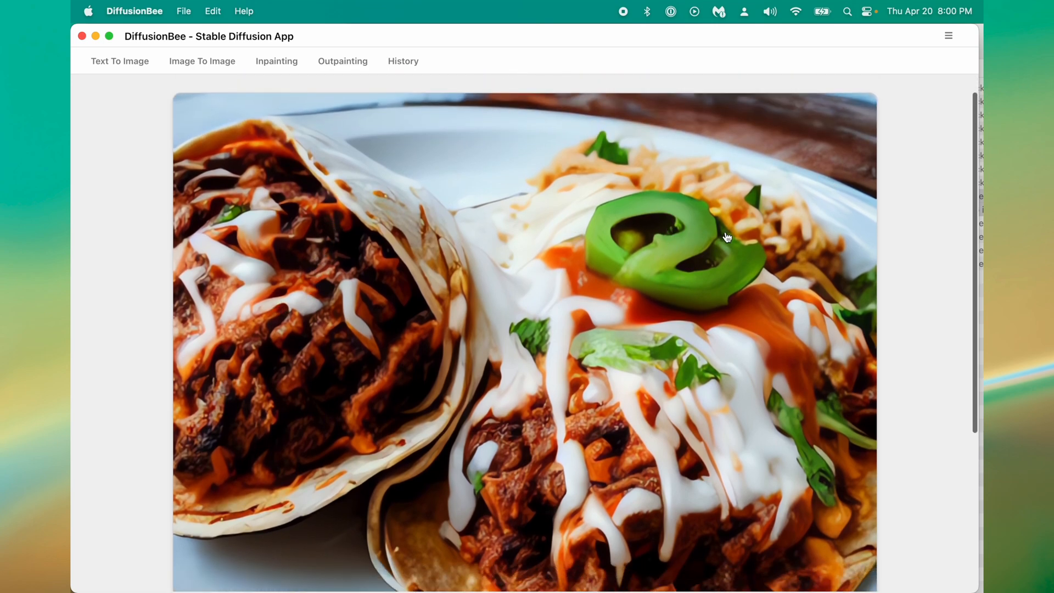
mouse_move(697, 359)
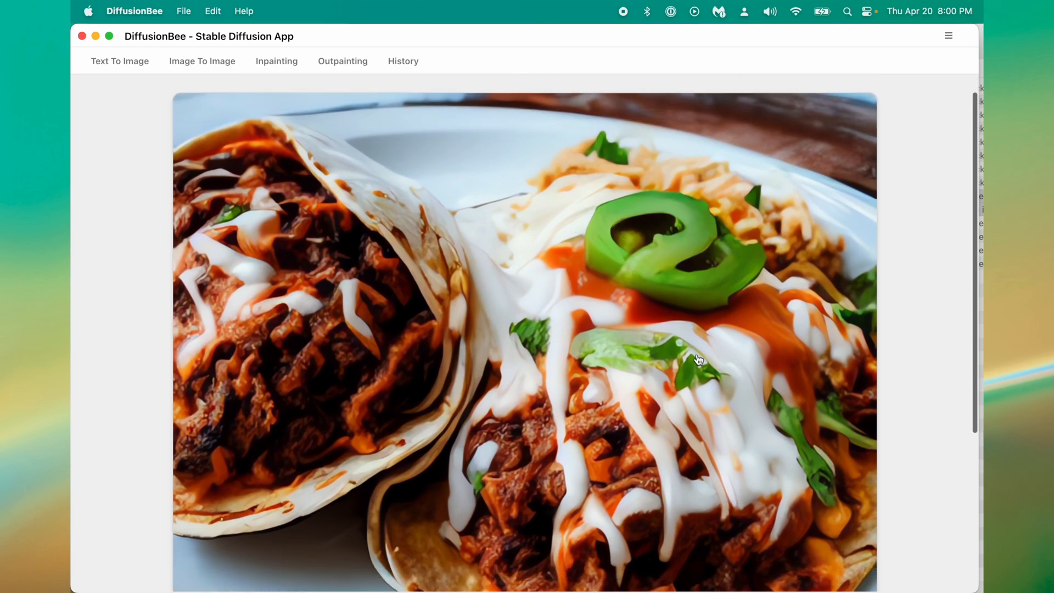
scroll(down, 3)
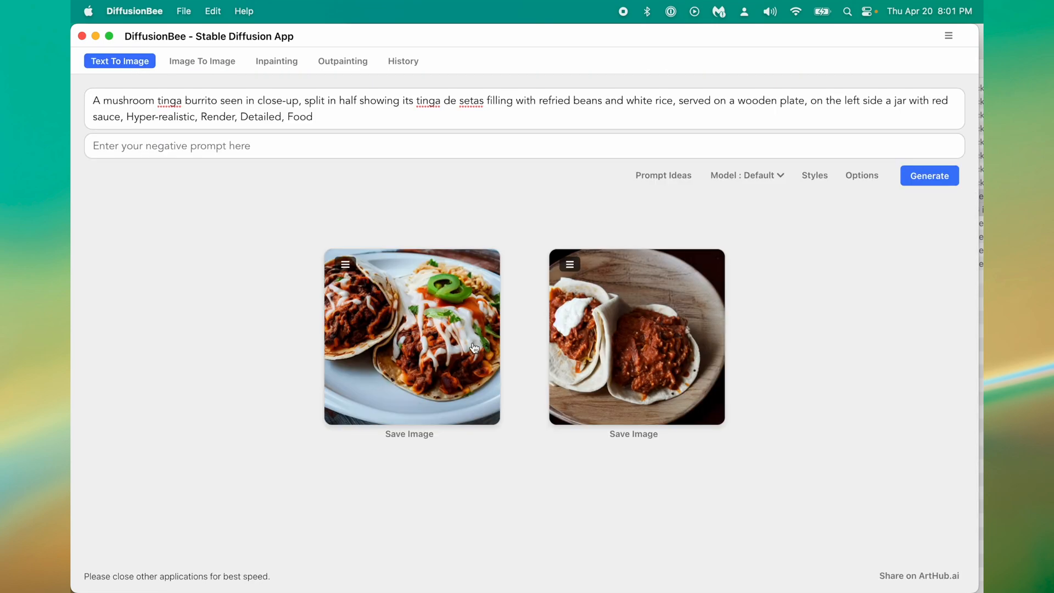
click(408, 434)
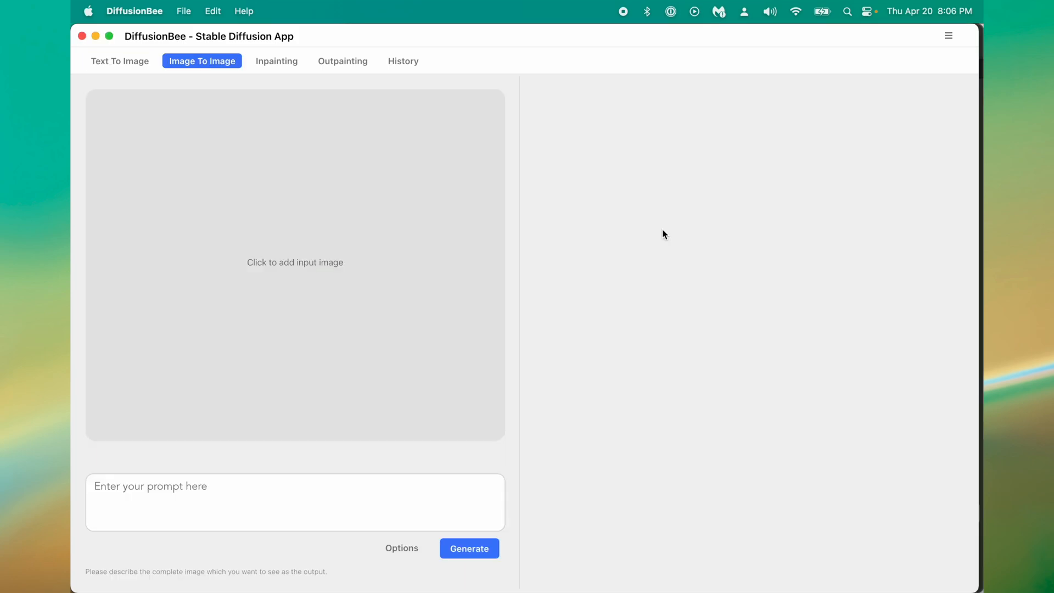
mouse_move(663, 229)
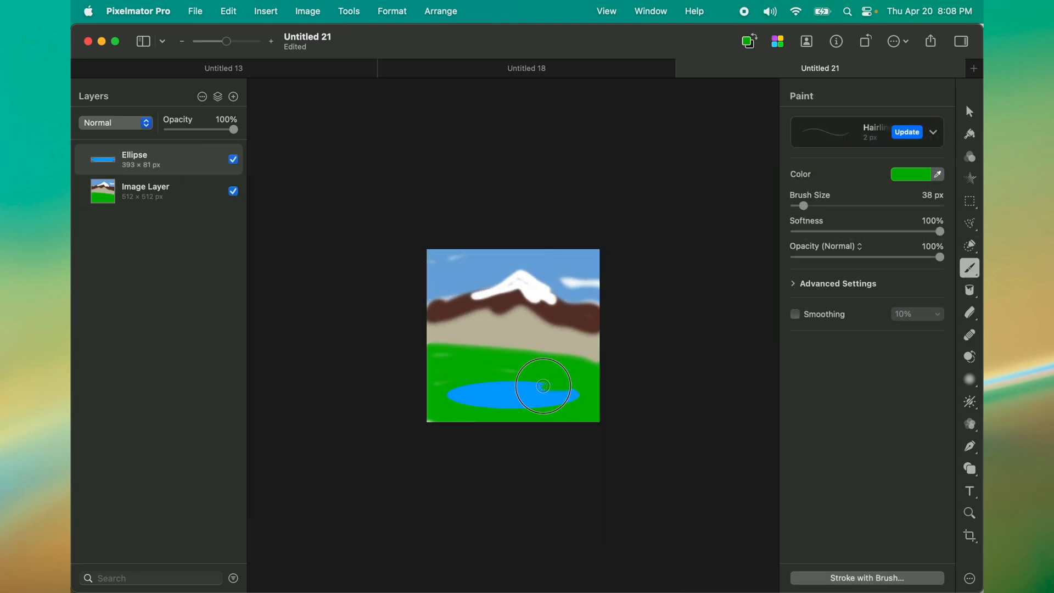
Choose JPEG in the Export dialog's Format pop-up for the Desktop export.
click(195, 11)
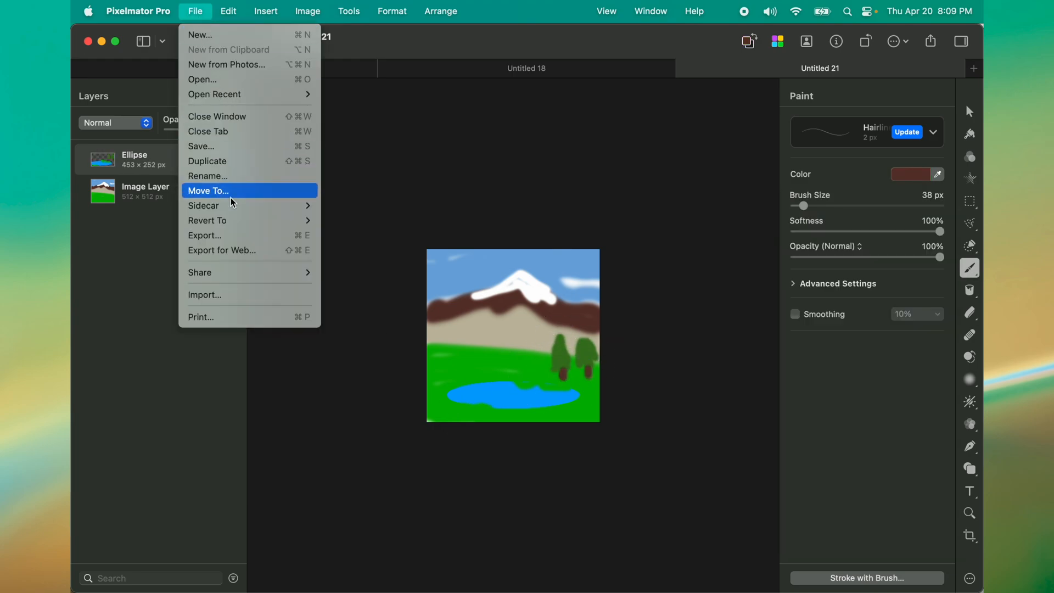
click(138, 12)
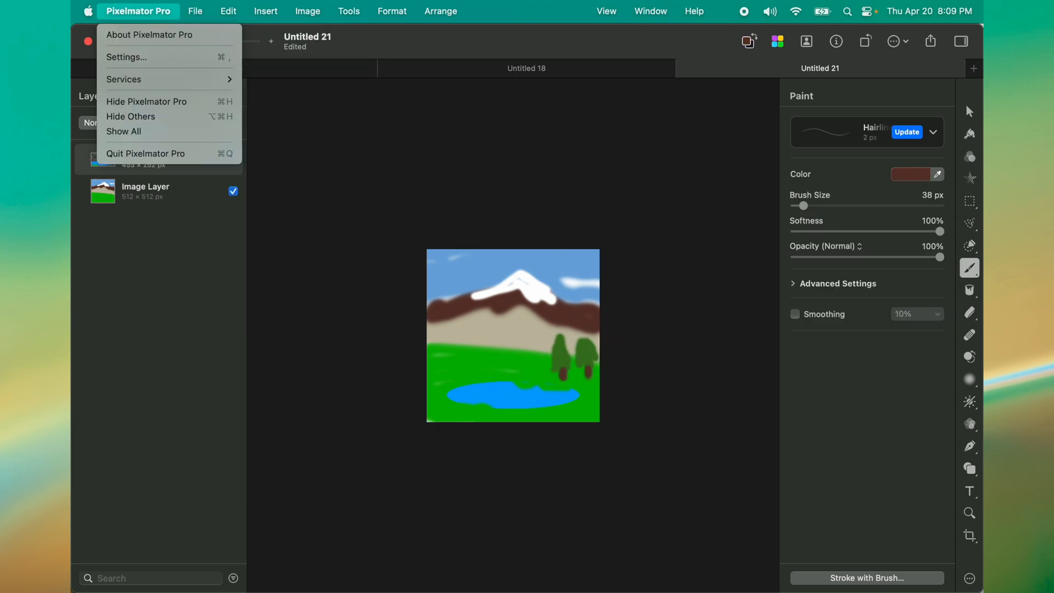
click(195, 11)
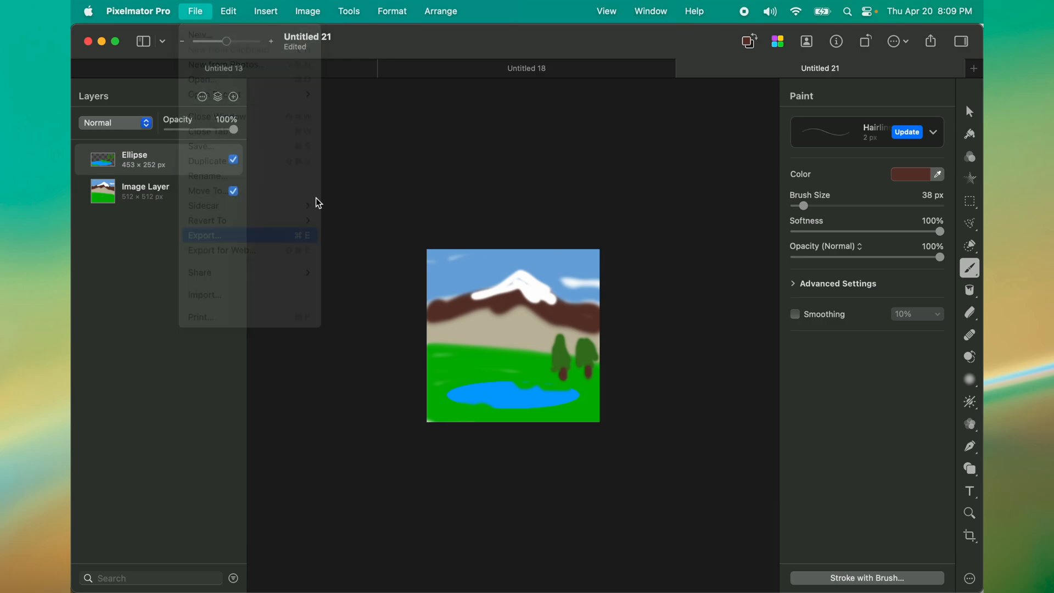
click(206, 235)
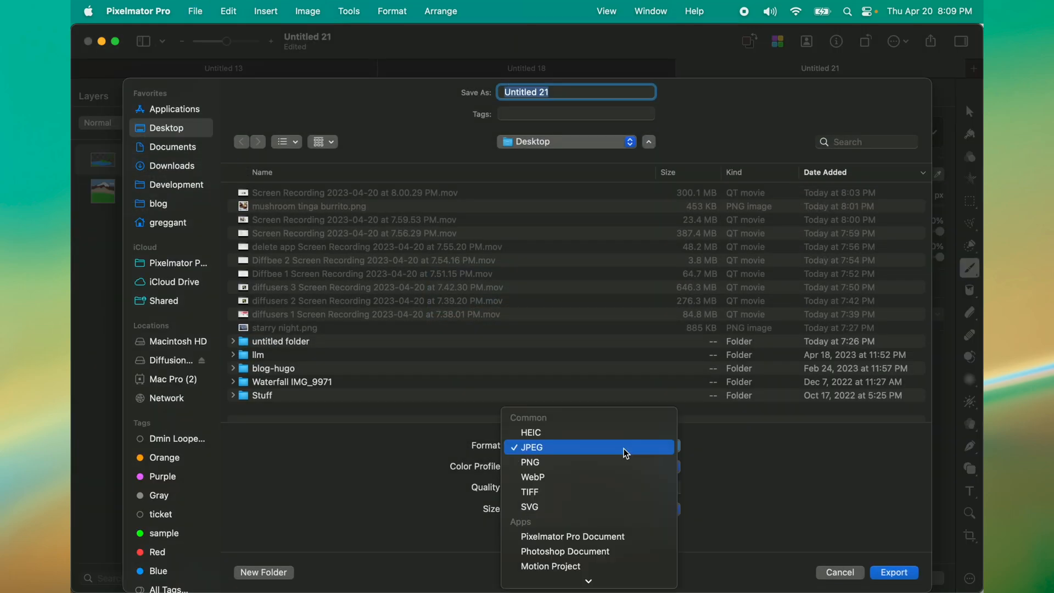
click(530, 461)
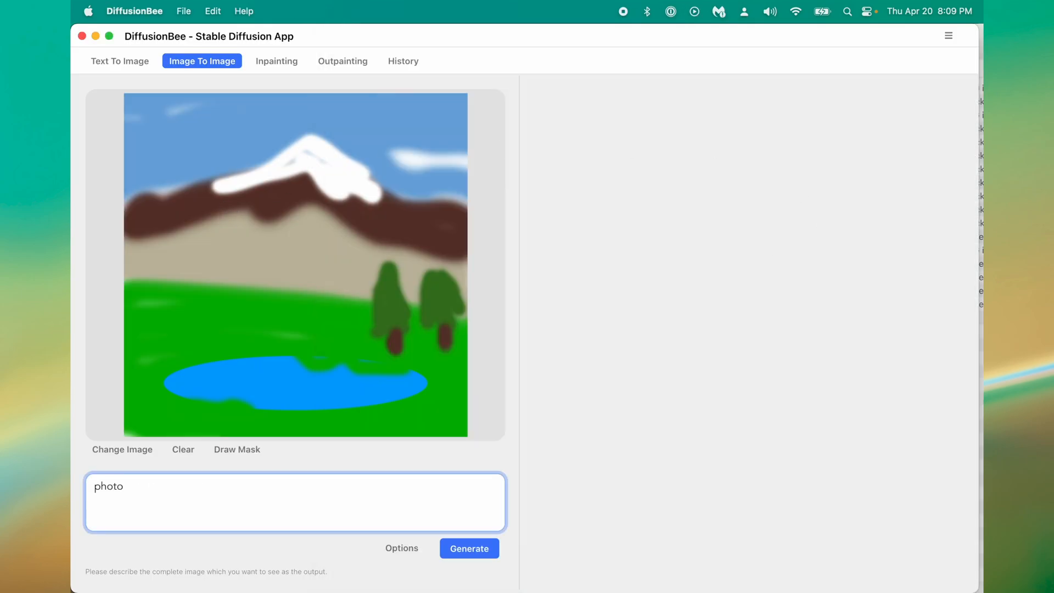
Generate from the sketch with prompt 'realistic, photograph, beautiful spring, Oregon, mountains, Pacific…'.
text(realistic, photograp)
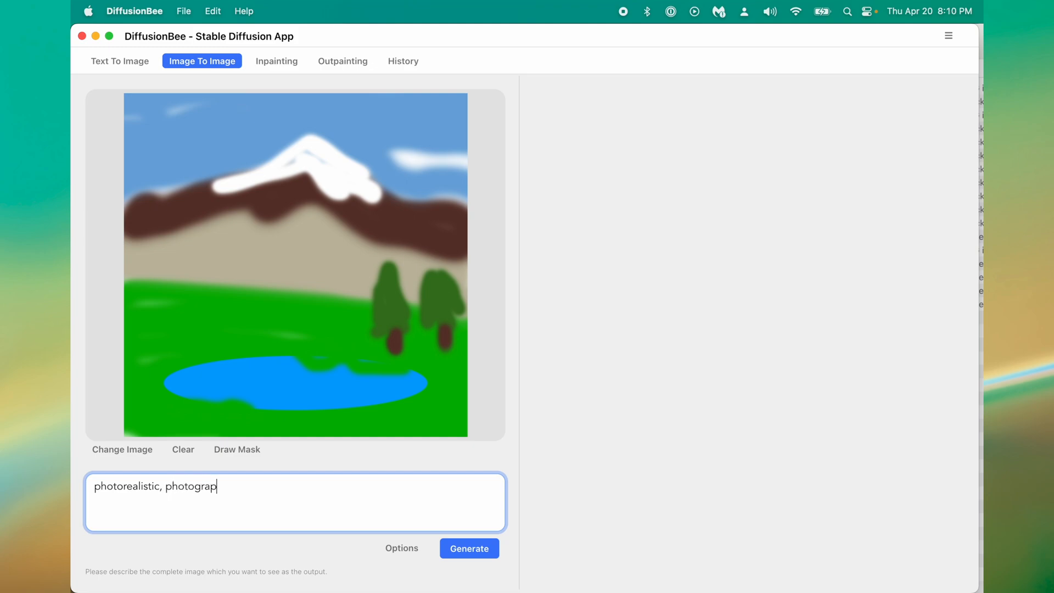
text(h, beaut)
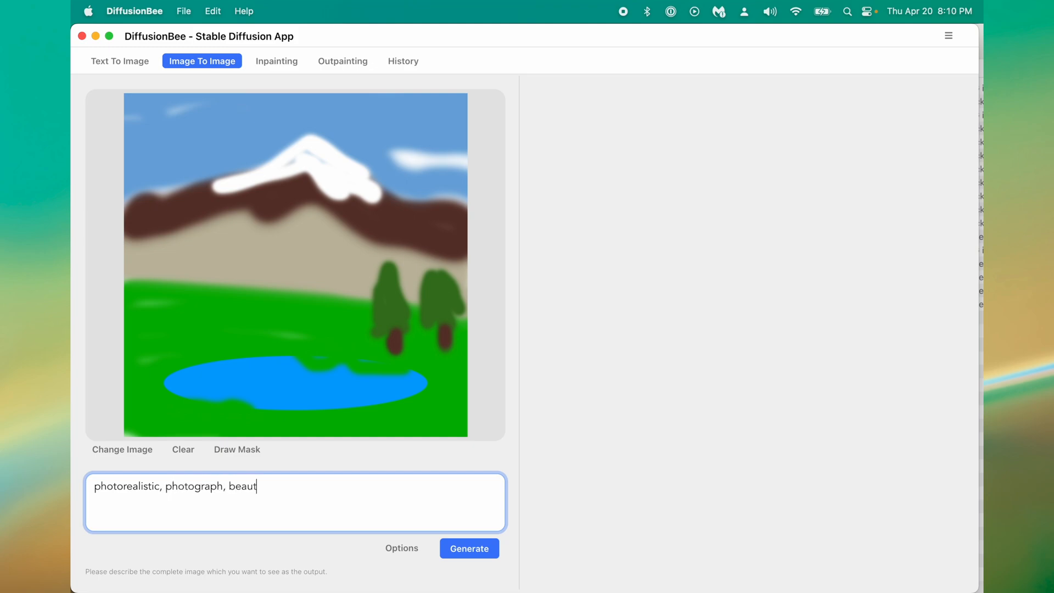
text(iful spring, Oregon,)
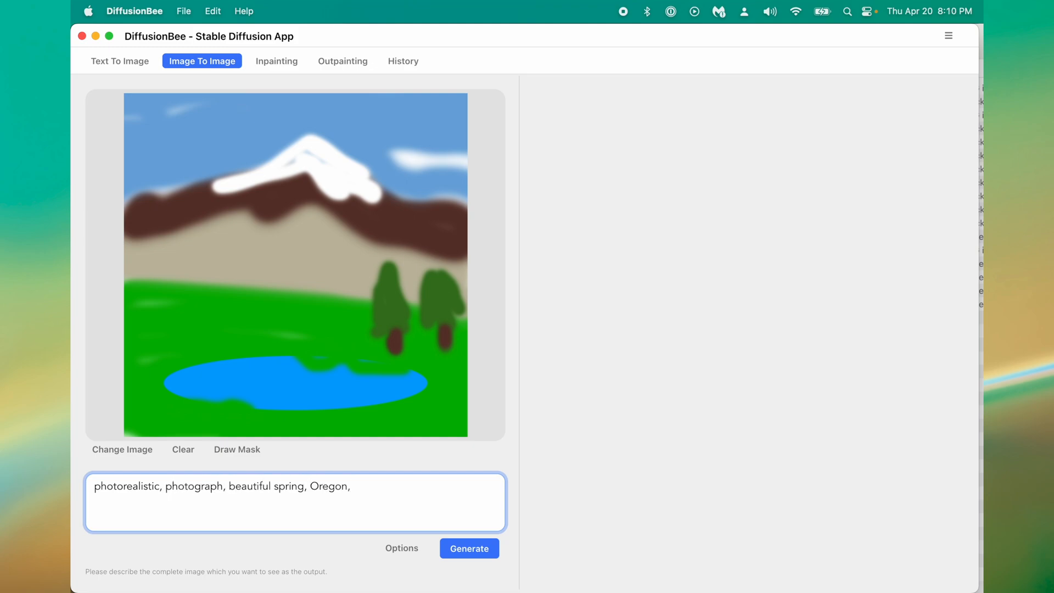
text(mountains, Pacif)
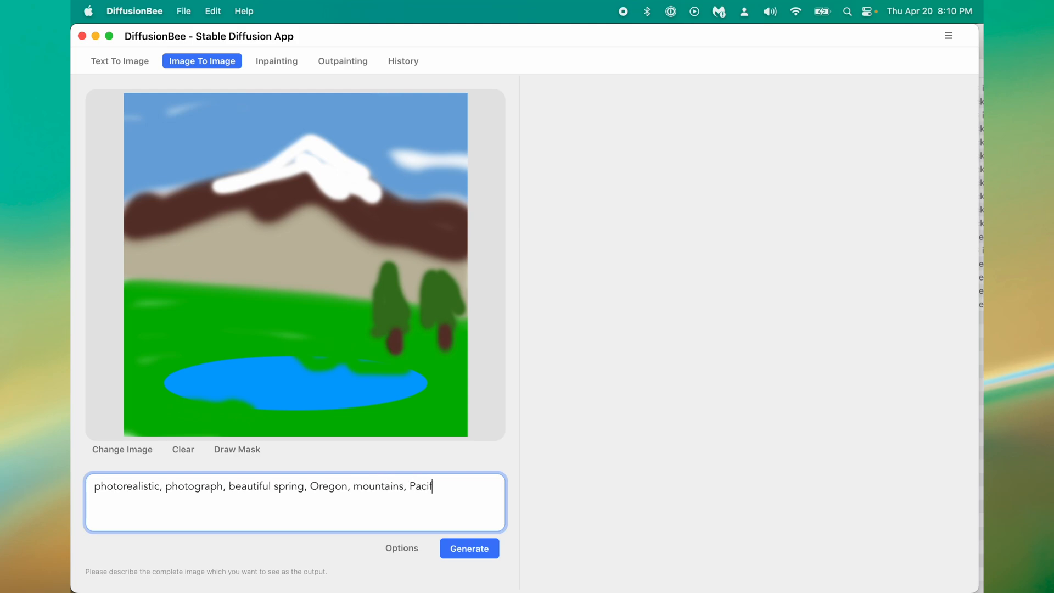
click(468, 548)
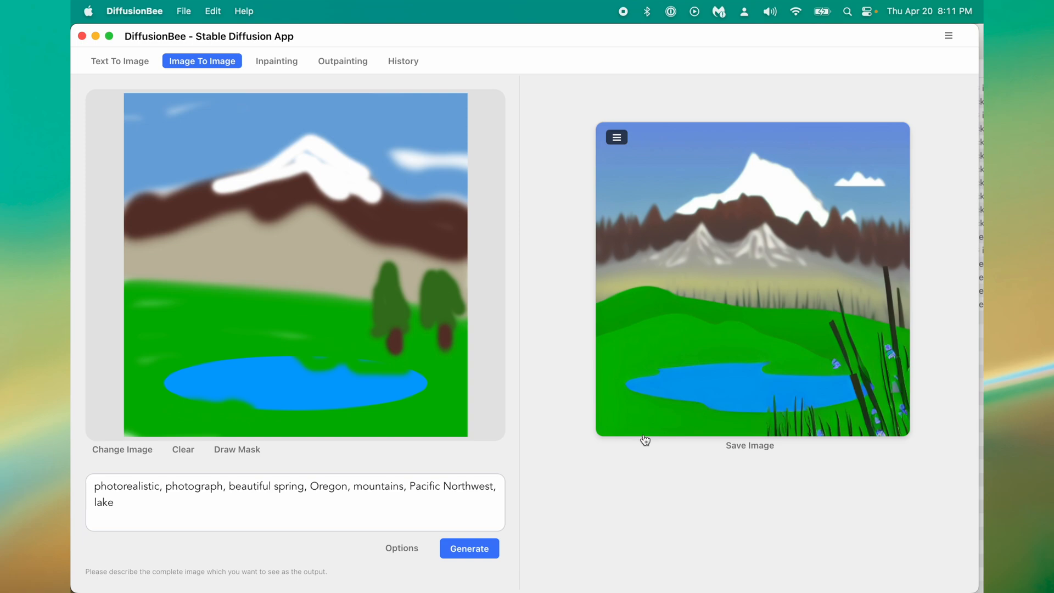
mouse_move(880, 435)
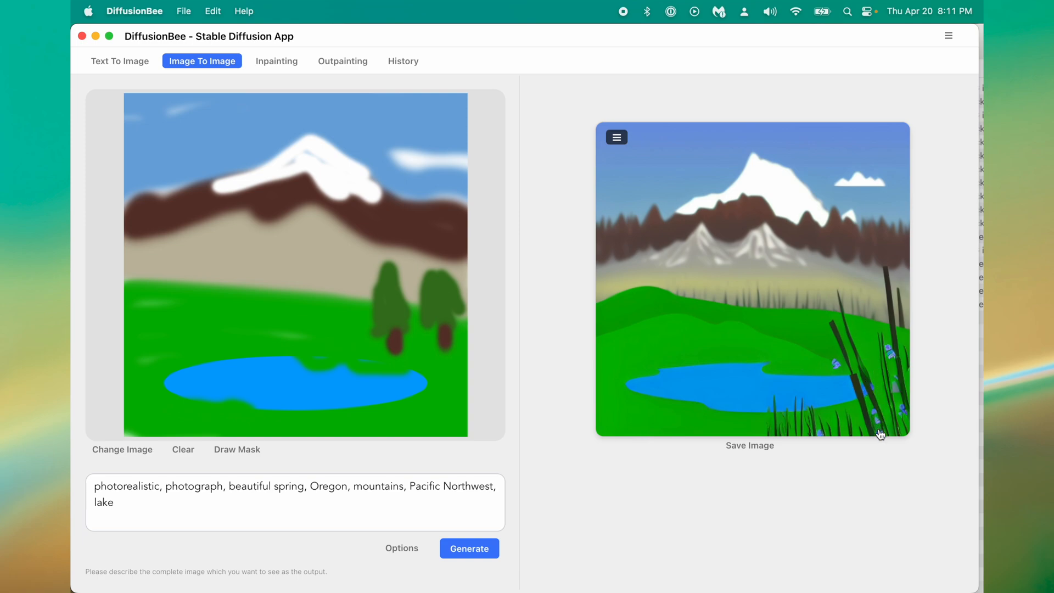
mouse_move(700, 283)
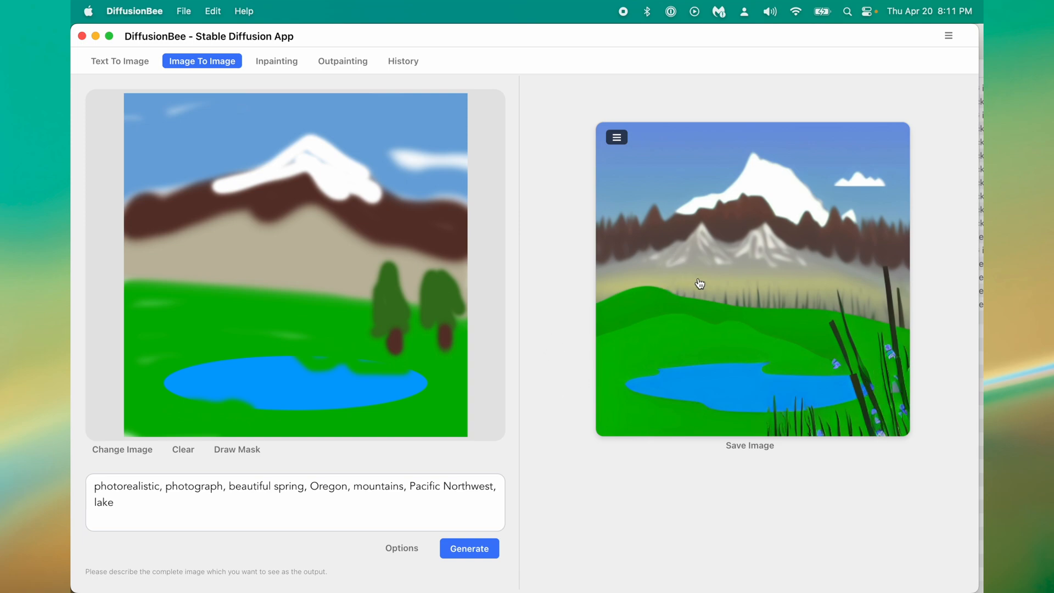
mouse_move(405, 521)
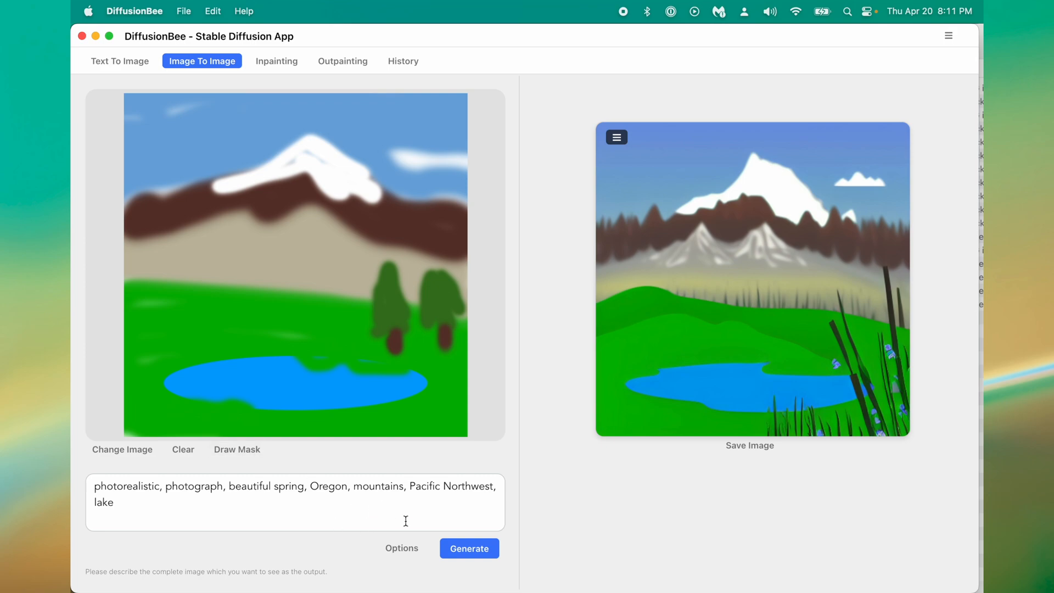
Set Input Strength to about 35 in Options and regenerate.
click(401, 548)
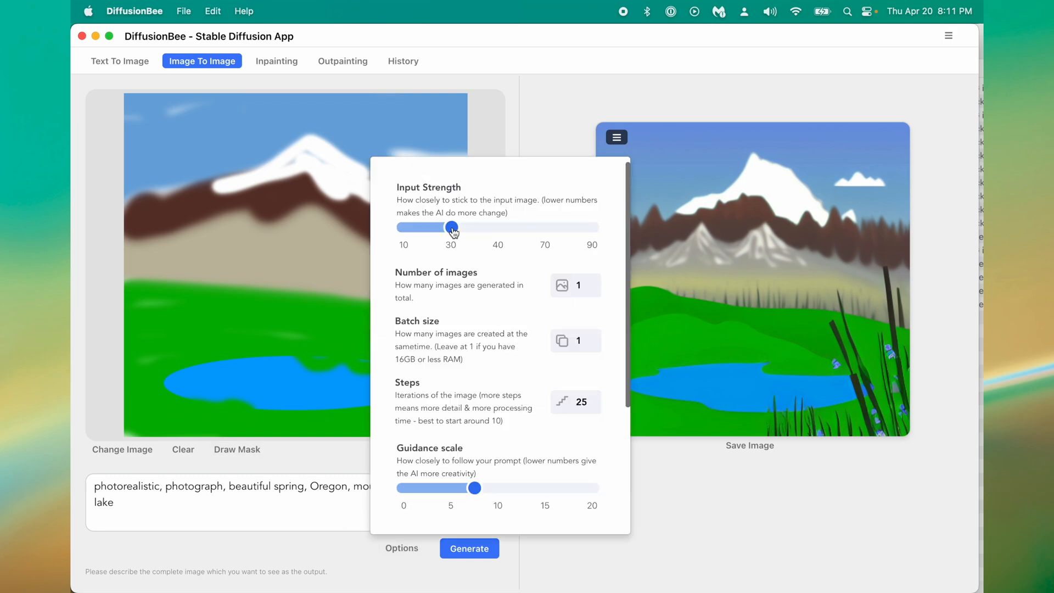
drag(450, 227, 476, 227)
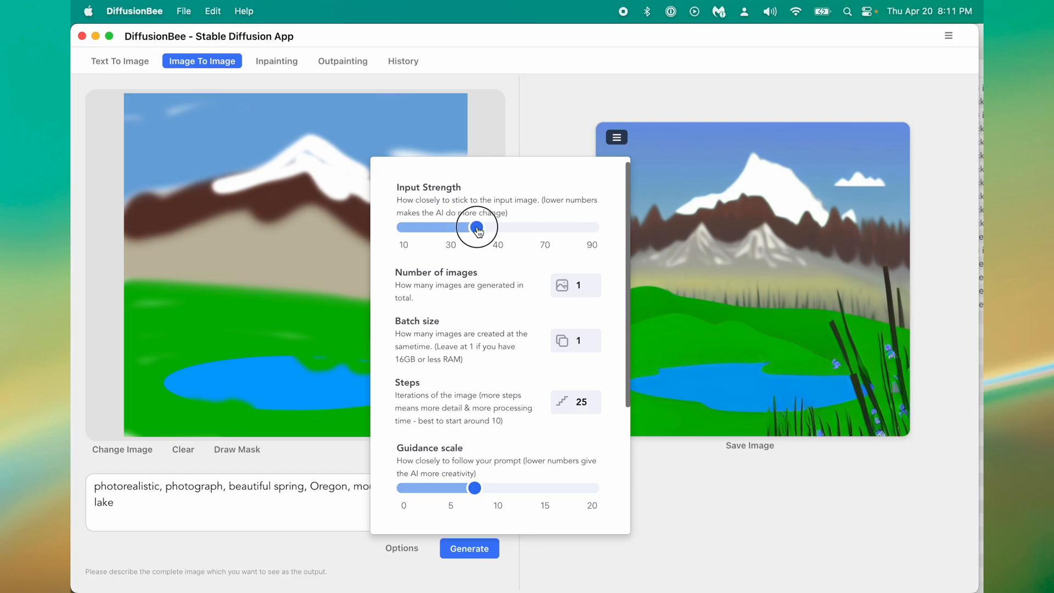
drag(473, 227, 470, 227)
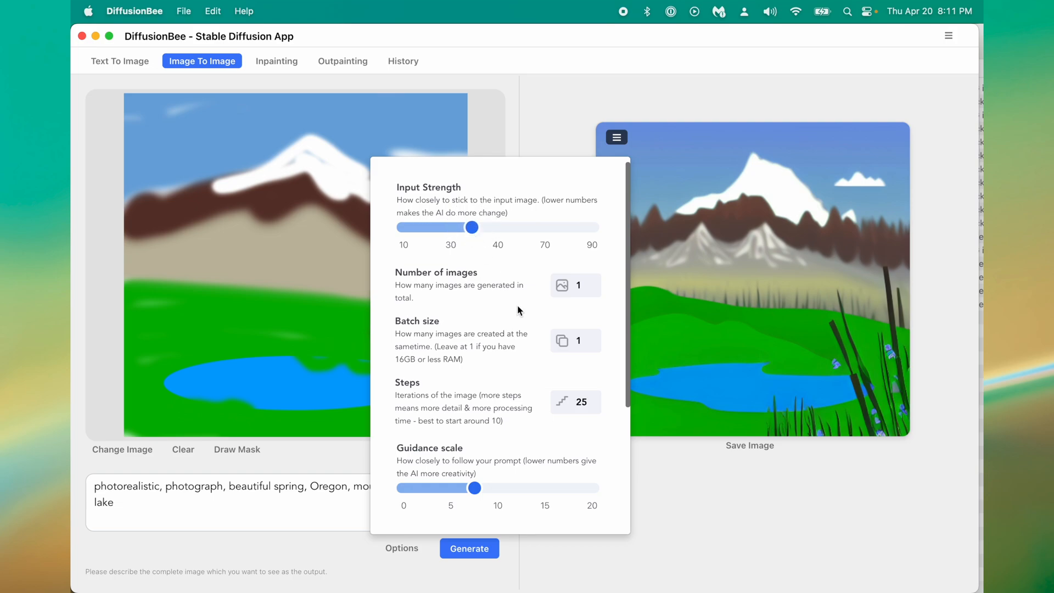
click(575, 285)
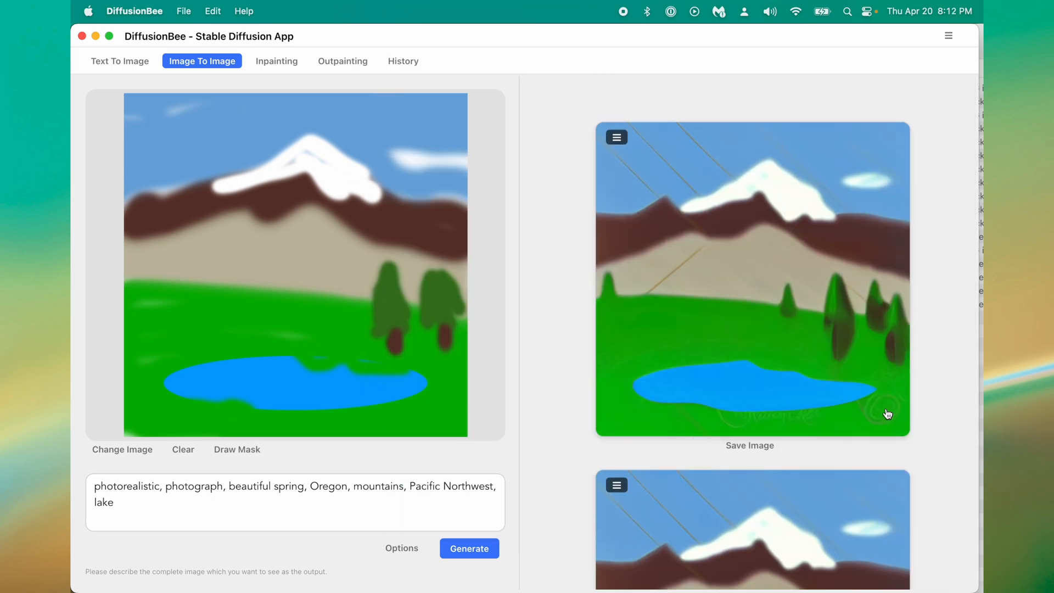
mouse_move(893, 424)
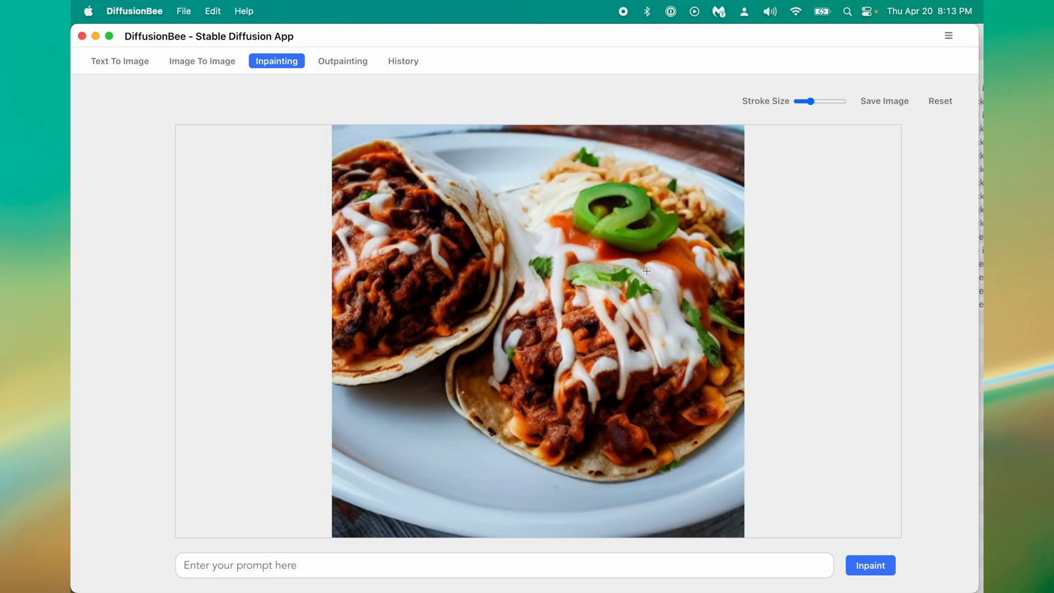
mouse_move(650, 204)
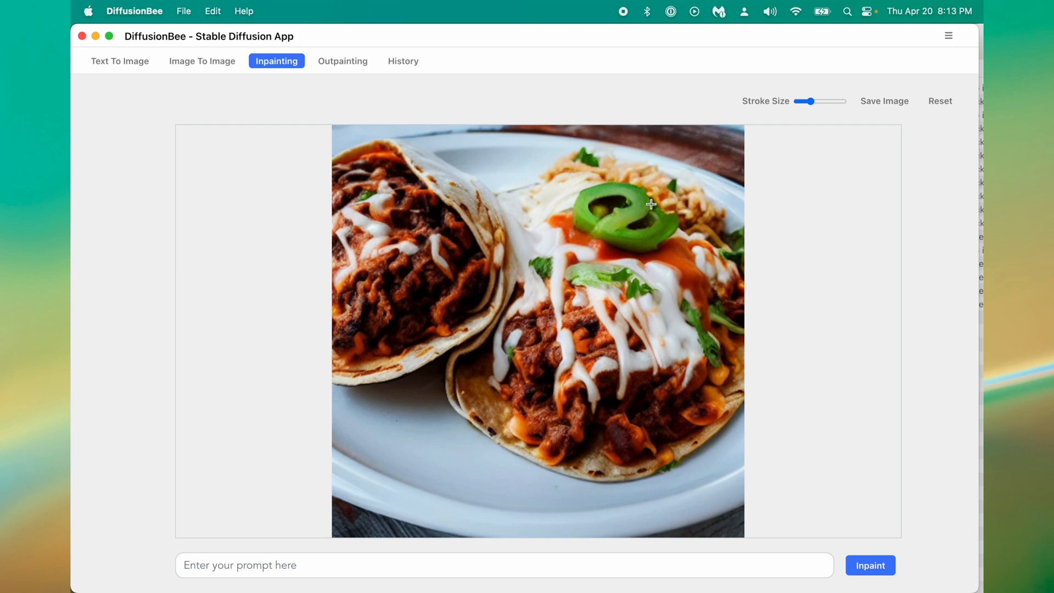
mouse_move(660, 218)
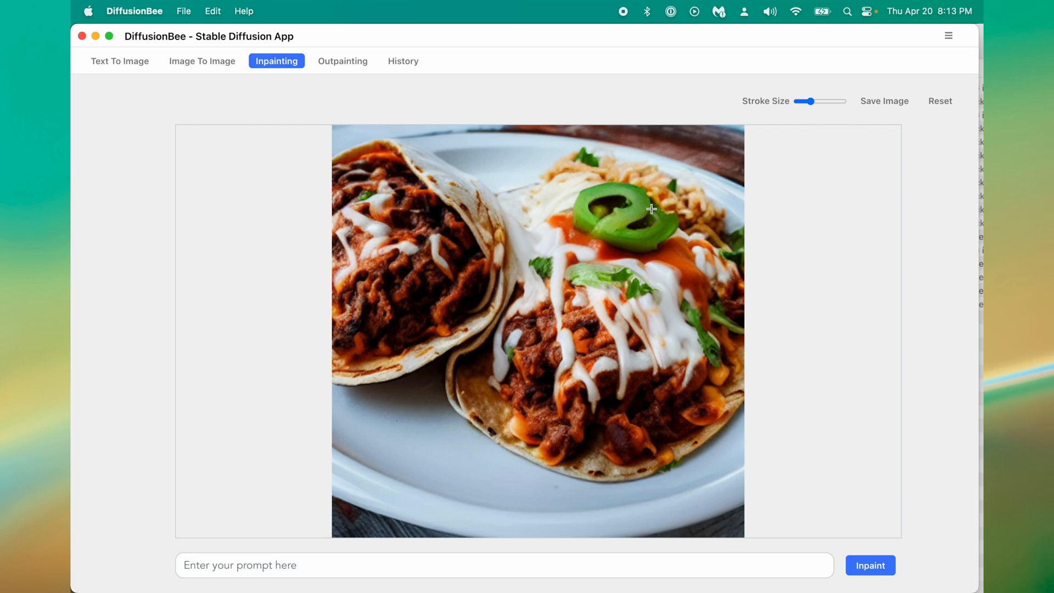
mouse_move(791, 111)
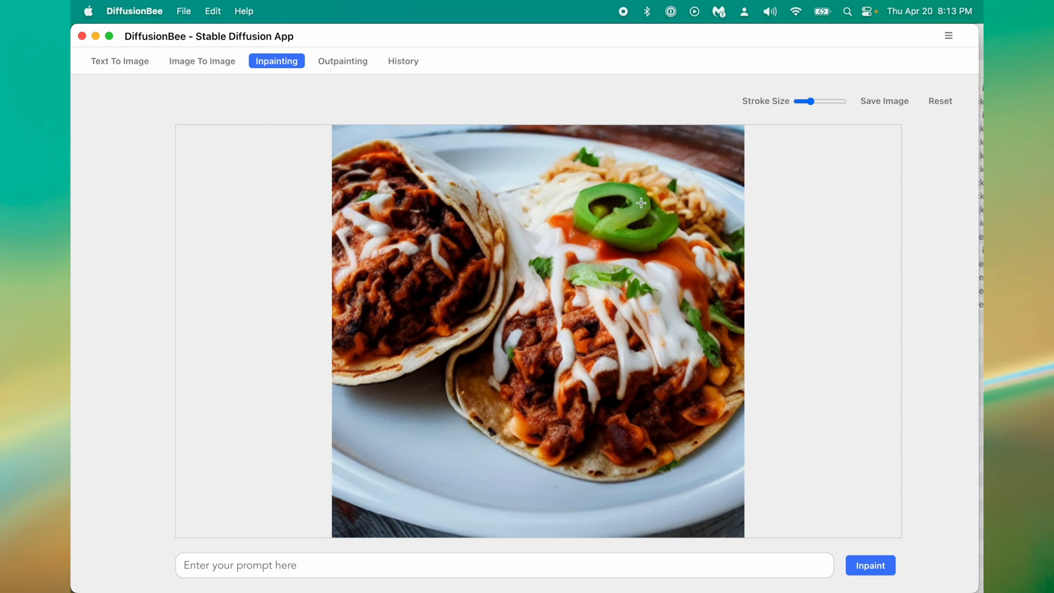
Paint the inpainting mask across the whole jalapeño slice.
drag(640, 203, 603, 210)
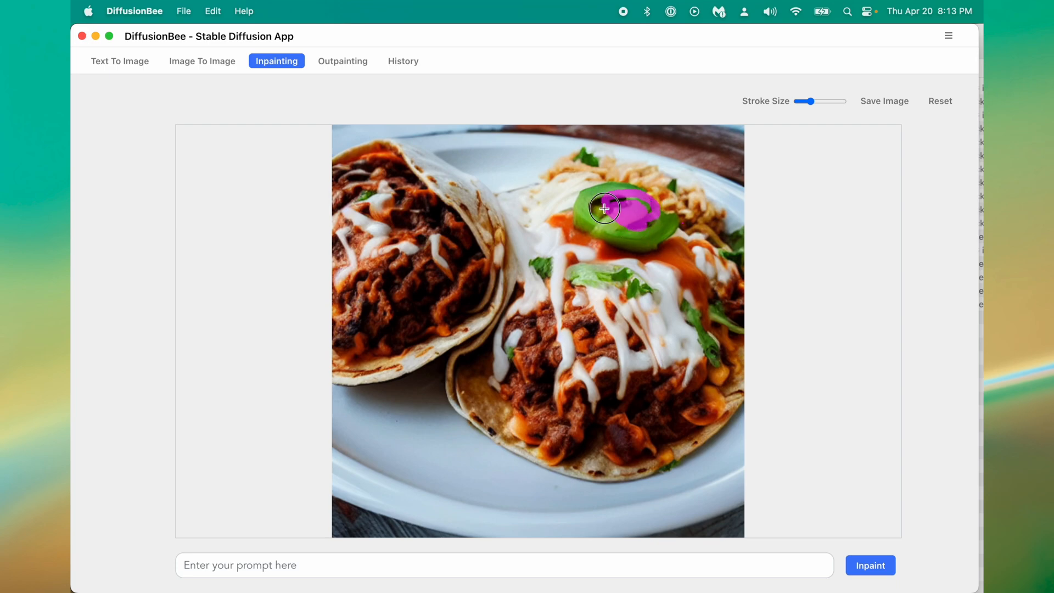
drag(810, 101, 825, 101)
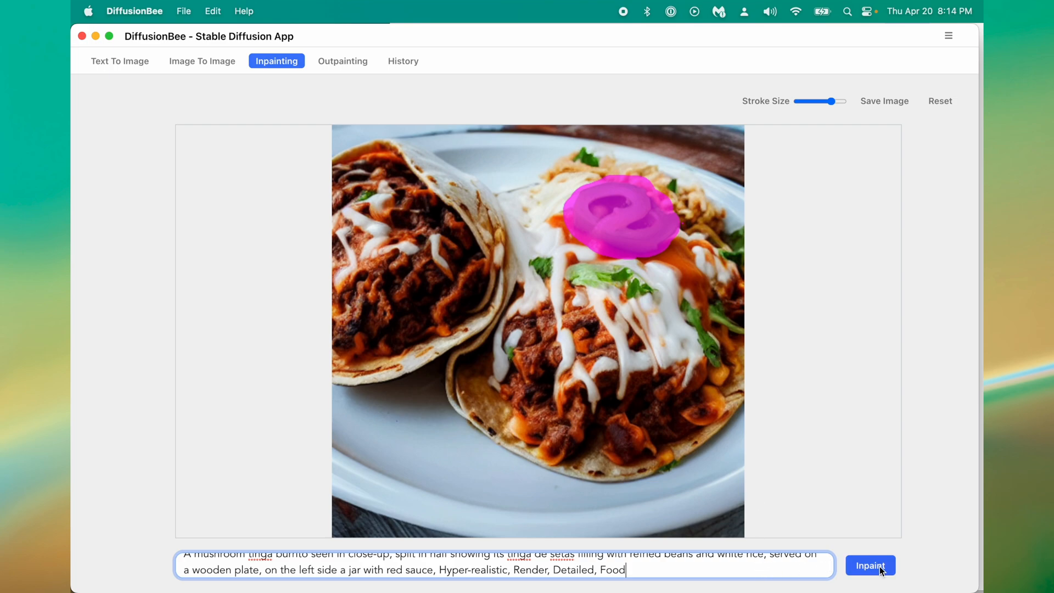
Run Inpaint on the masked jalapeño, then save the image and confirm Save.
click(868, 564)
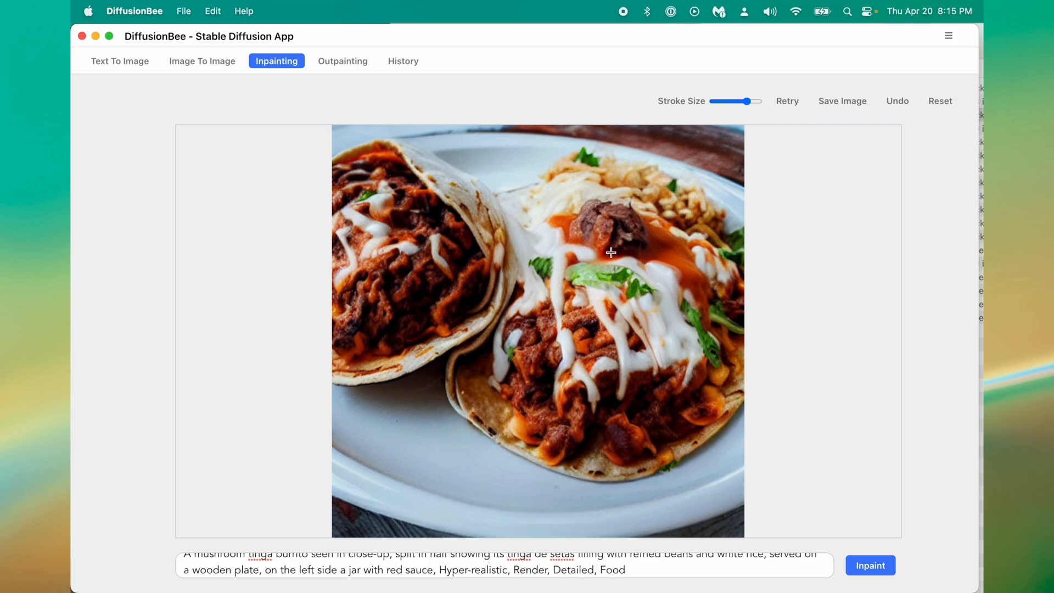
mouse_move(629, 236)
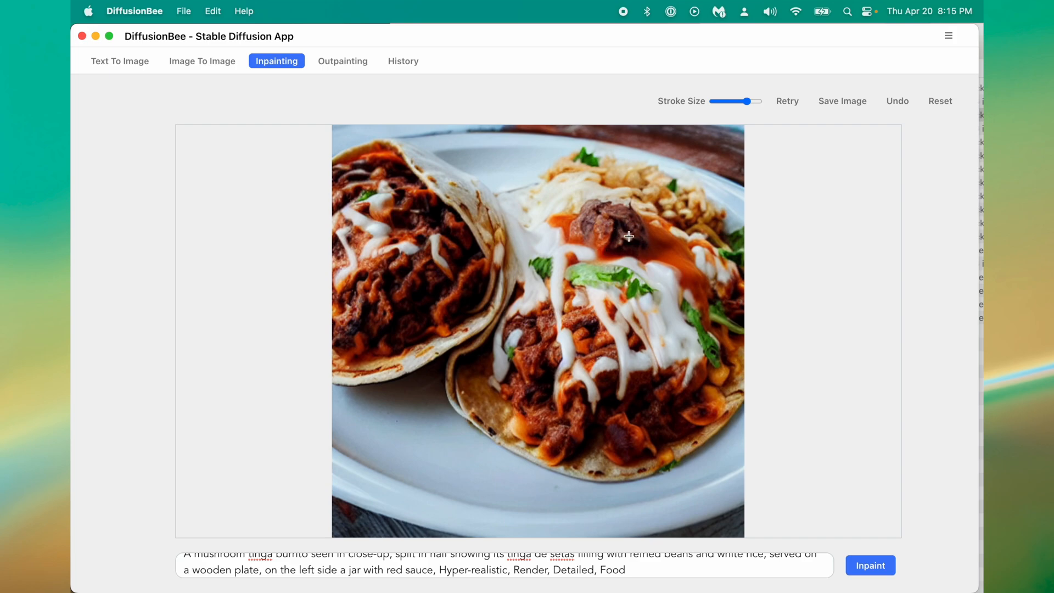
mouse_move(810, 123)
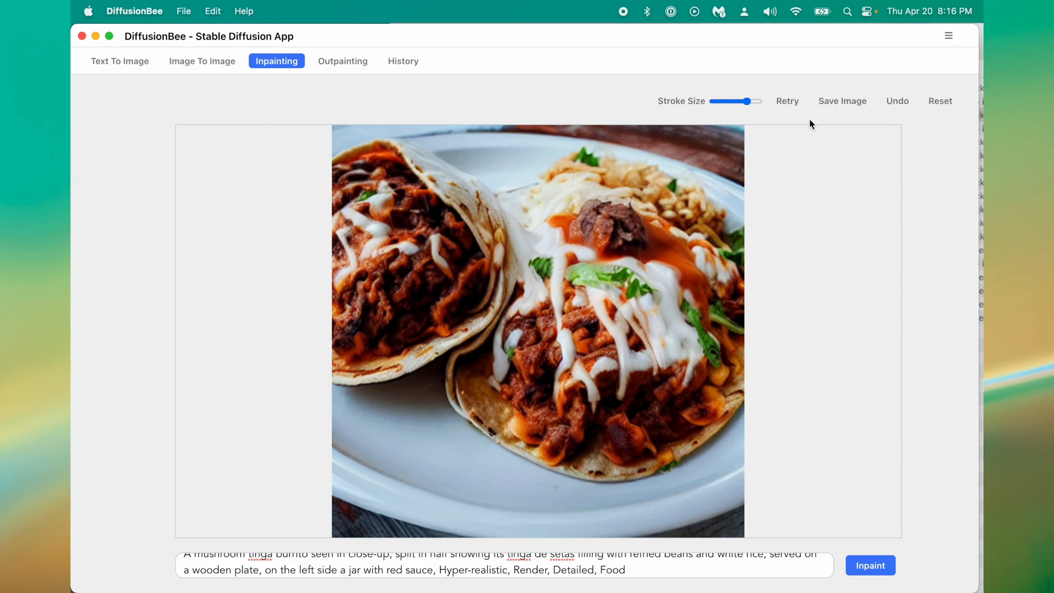
mouse_move(787, 101)
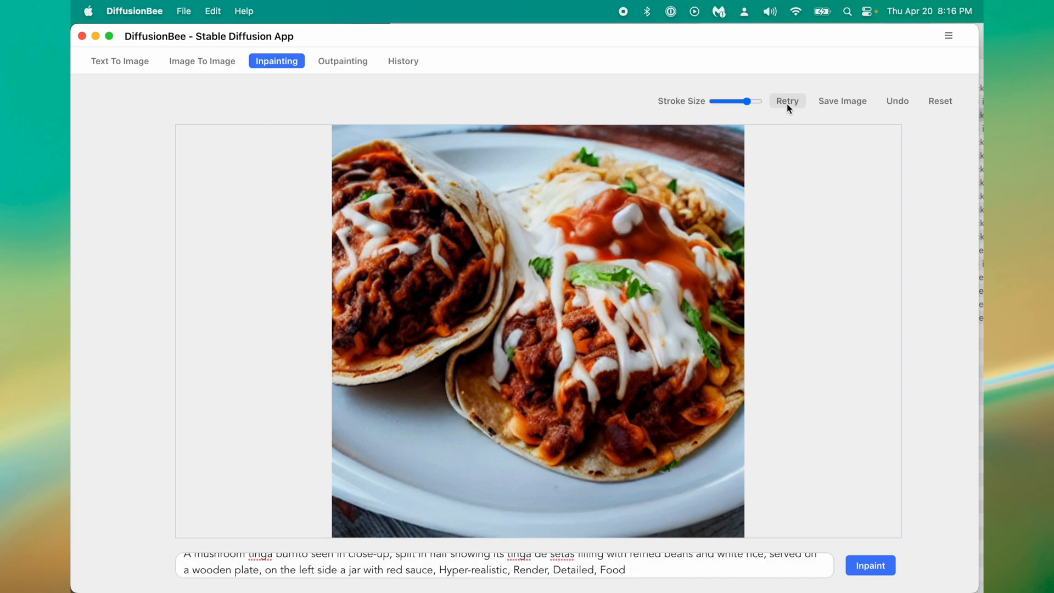
click(842, 101)
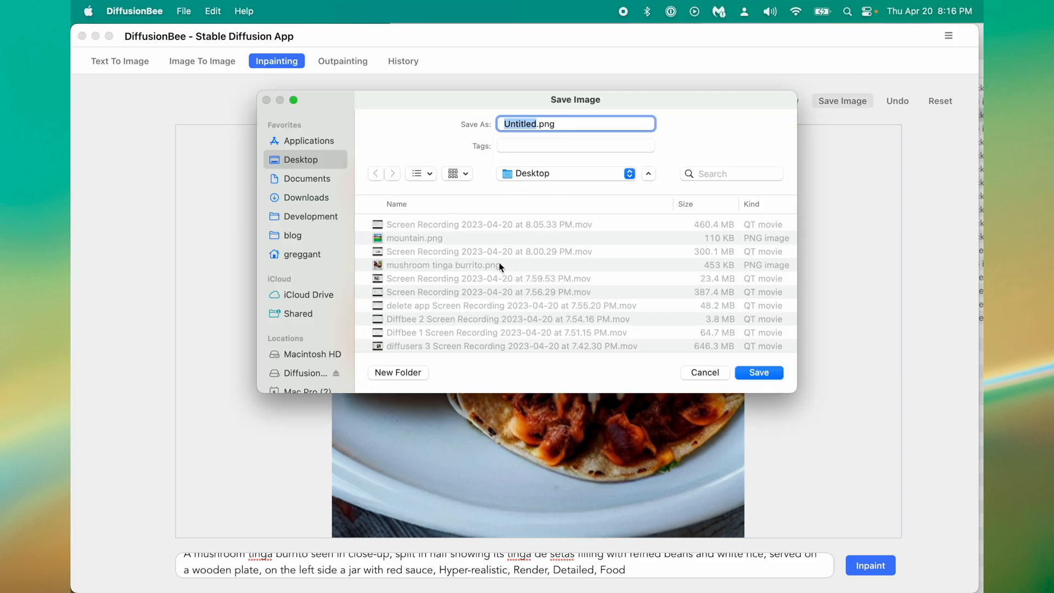
click(758, 372)
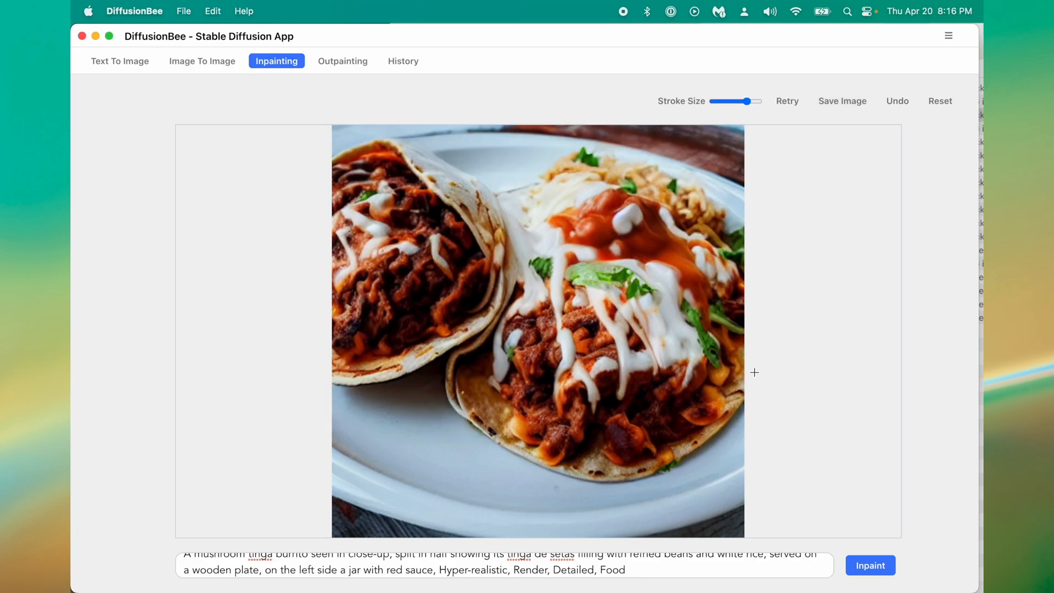
Switch to Outpainting and drop the IMG_2521 waterfall photo onto the canvas.
click(342, 60)
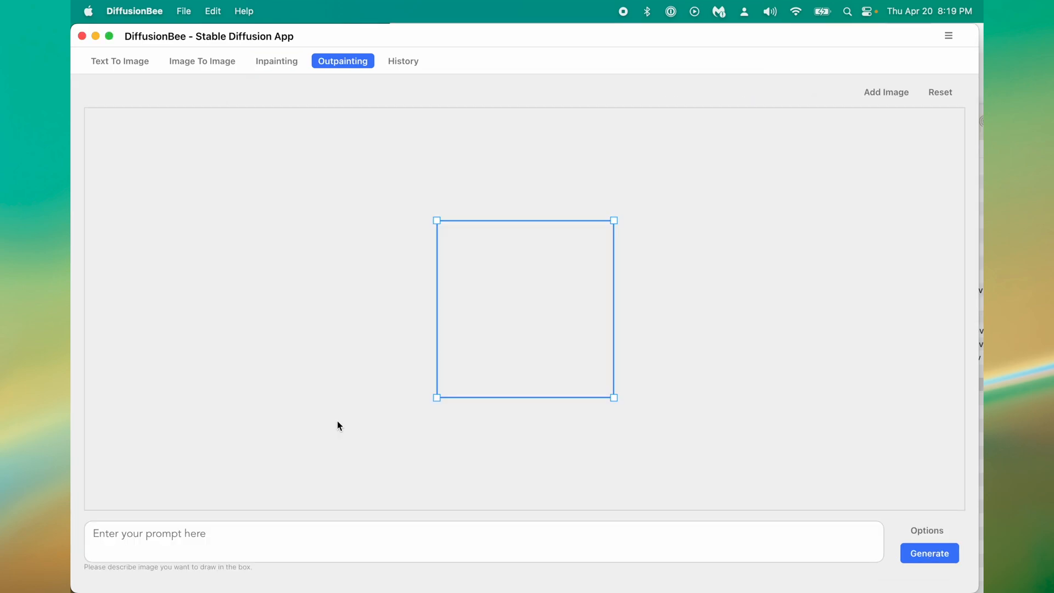
click(886, 92)
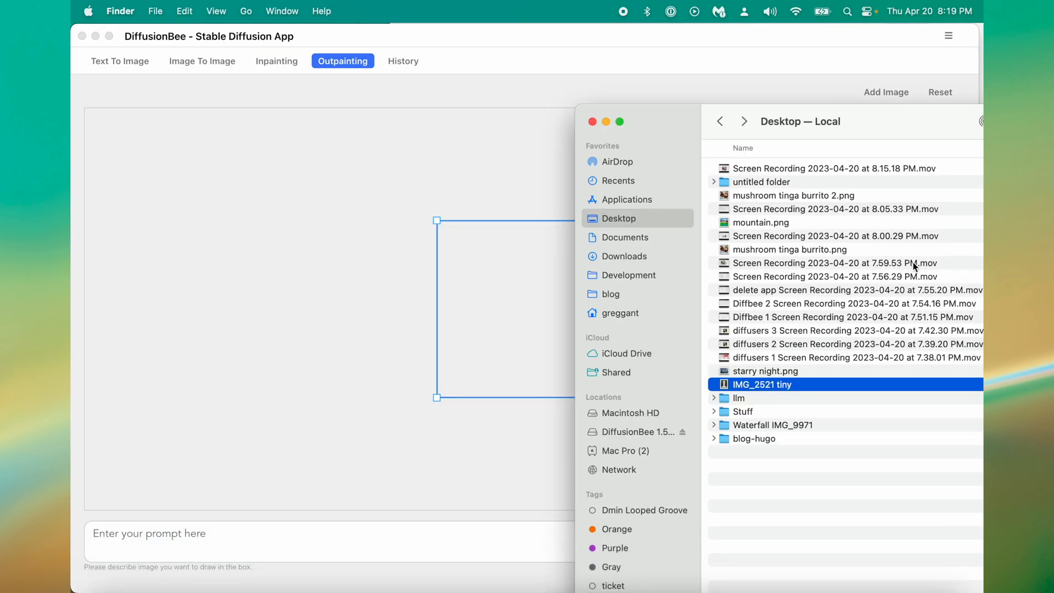
drag(762, 383, 511, 280)
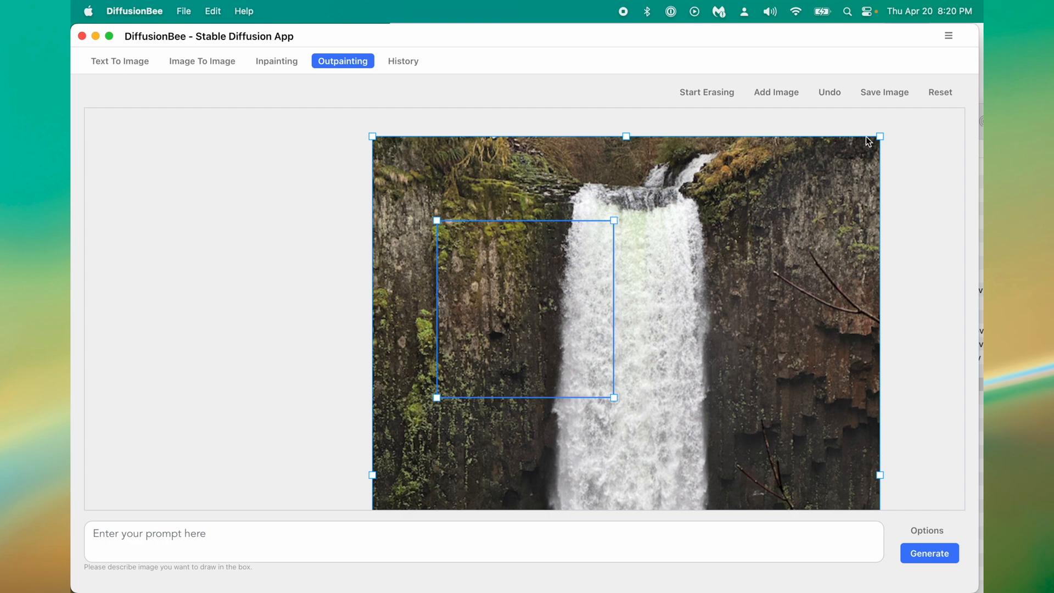
mouse_move(878, 136)
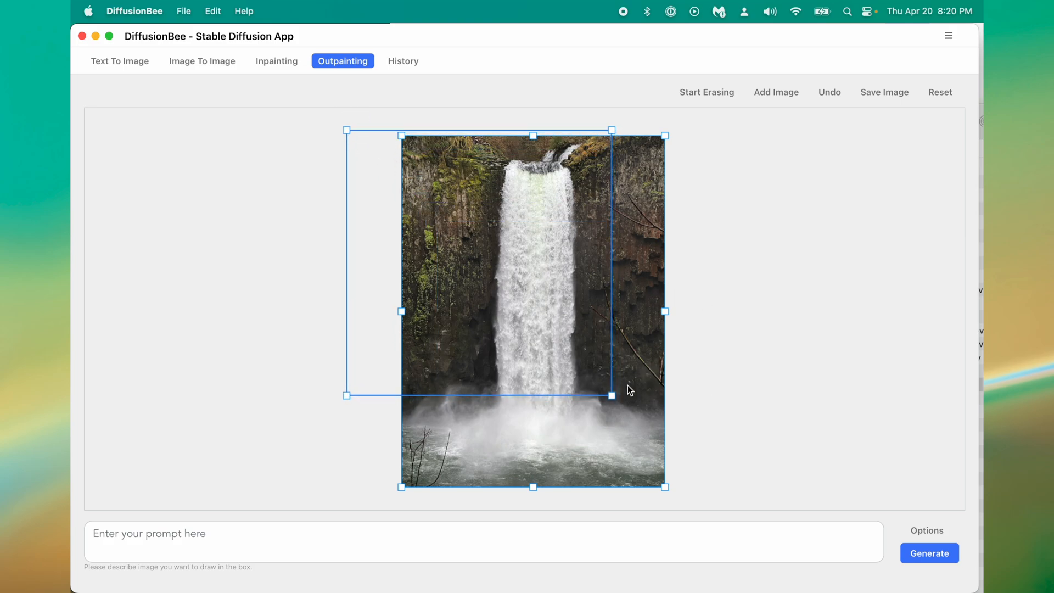
Position the generation frame over the waterfall photo's left side so it extends past the image.
drag(612, 396, 736, 506)
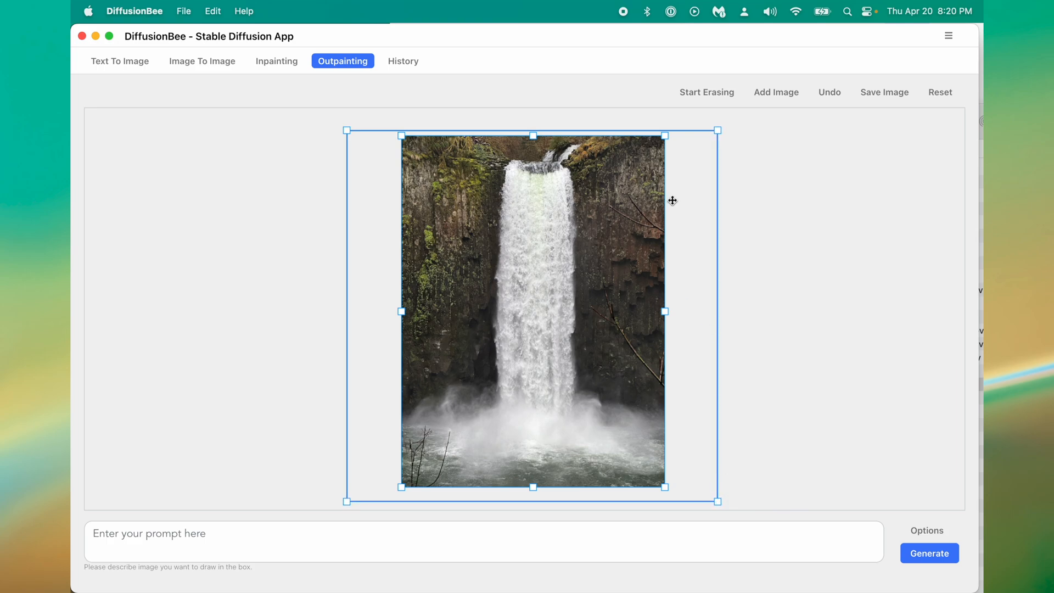
mouse_move(638, 234)
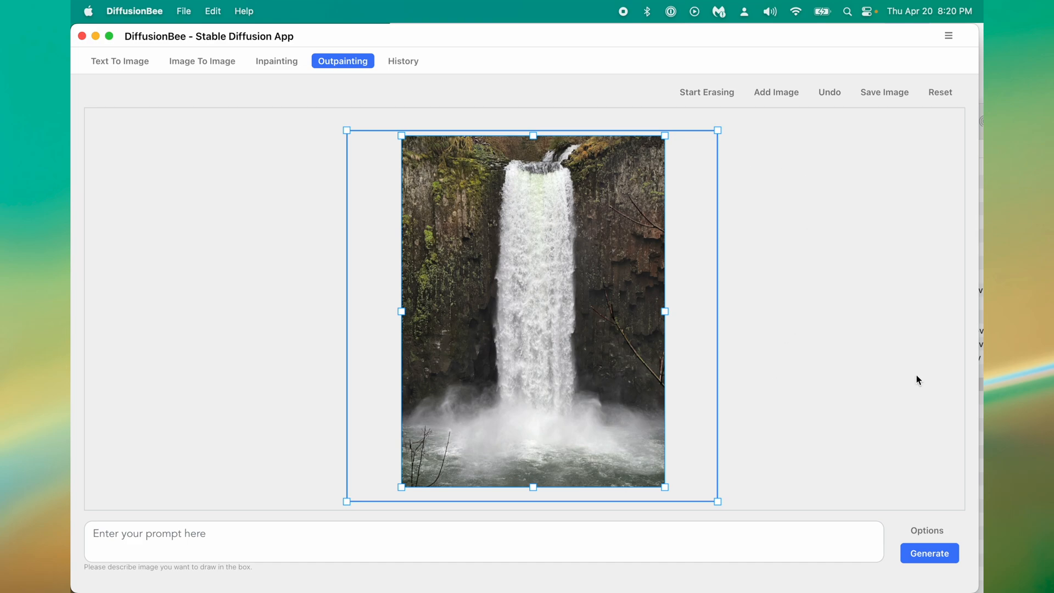
Generate the outpainted waterfall scene from the waterfall-and-cliffs prompt.
click(408, 542)
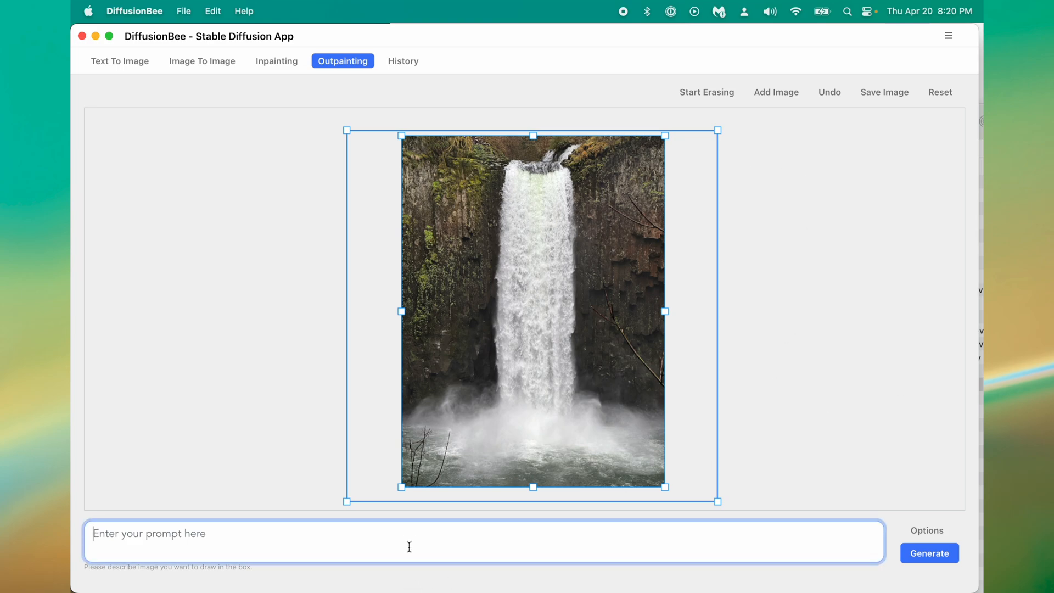
click(929, 552)
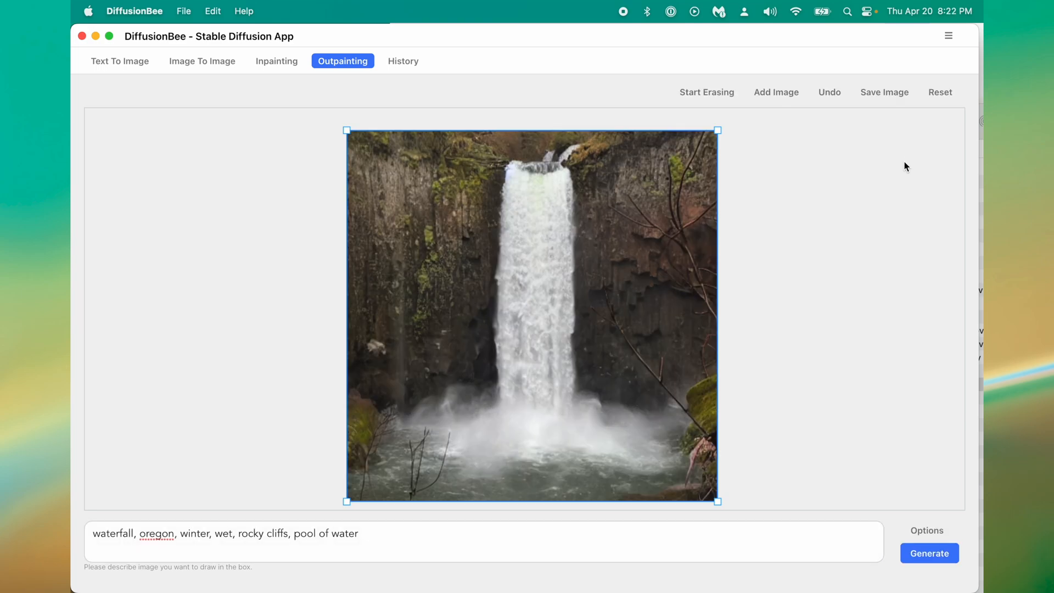
mouse_move(687, 226)
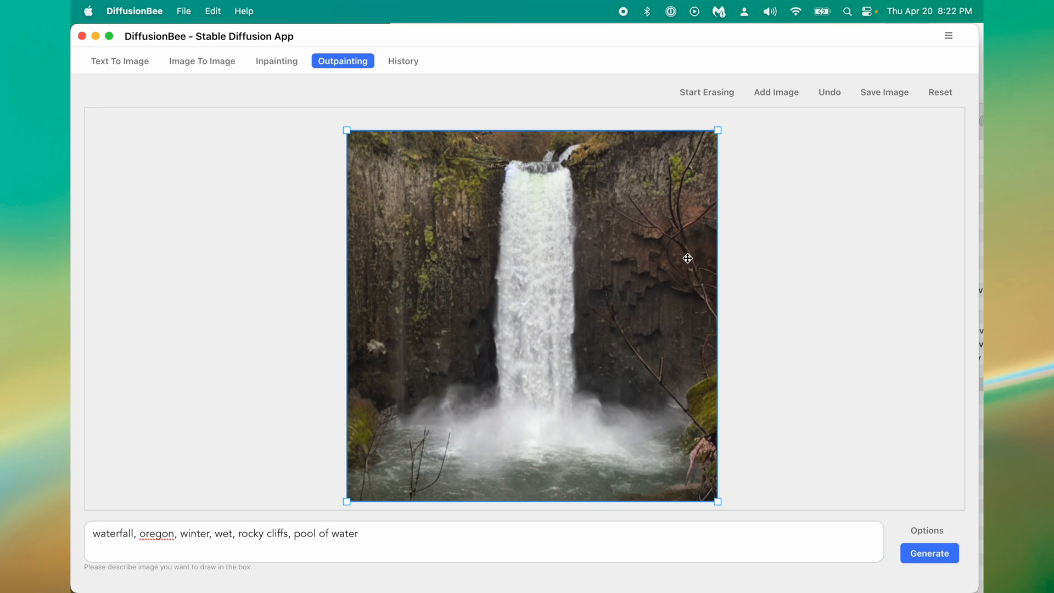
mouse_move(347, 426)
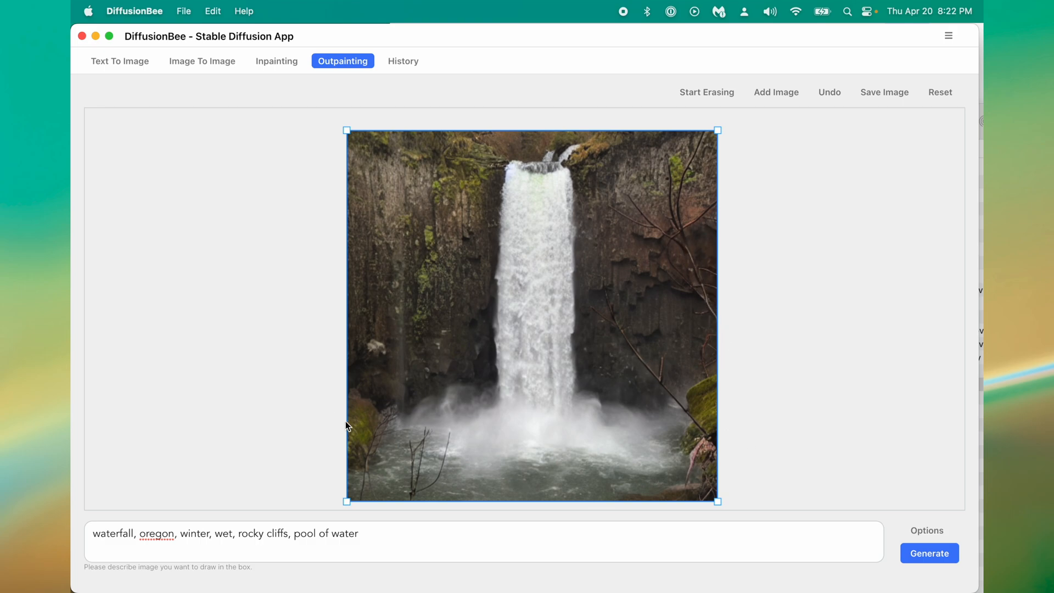
mouse_move(369, 413)
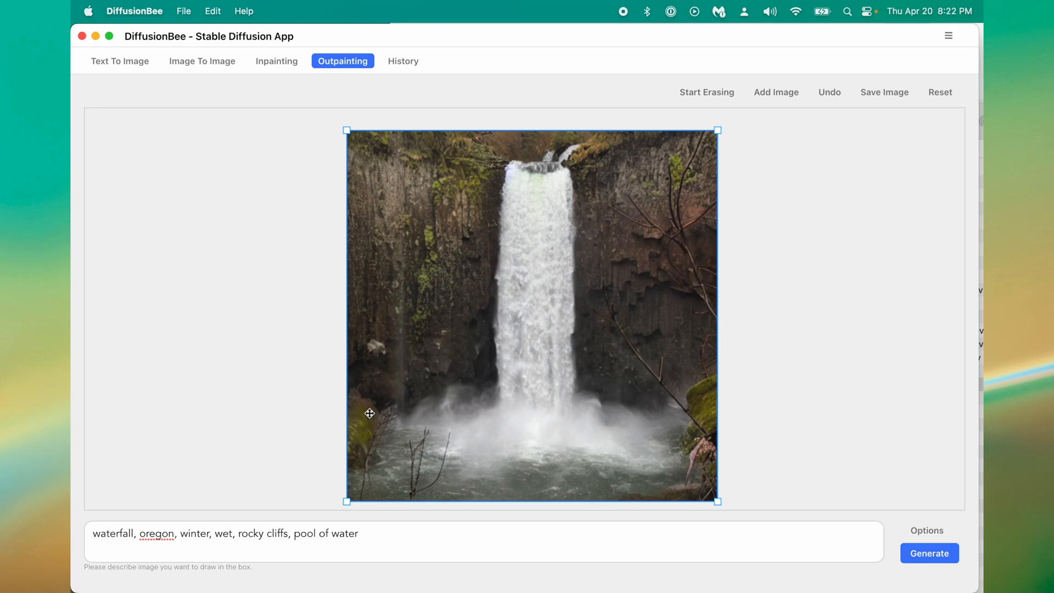
mouse_move(709, 402)
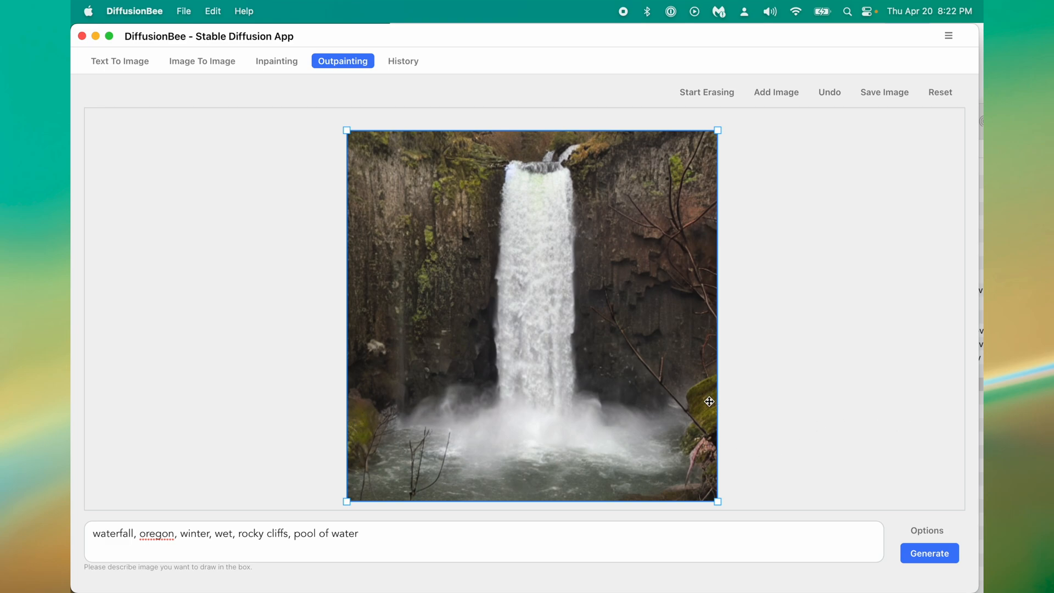
mouse_move(757, 473)
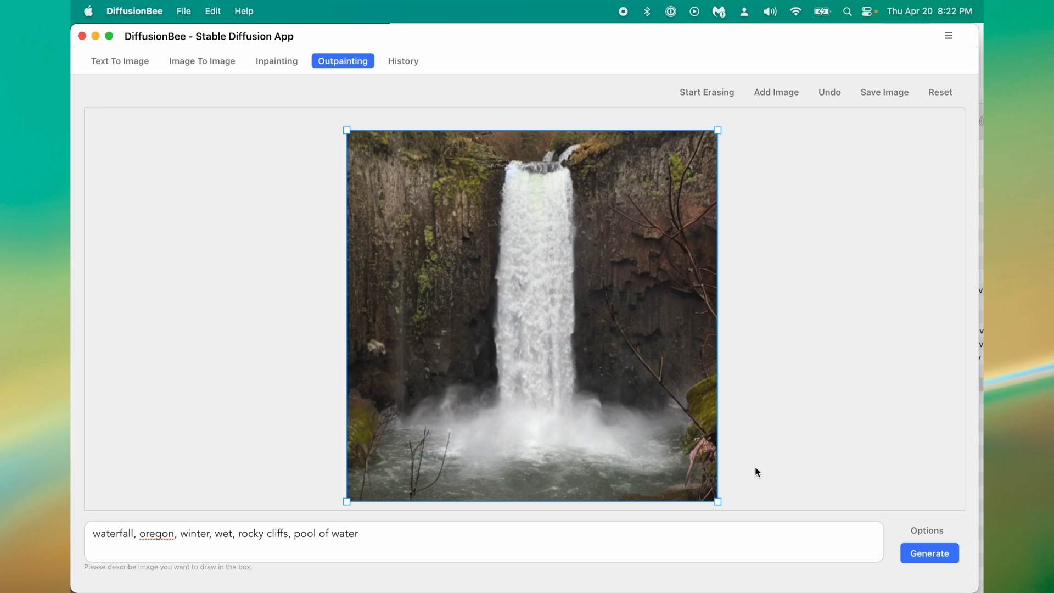
mouse_move(905, 268)
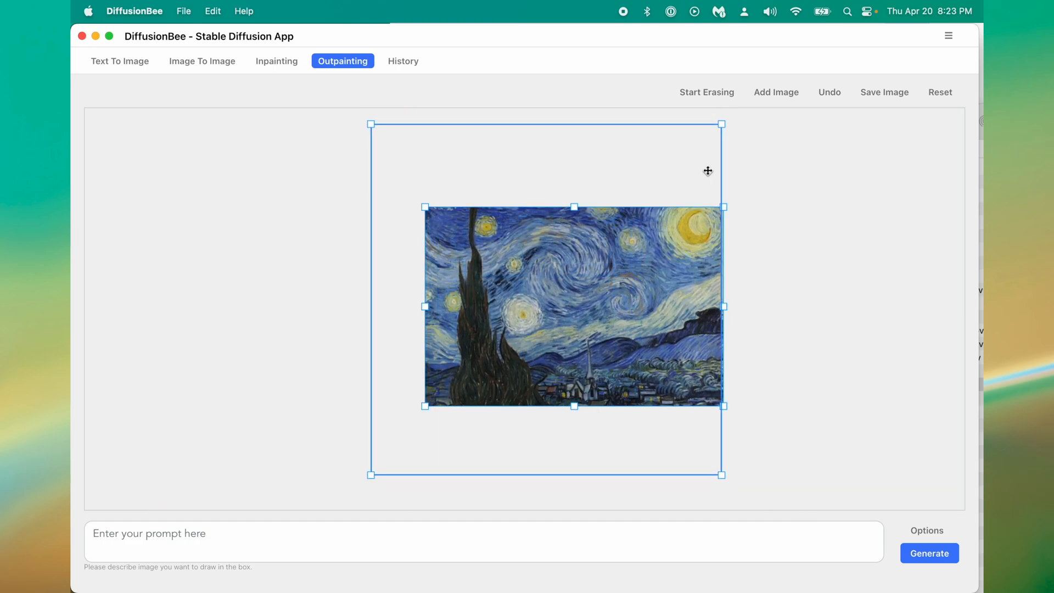
Outpaint Starry Night with the 'Van Gogh style, aliens attacking, spaceships, town' prompt.
click(483, 541)
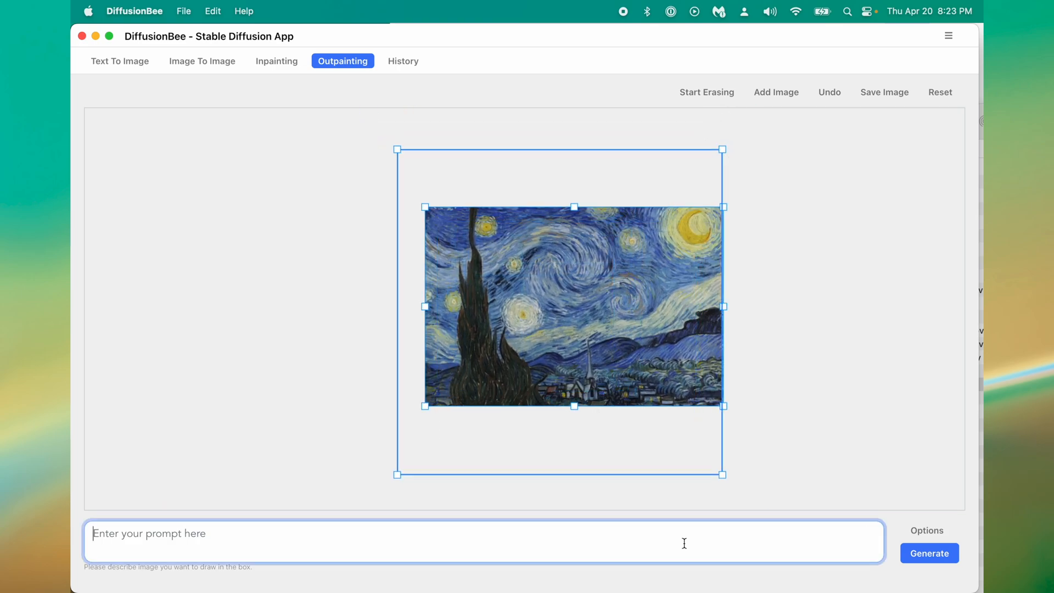
text(starry night, in the style of Vincent Van Gogh, aliens attacking, spaceships, town on fire)
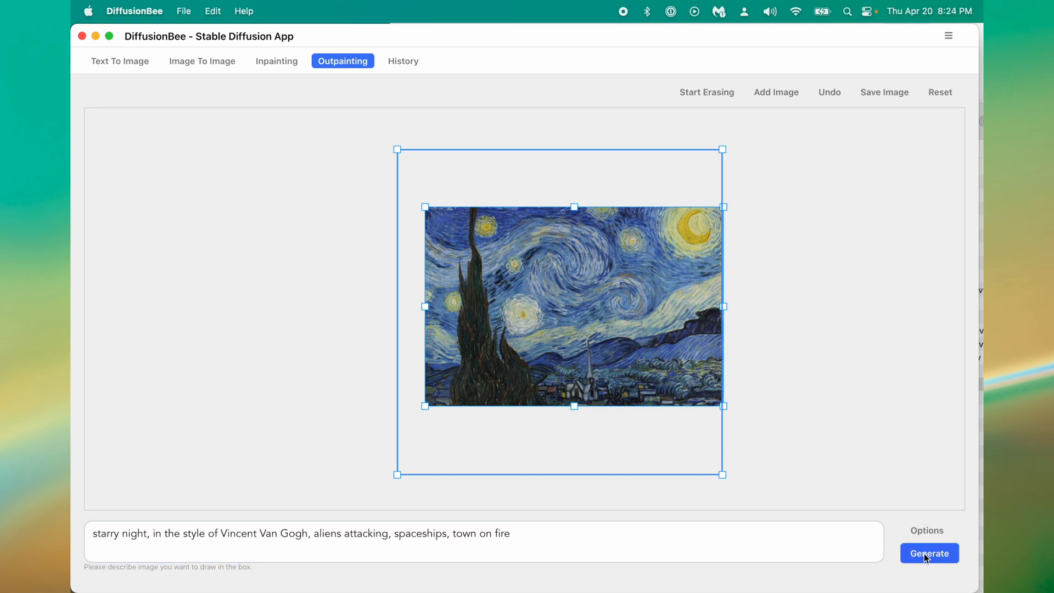
click(928, 553)
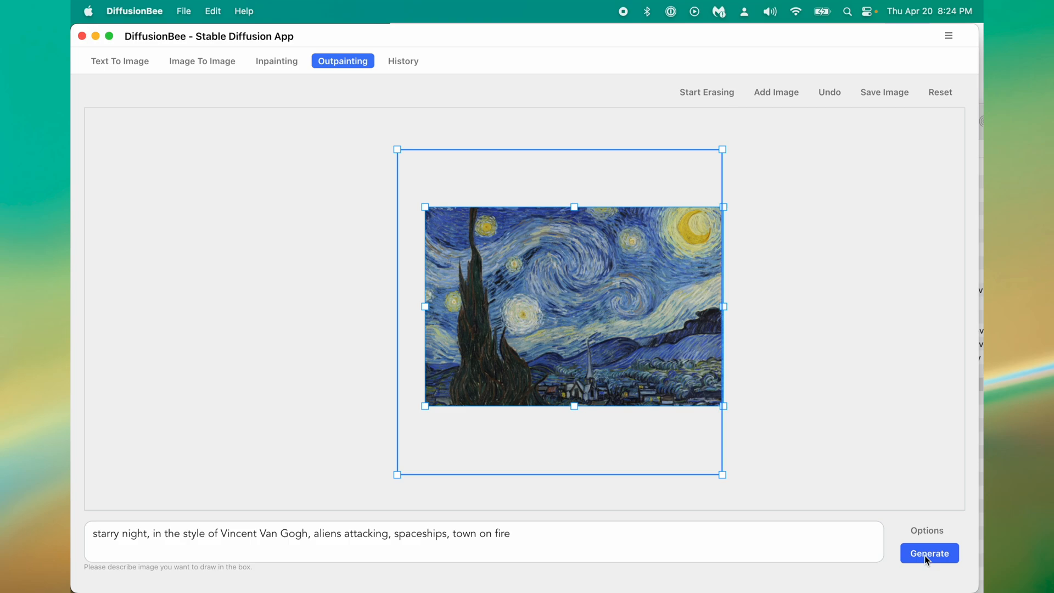
click(928, 553)
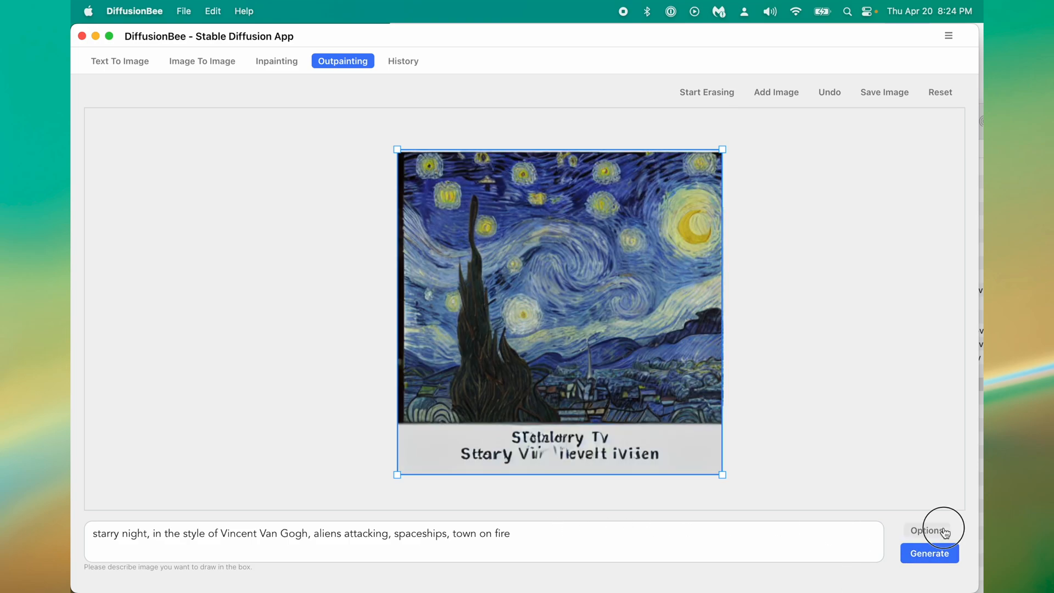
Add a 'label, text,' negative prompt, then open Draw Things from the App Store.
click(929, 530)
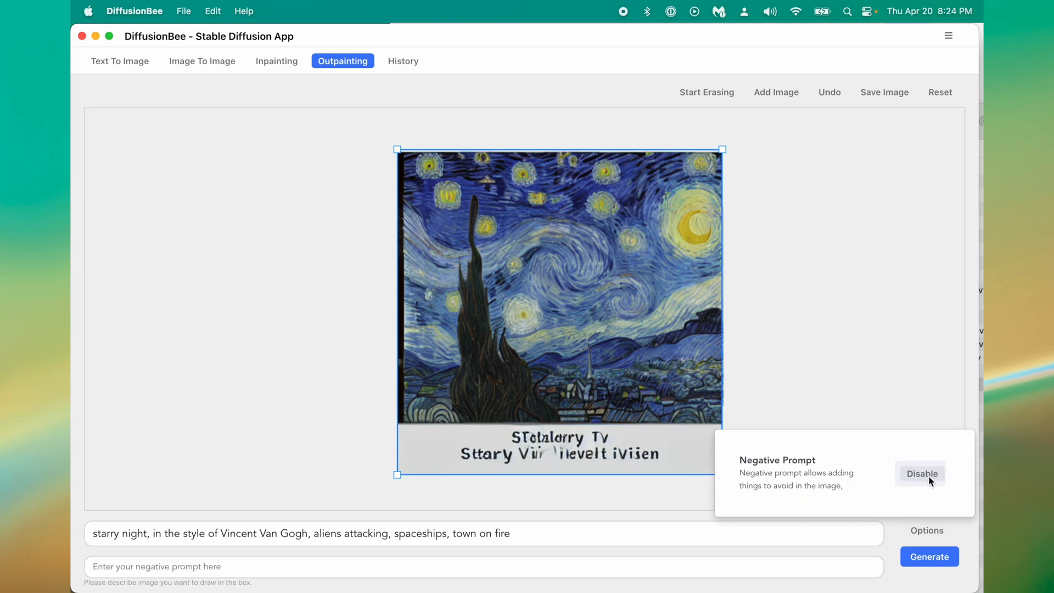
mouse_move(527, 467)
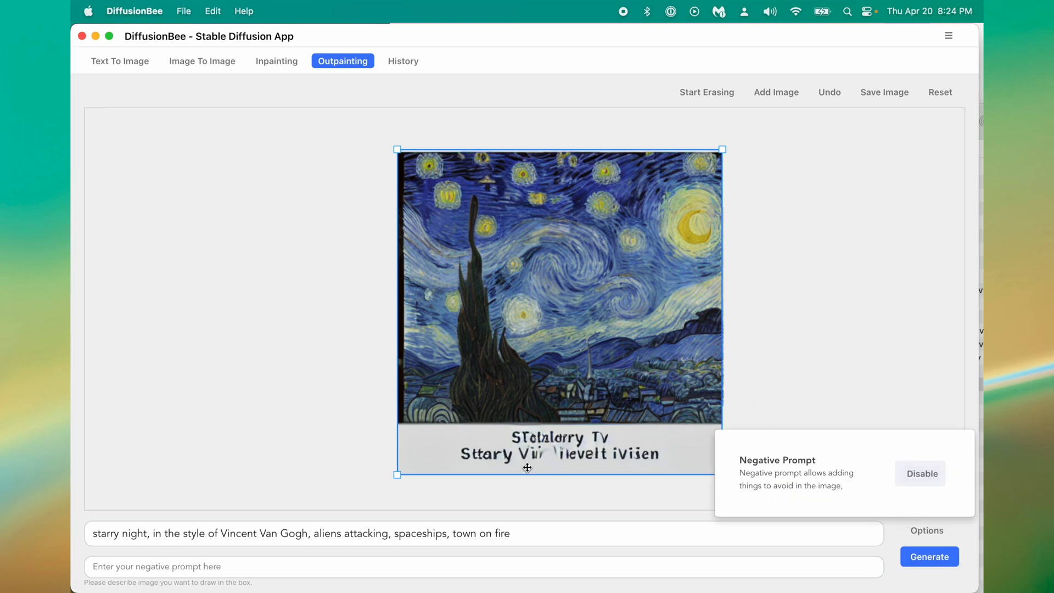
mouse_move(511, 430)
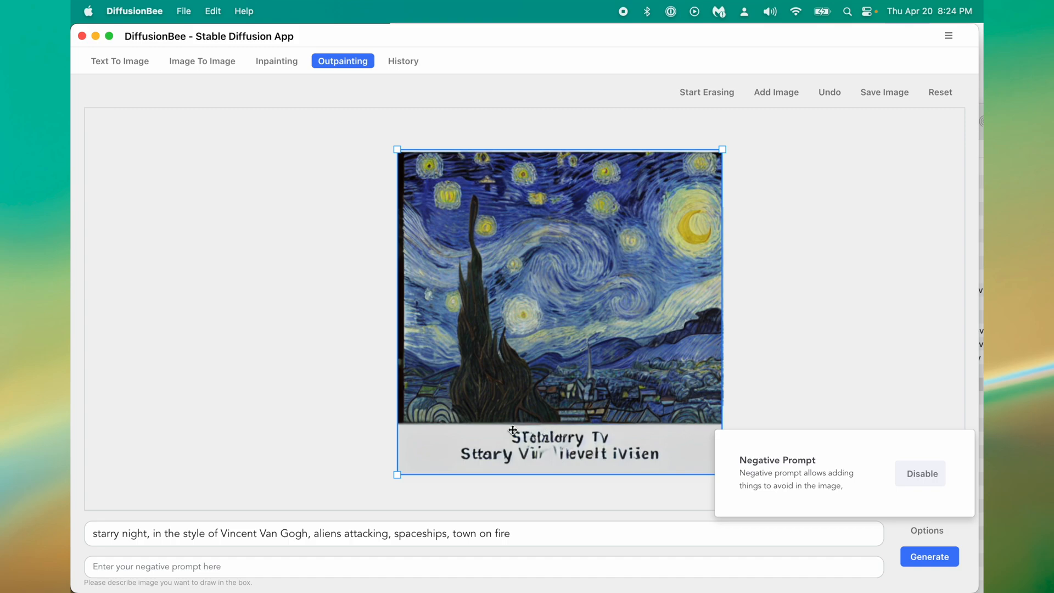
mouse_move(676, 538)
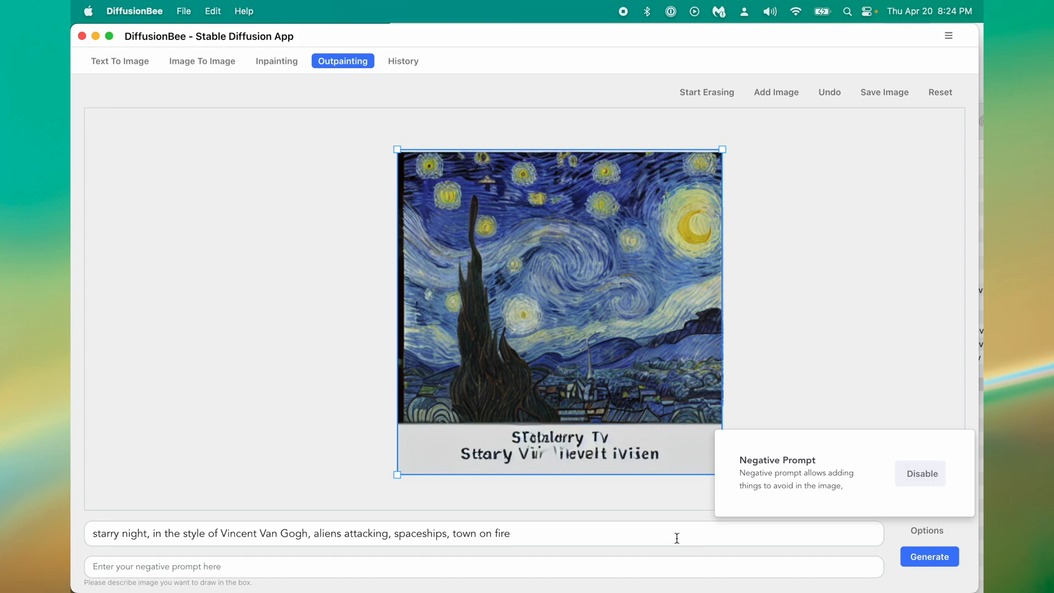
click(482, 566)
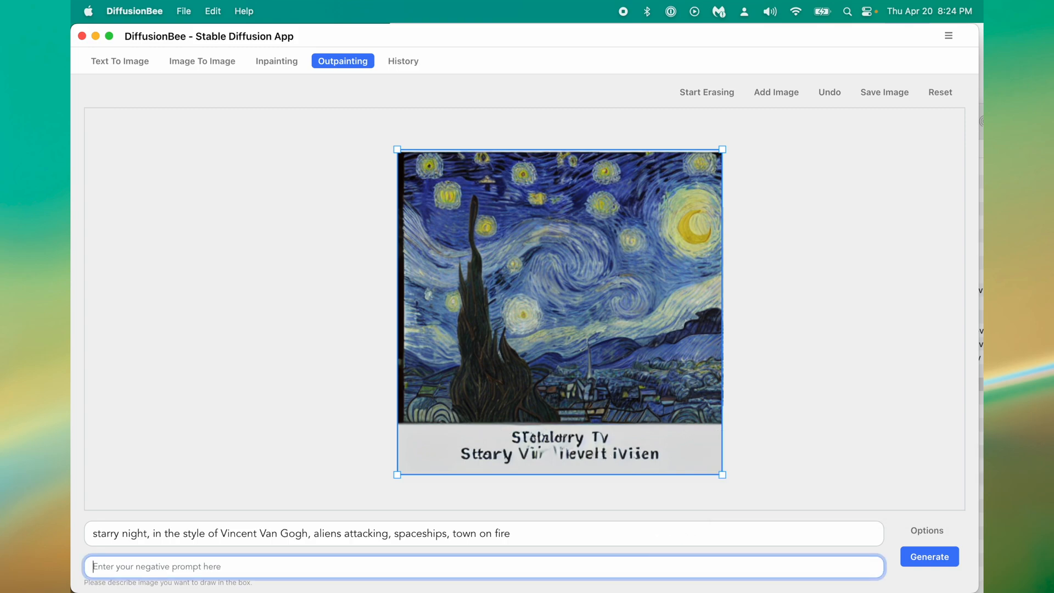
text(label, text,)
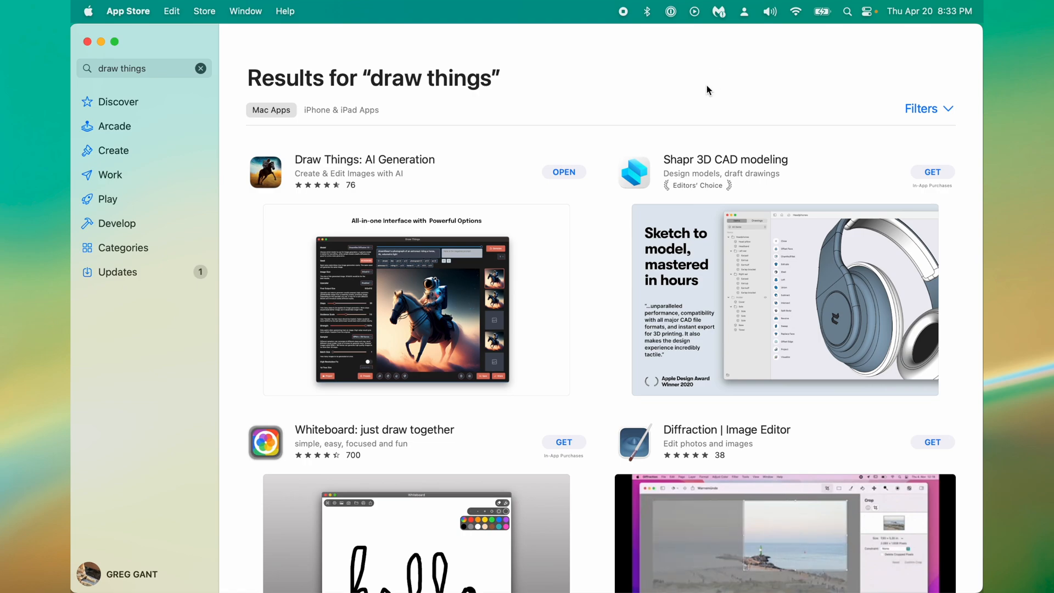
click(563, 171)
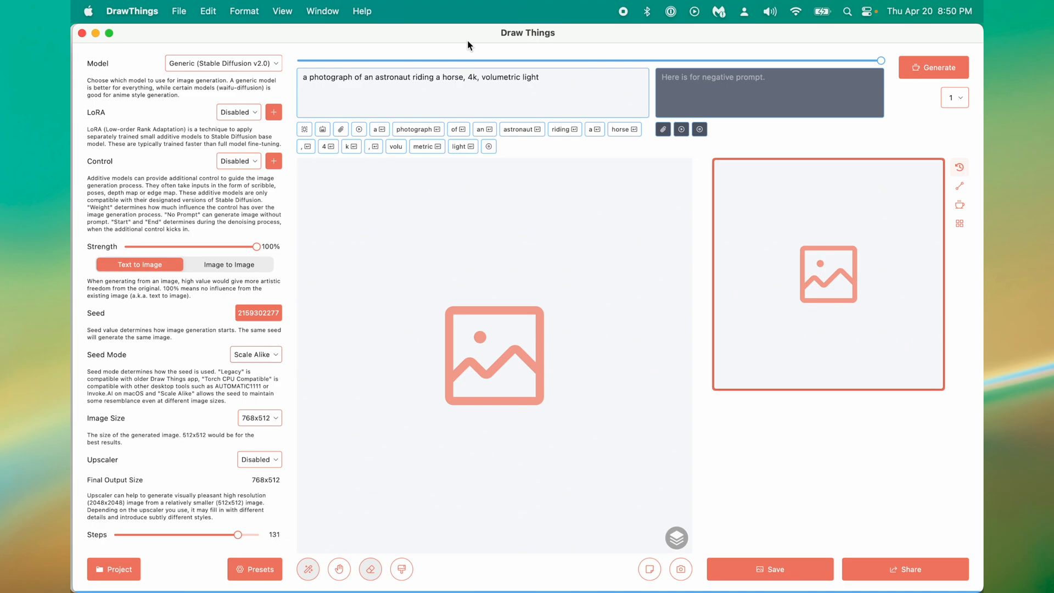
mouse_move(178, 299)
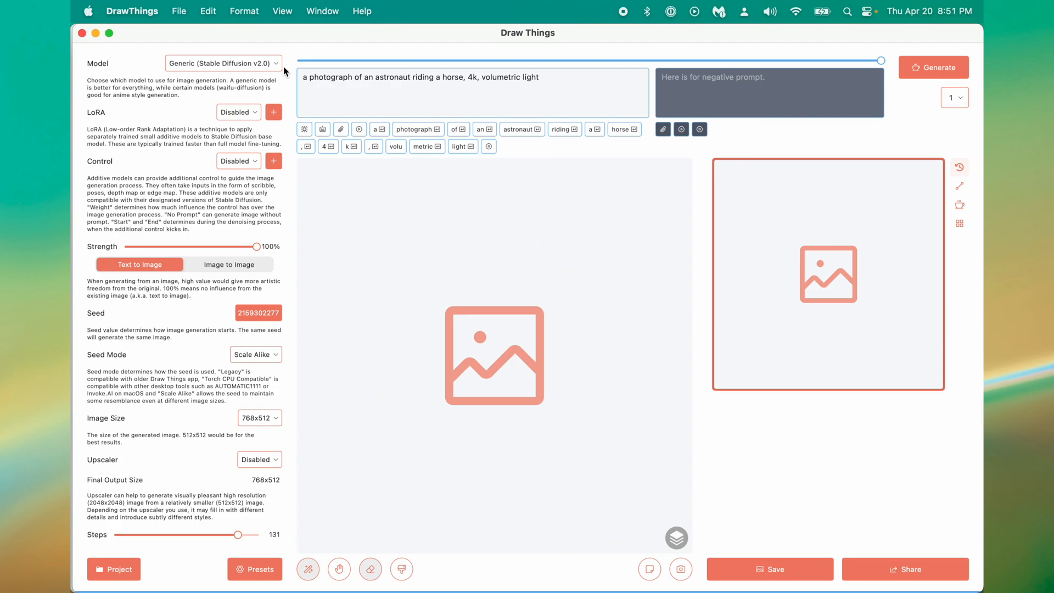
mouse_move(284, 72)
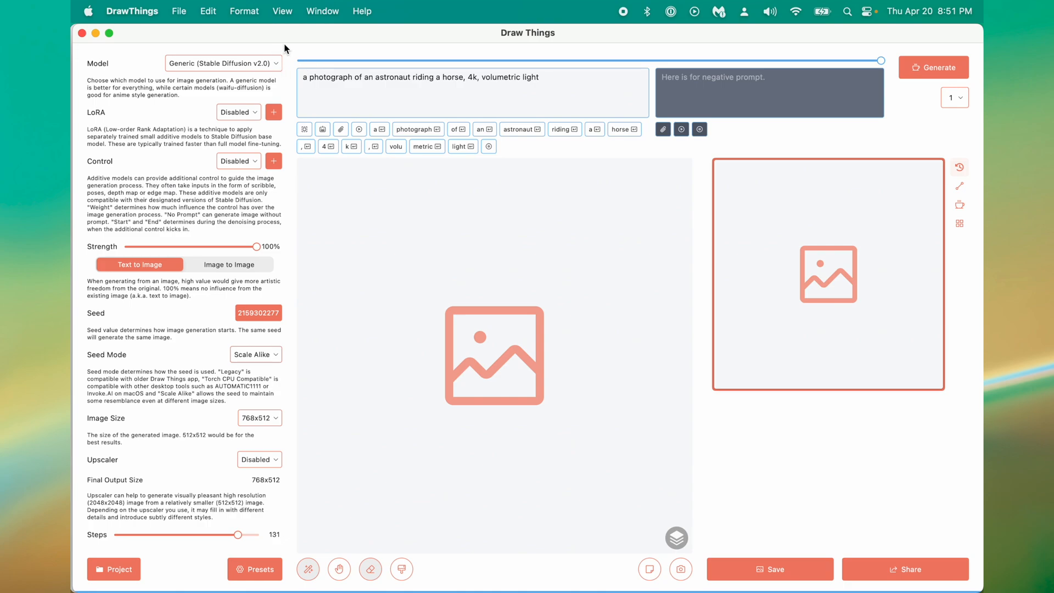
Open the Model dropdown listing styles like Van Gogh Style, Ghibli and Arcane.
click(223, 62)
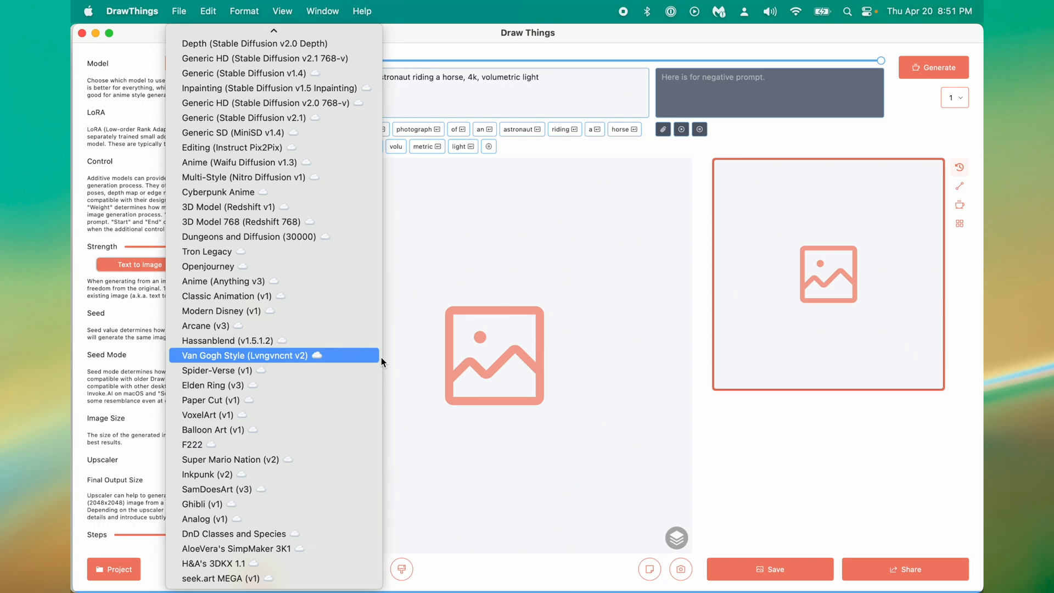
mouse_move(334, 340)
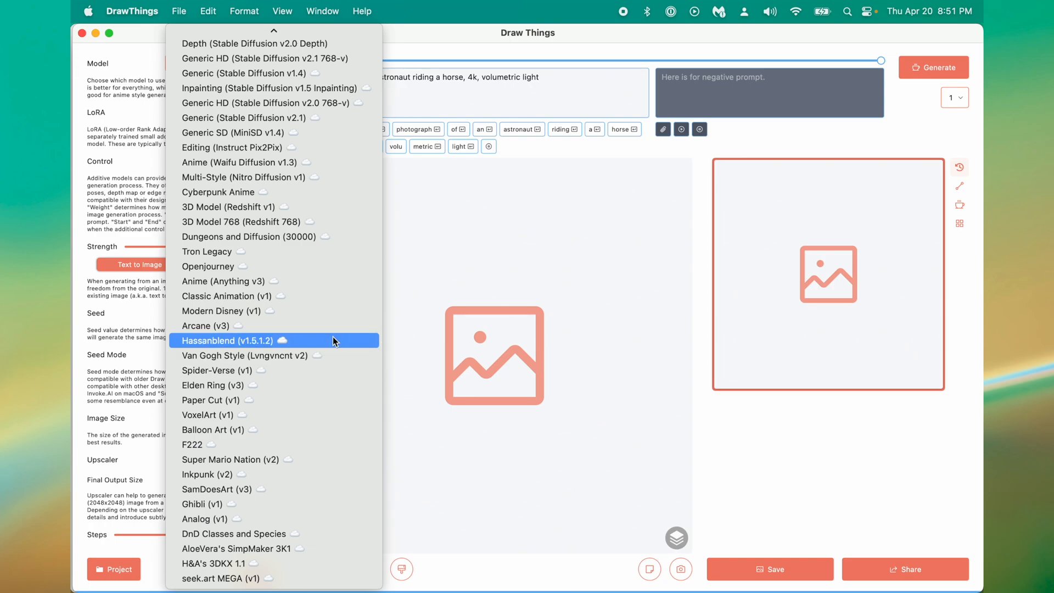
mouse_move(324, 355)
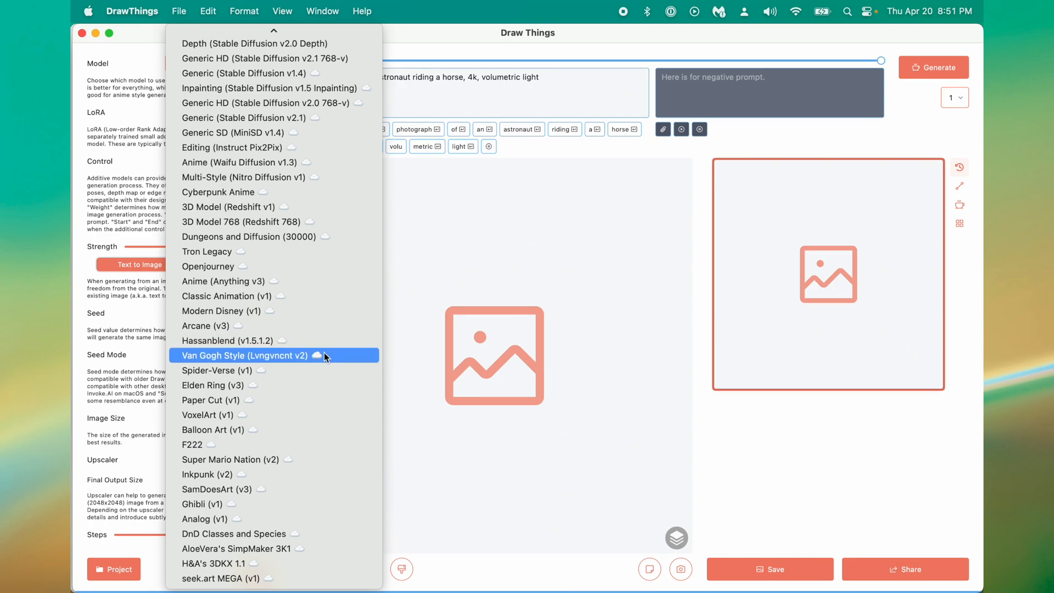
click(246, 355)
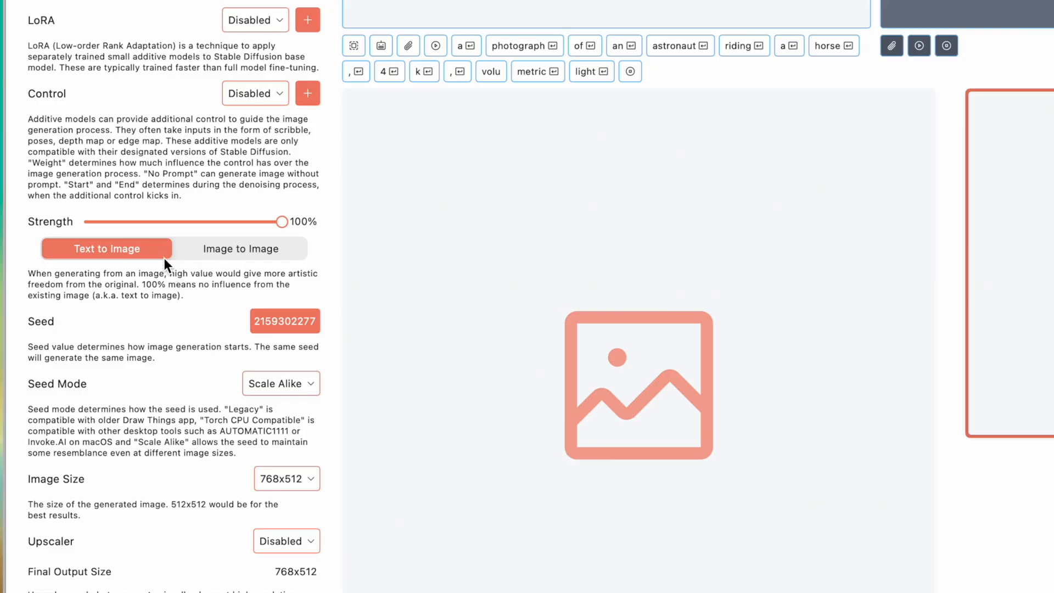
mouse_move(260, 254)
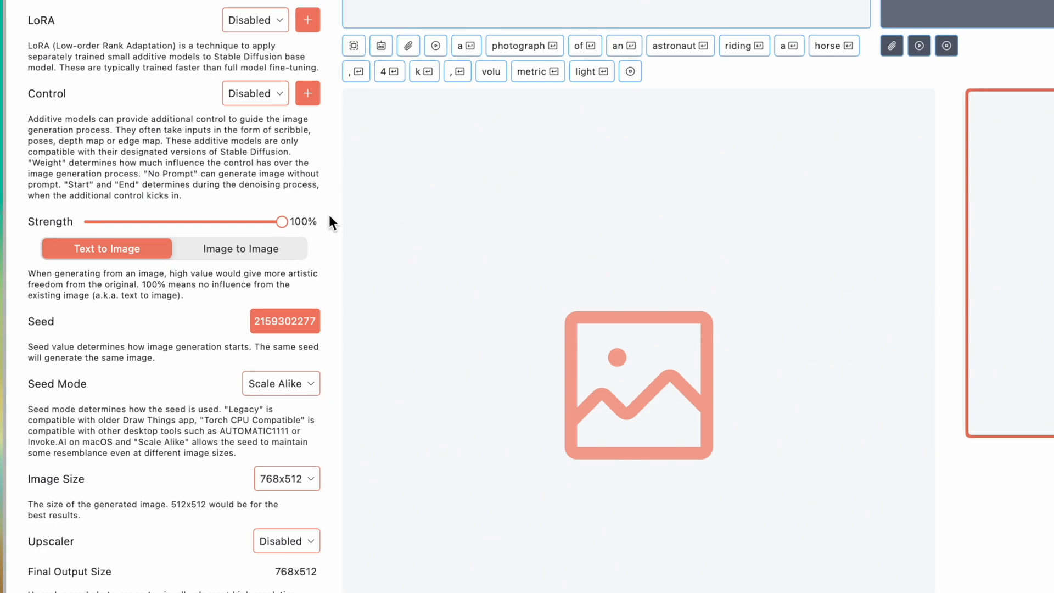
mouse_move(191, 372)
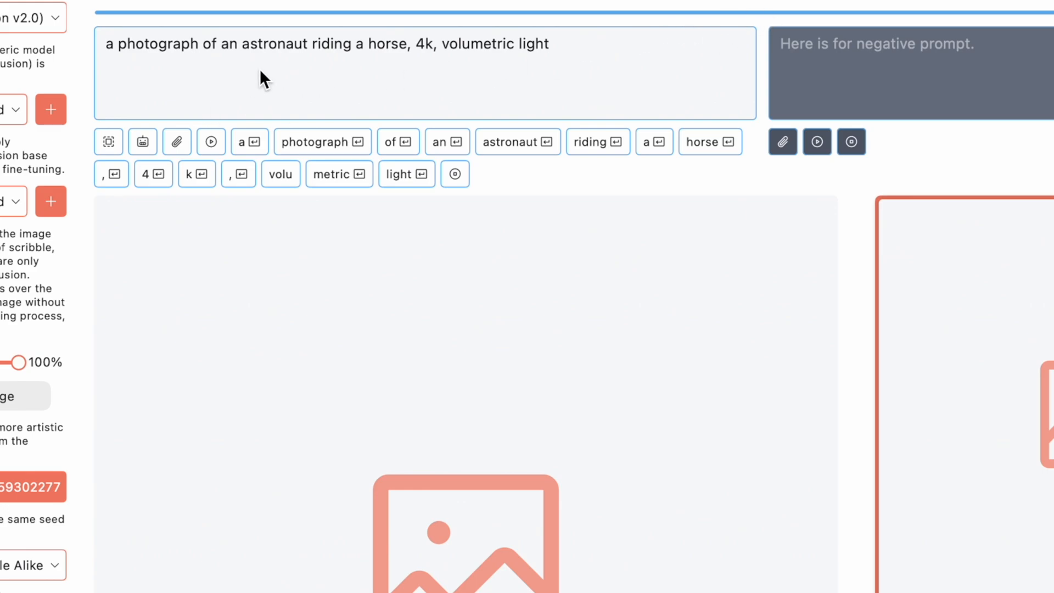
mouse_move(135, 338)
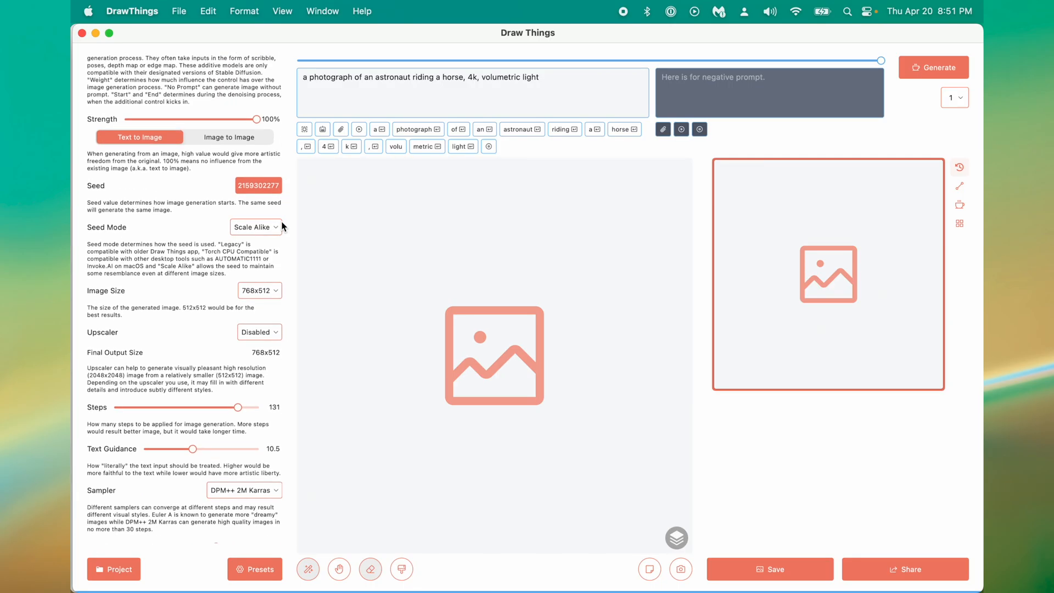
scroll(down, 3)
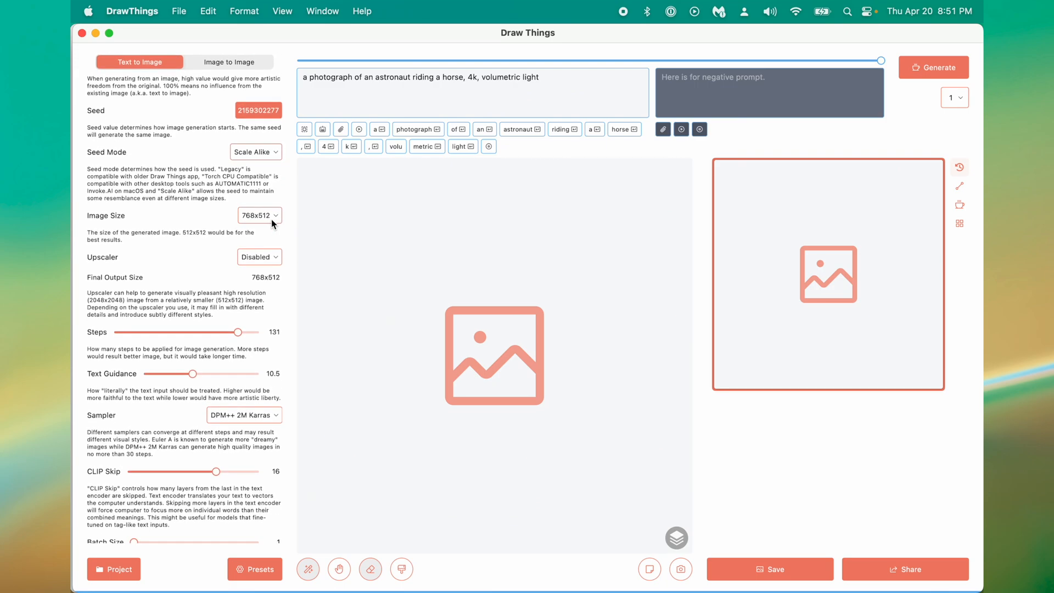
Open the Image Size list to review resolutions, keeping 768x512.
click(258, 215)
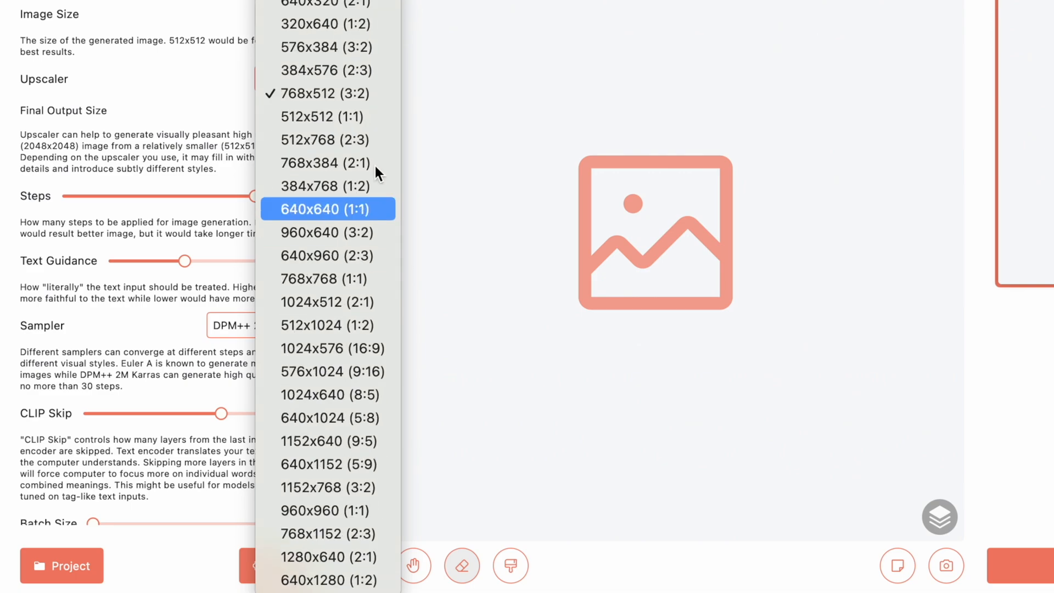
mouse_move(376, 173)
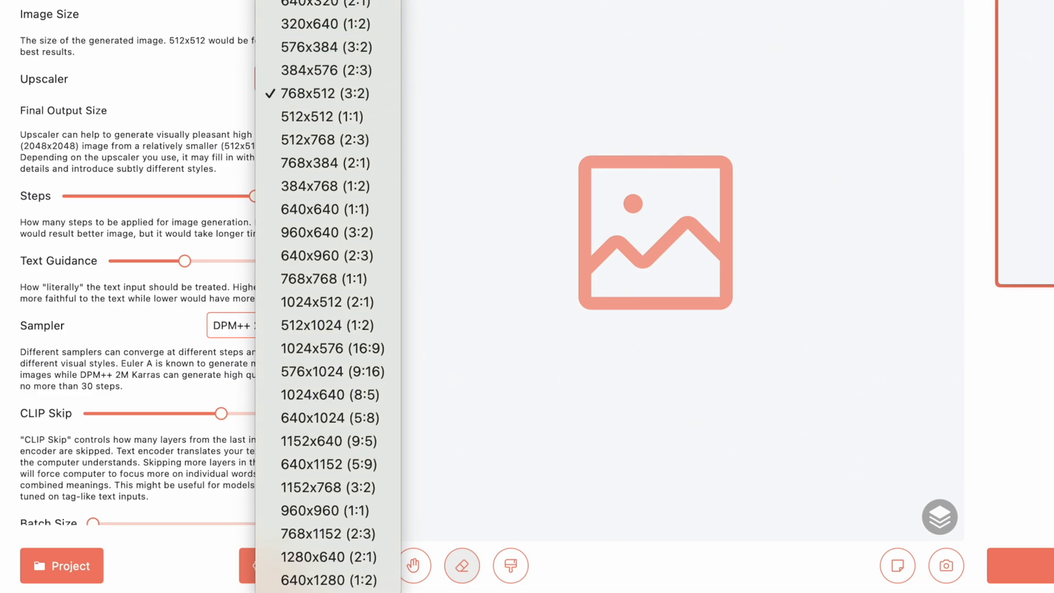
mouse_move(518, 122)
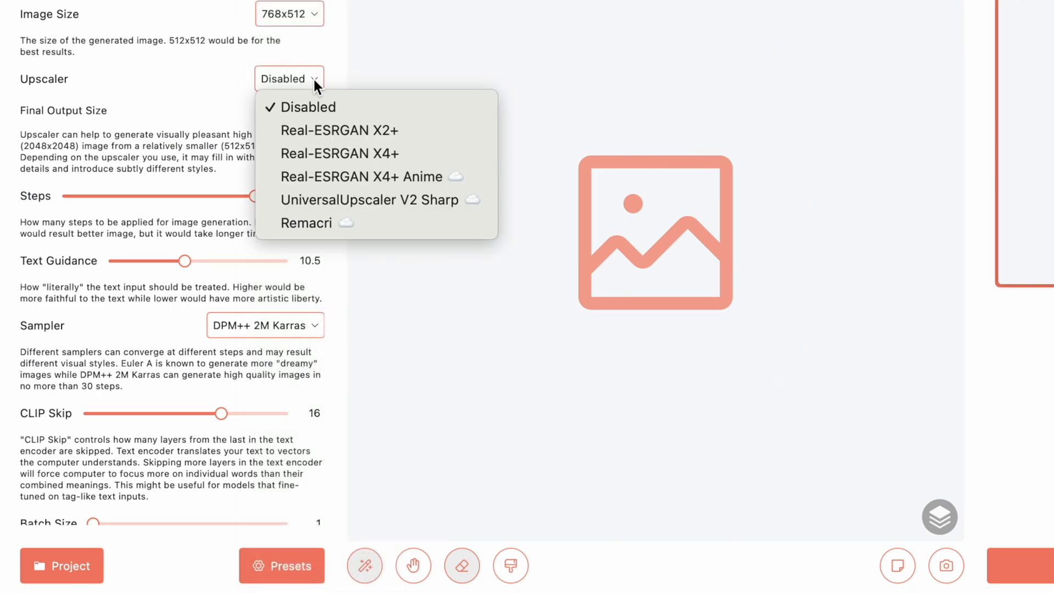
mouse_move(437, 130)
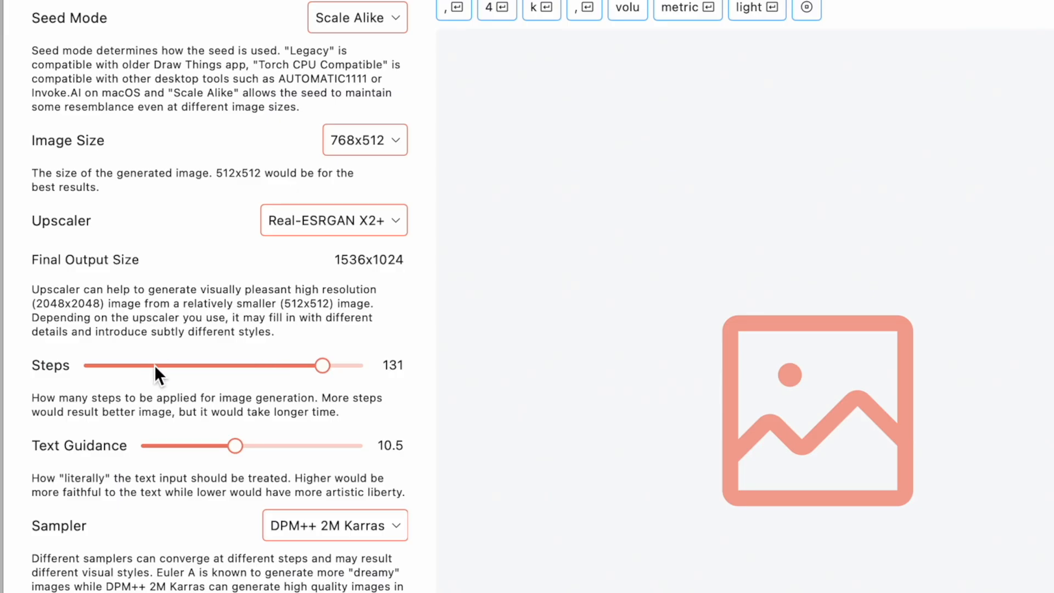
mouse_move(342, 395)
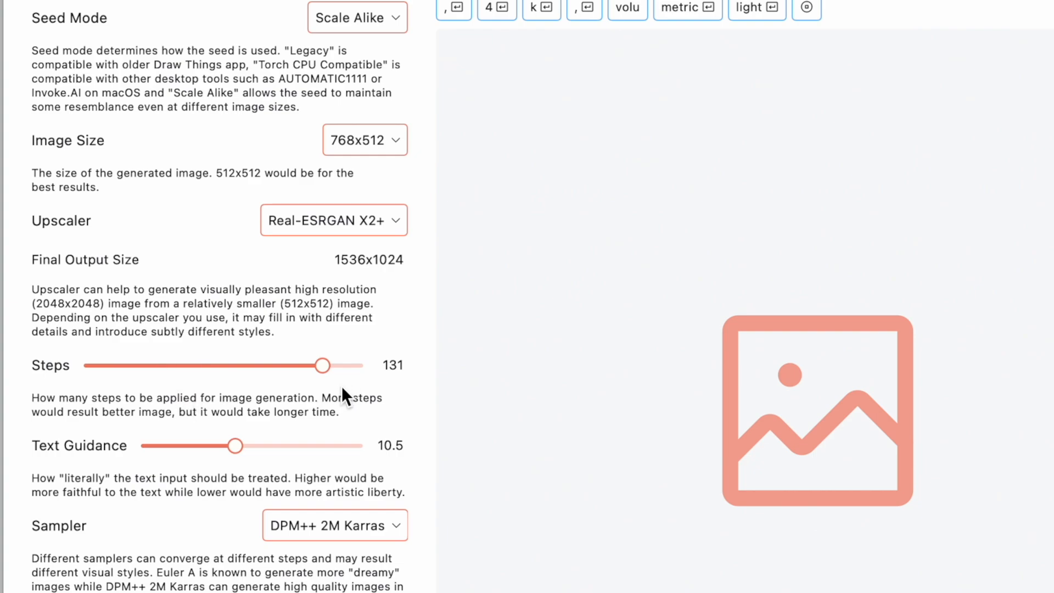
mouse_move(542, 221)
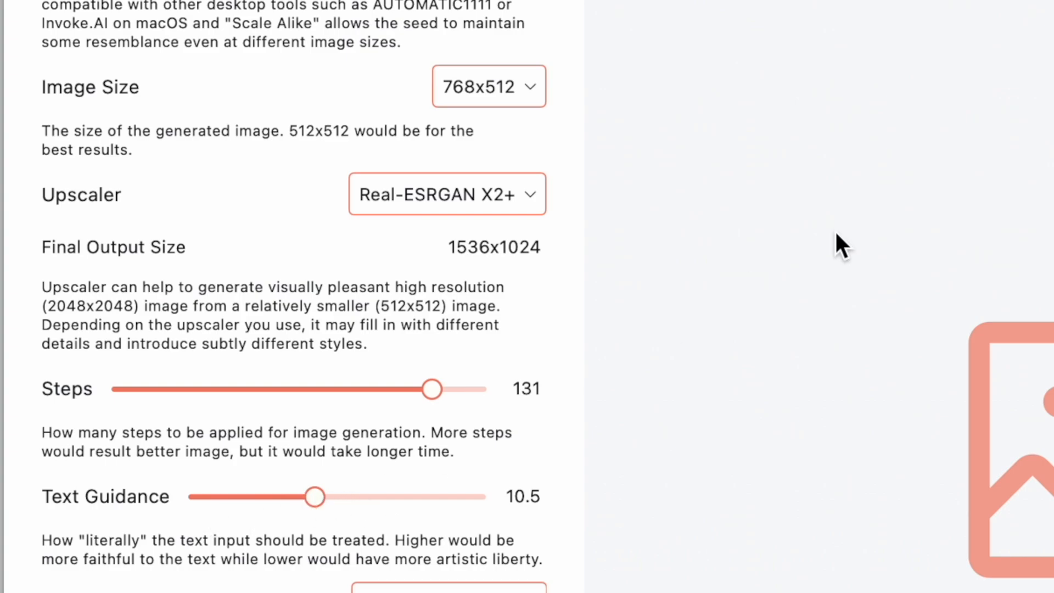
mouse_move(345, 500)
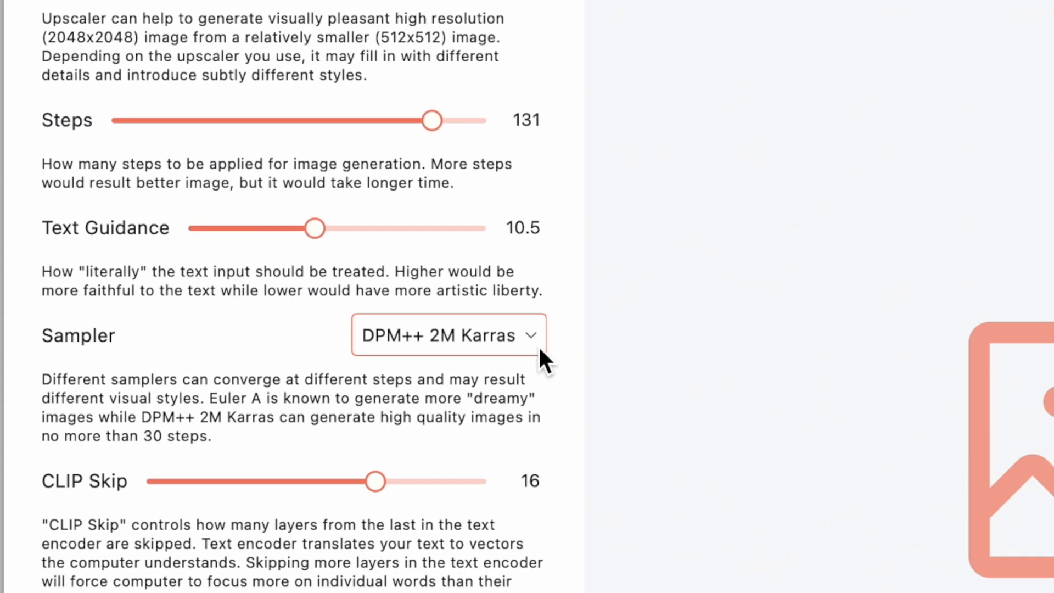
mouse_move(79, 354)
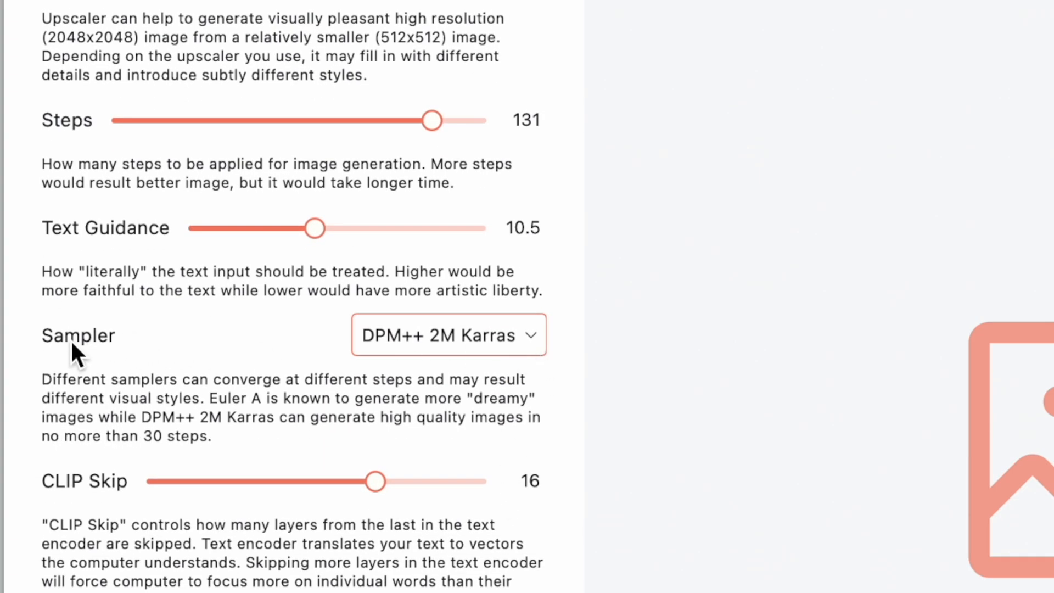
click(447, 335)
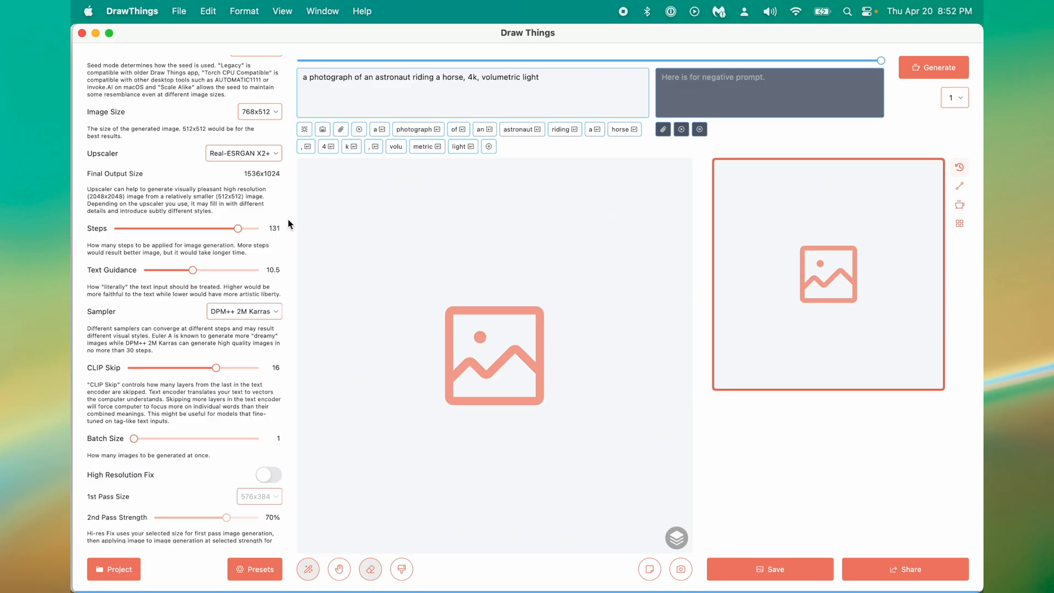
mouse_move(318, 236)
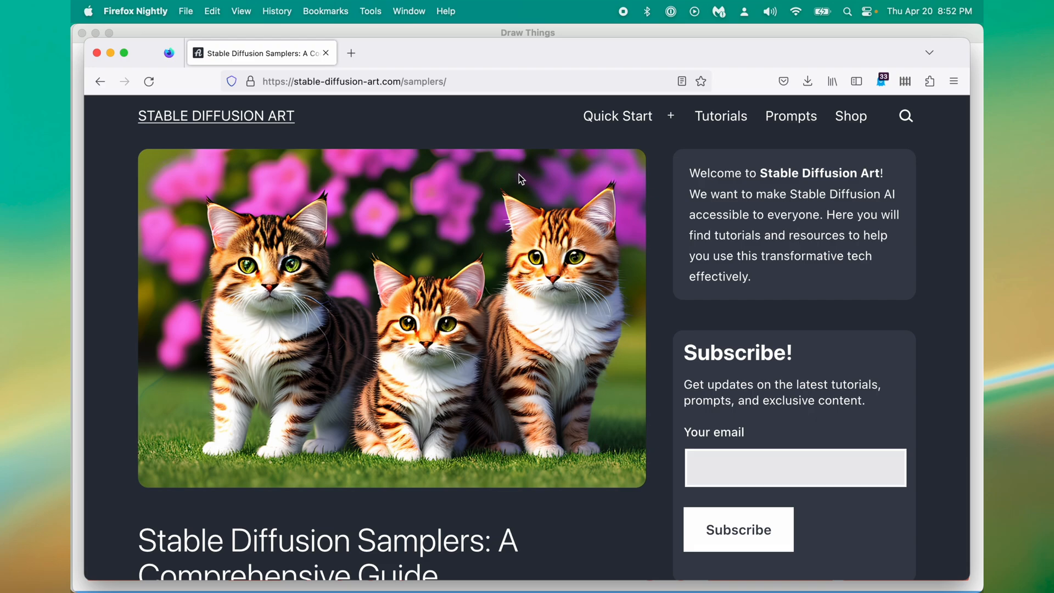
Scroll the samplers guide through its convergence charts and cat comparison images.
scroll(down, 3)
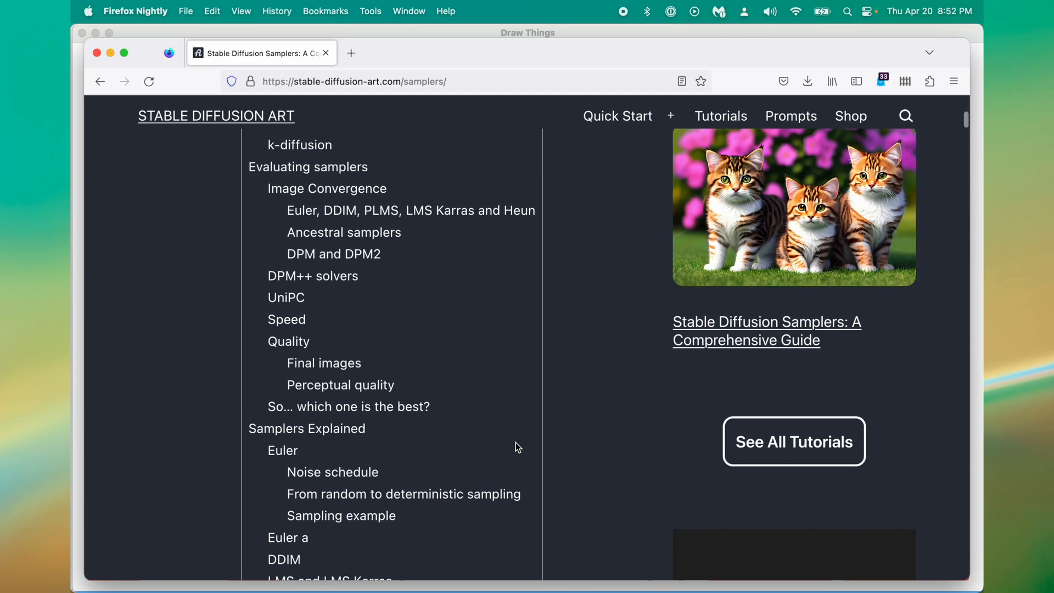
scroll(down, 3)
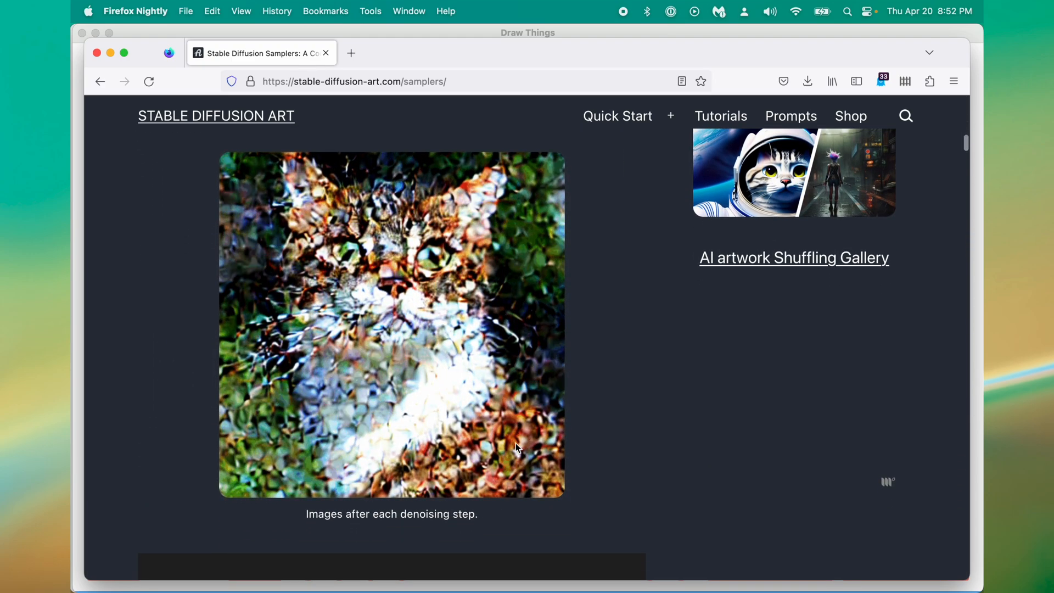
scroll(down, 3)
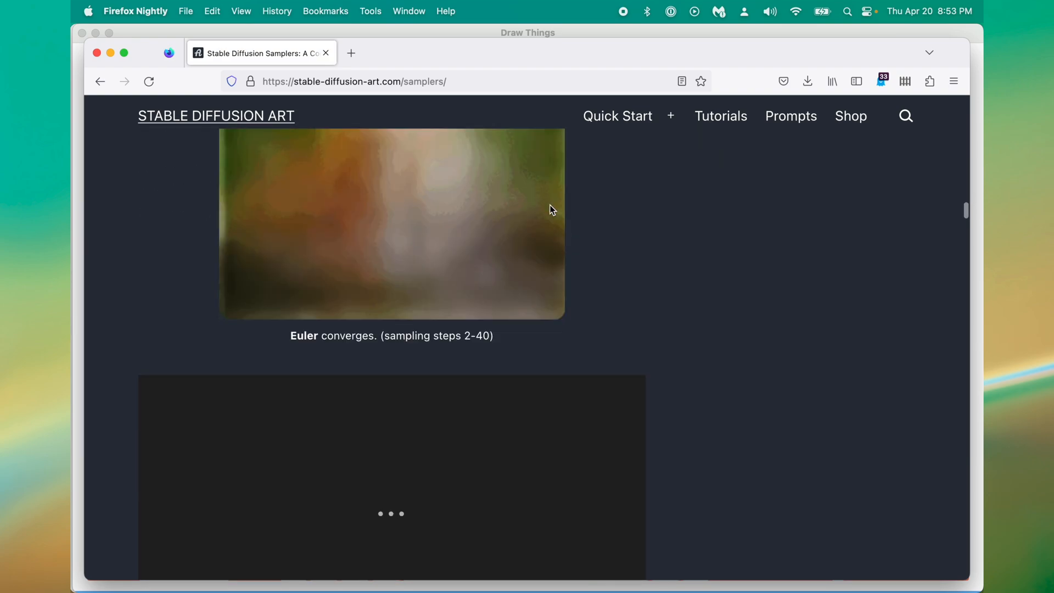
scroll(down, 3)
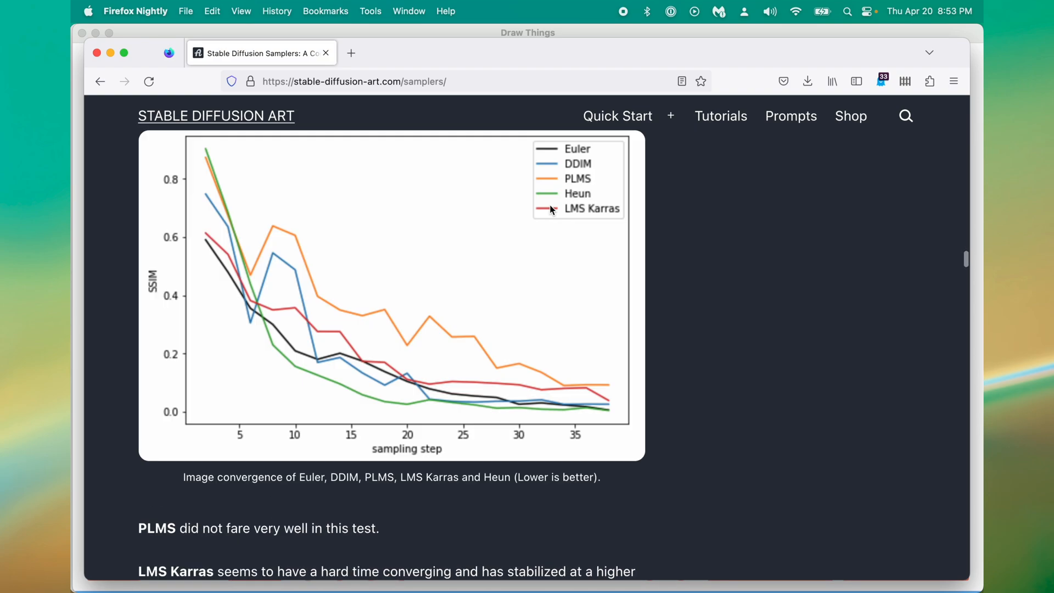
scroll(down, 3)
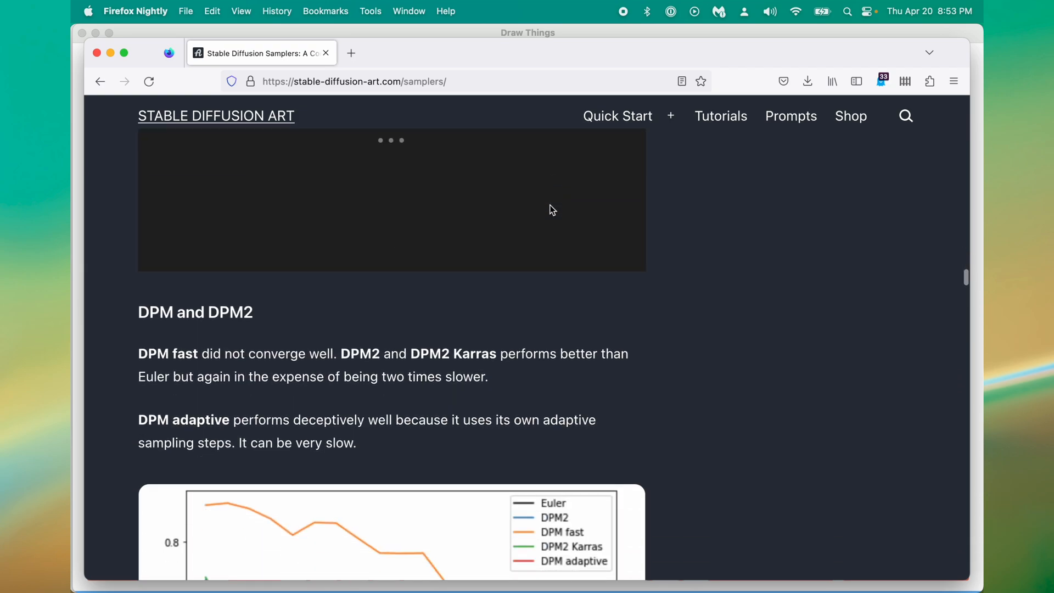
scroll(down, 3)
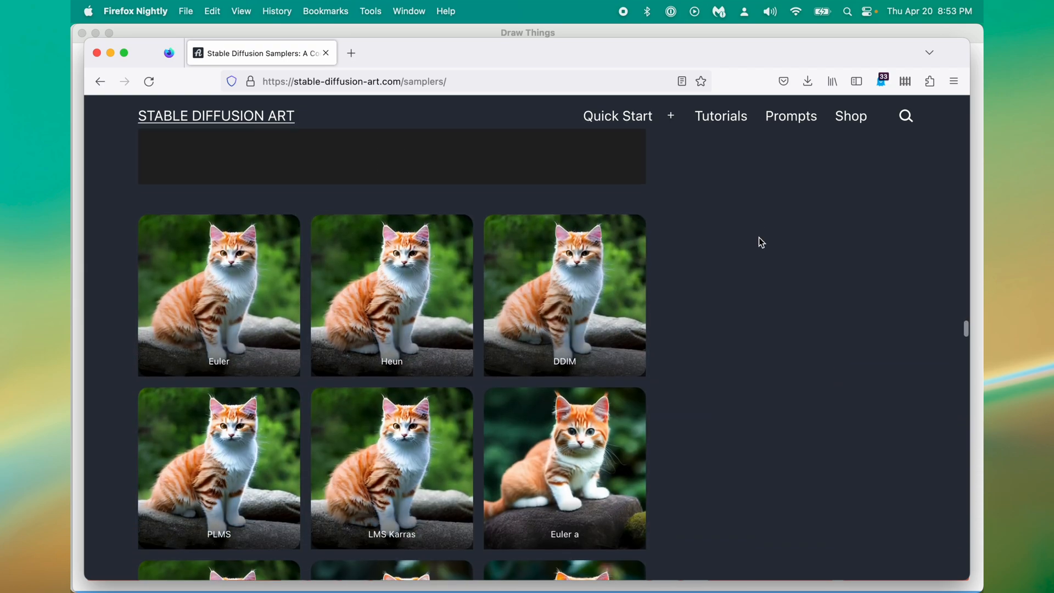
scroll(down, 3)
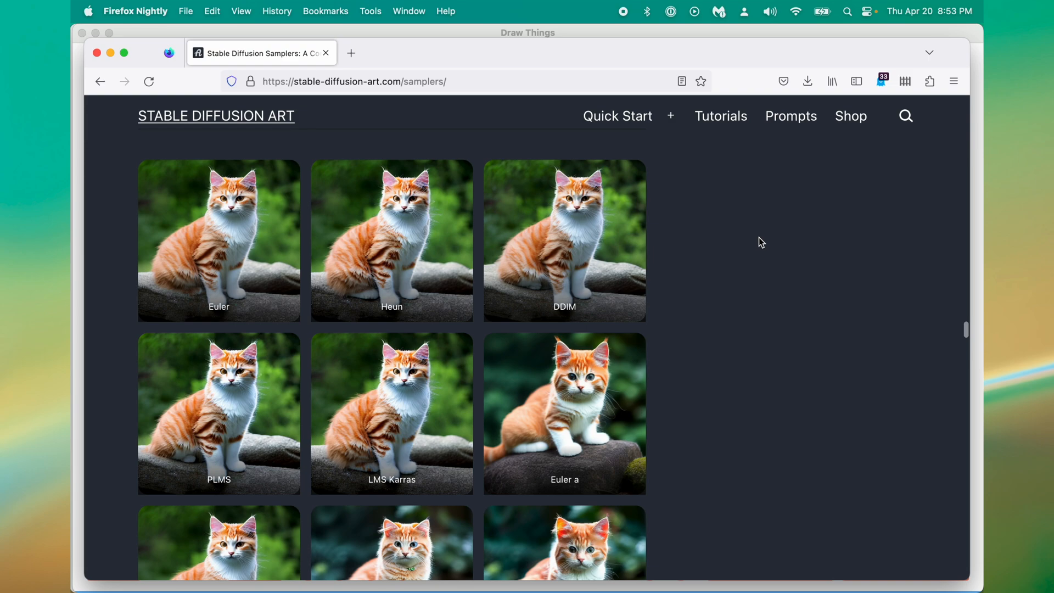
scroll(down, 3)
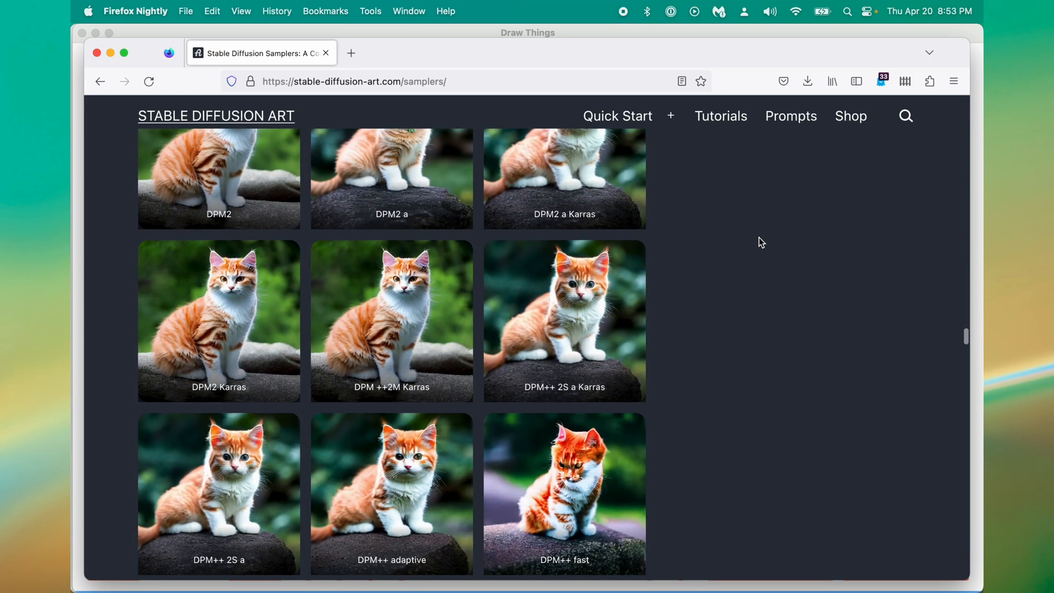
mouse_move(650, 239)
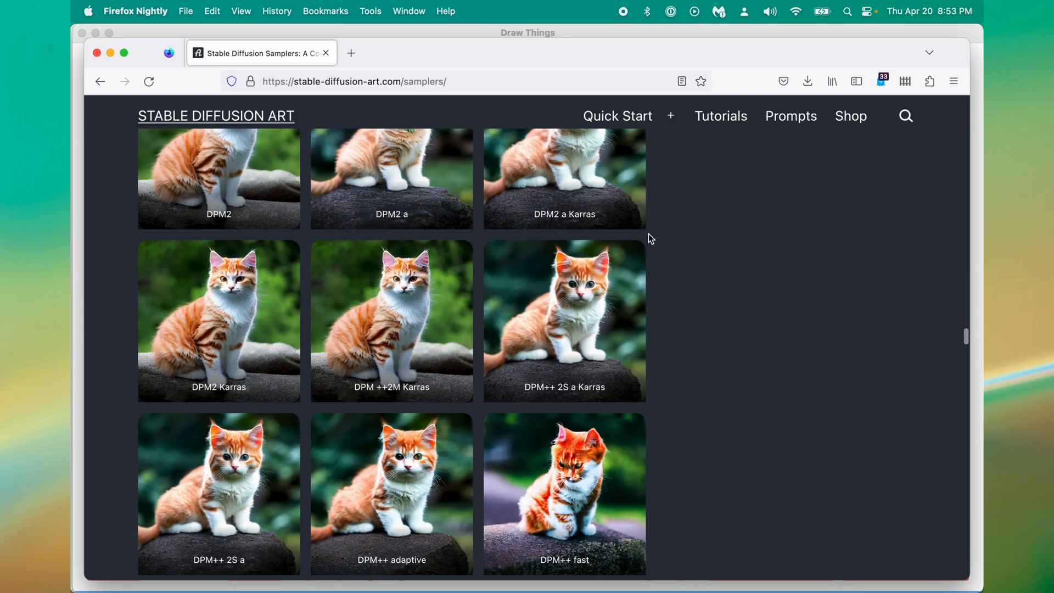
scroll(down, 3)
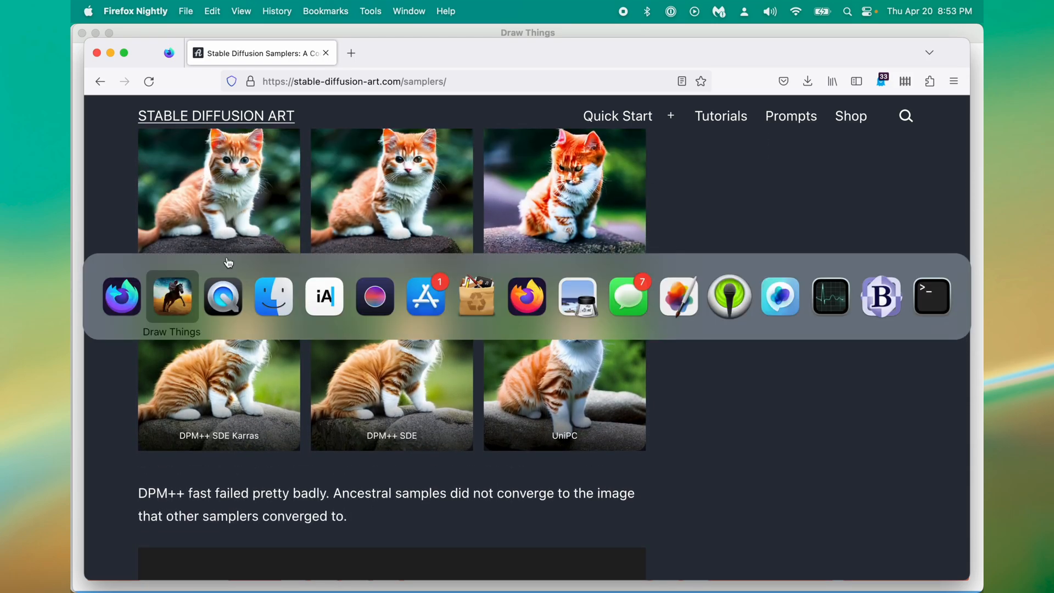
Return to Draw Things and set the batch size to 2 images.
click(171, 296)
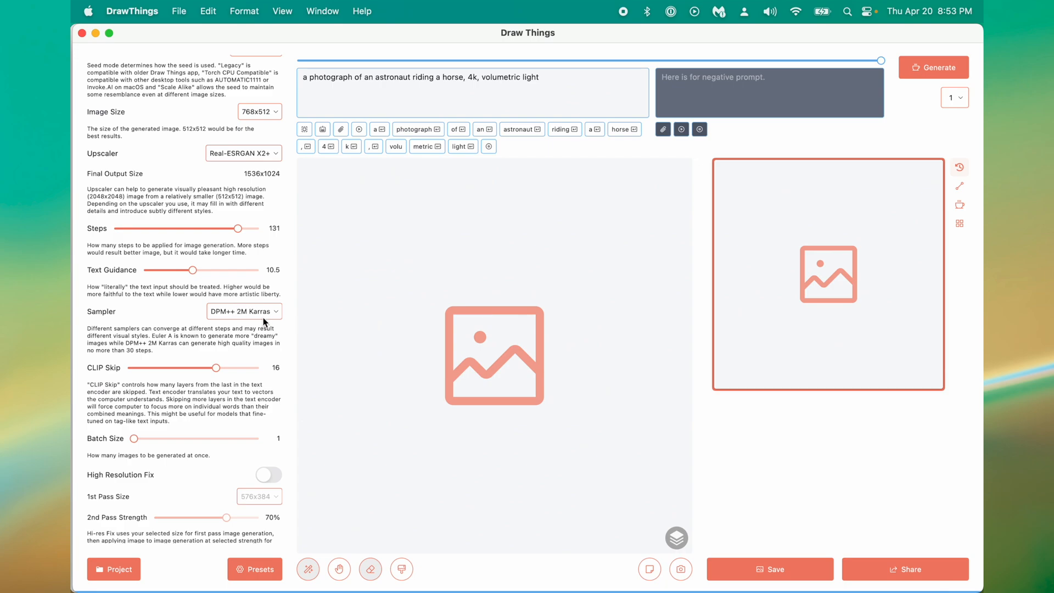
mouse_move(276, 410)
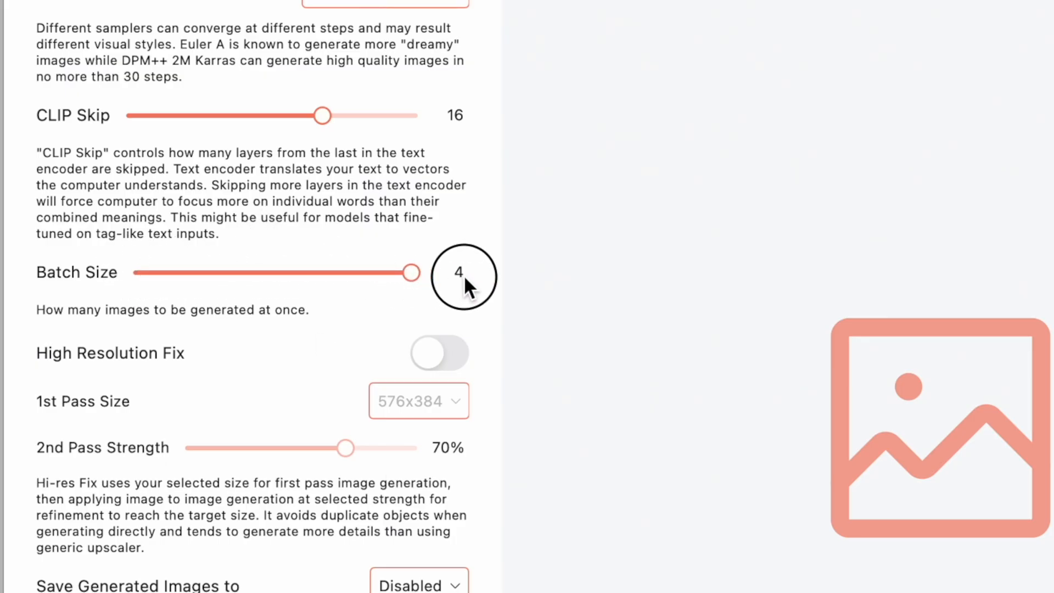
drag(410, 272, 293, 272)
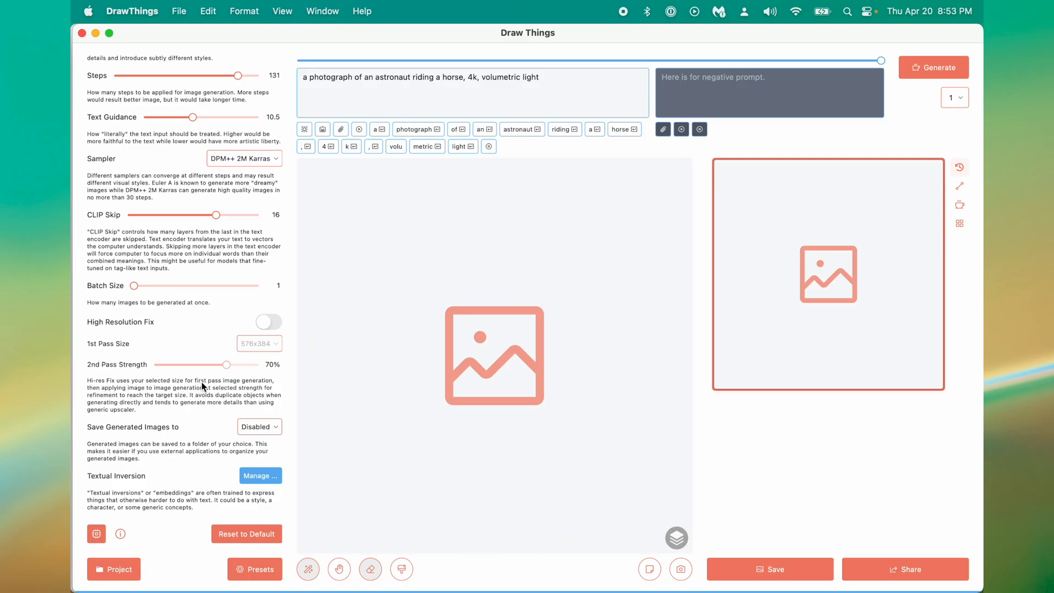
mouse_move(225, 399)
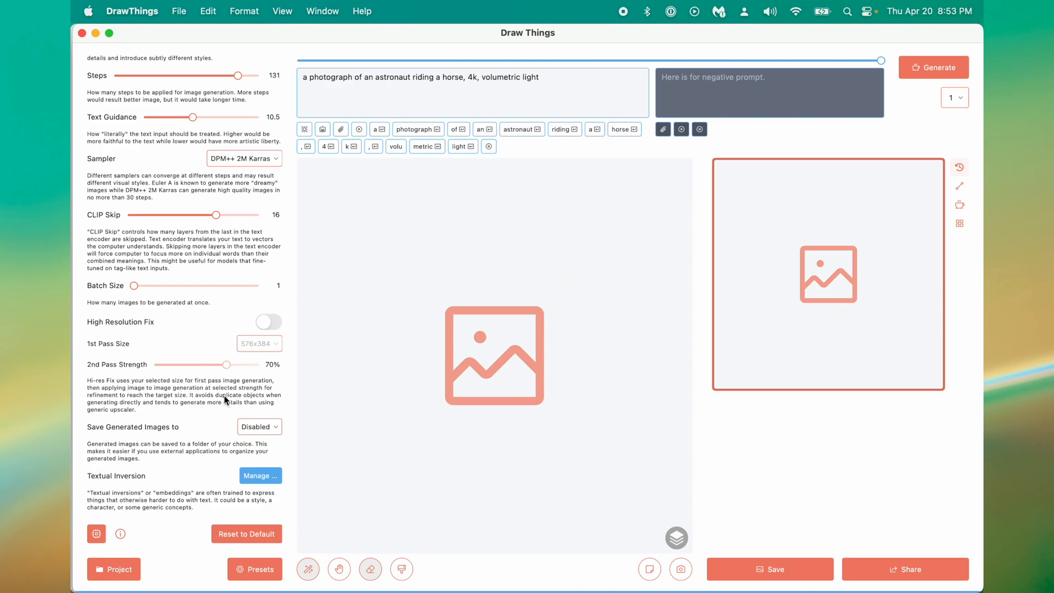
mouse_move(246, 394)
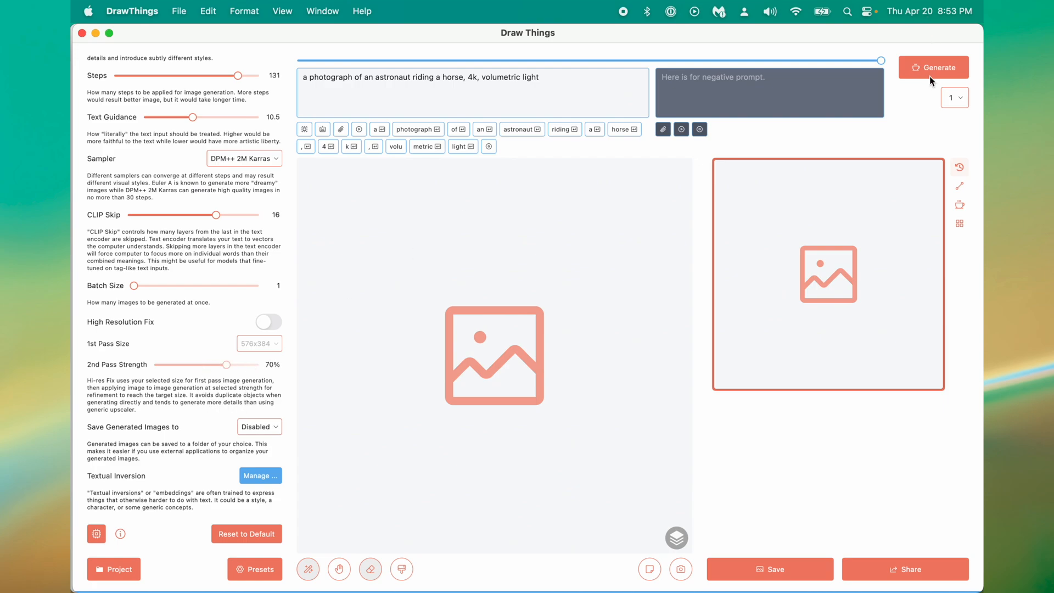
drag(136, 285, 169, 285)
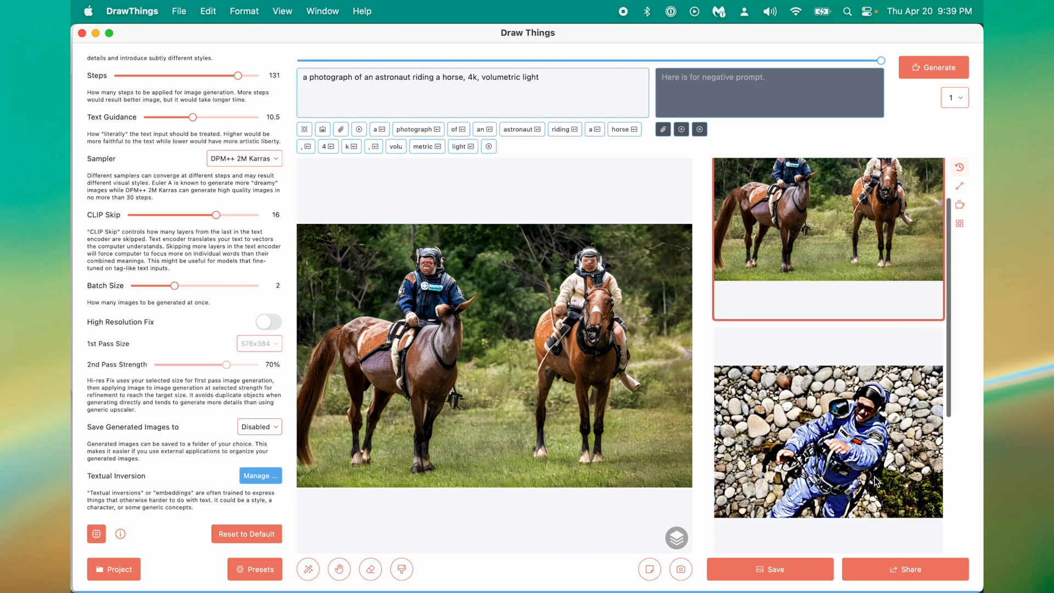
Add 'night' to the prompt and show an earlier astronaut render from the history.
scroll(down, 3)
text(,)
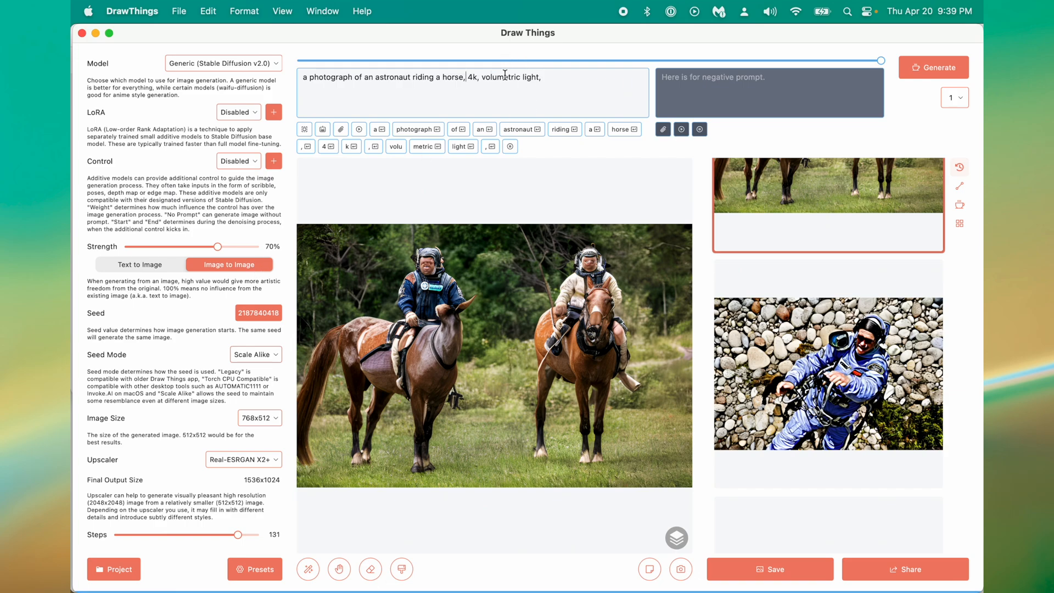
text(night,)
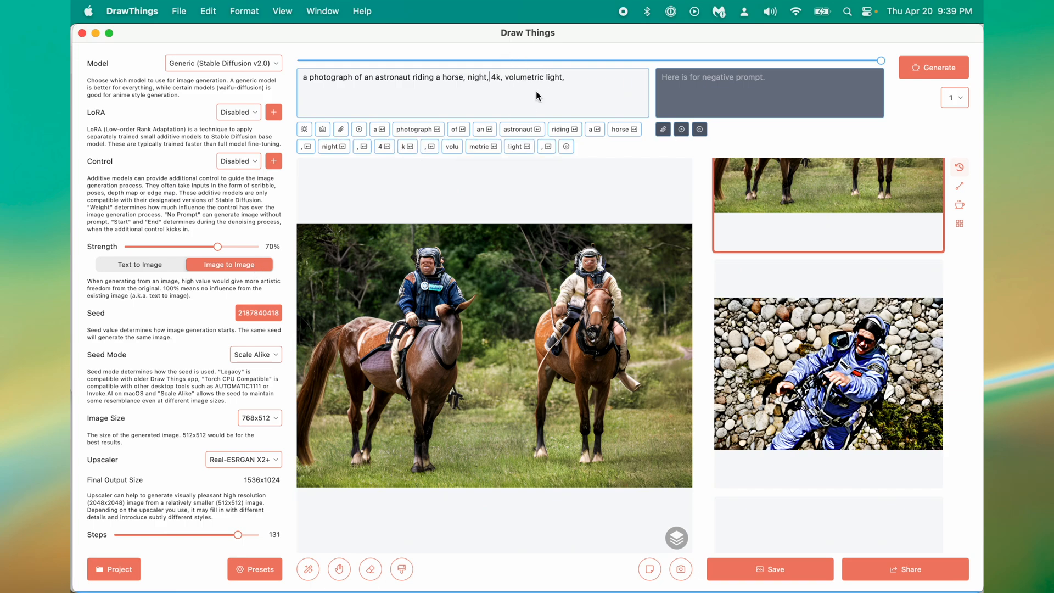
mouse_move(964, 77)
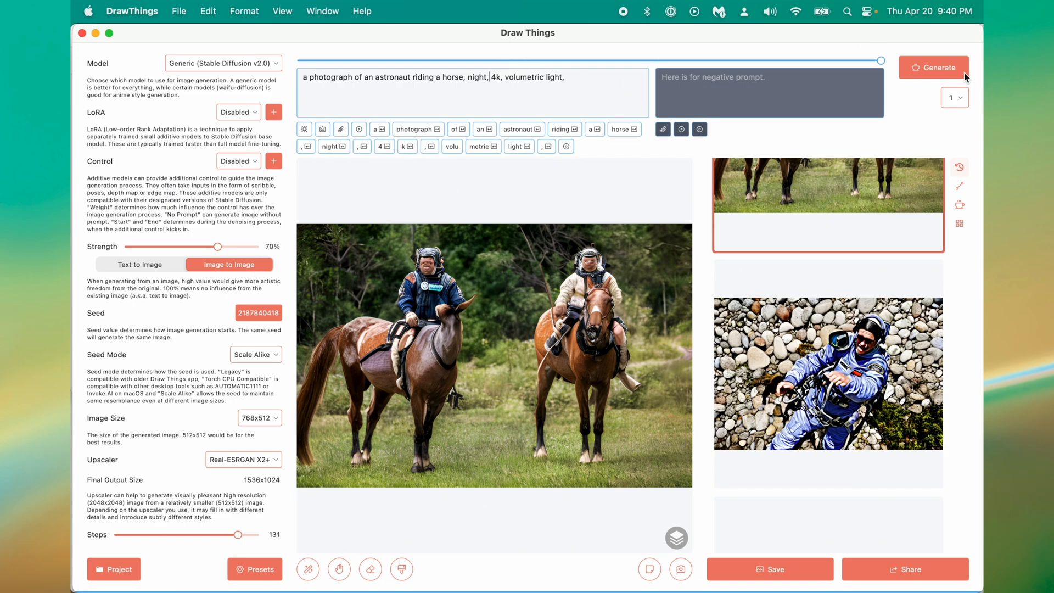
click(933, 67)
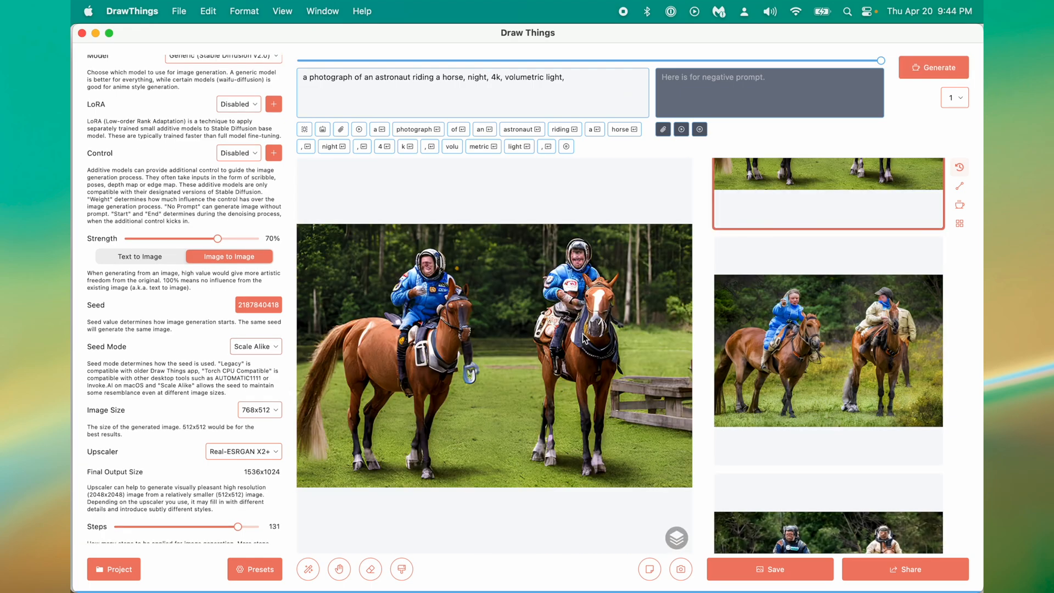
scroll(down, 3)
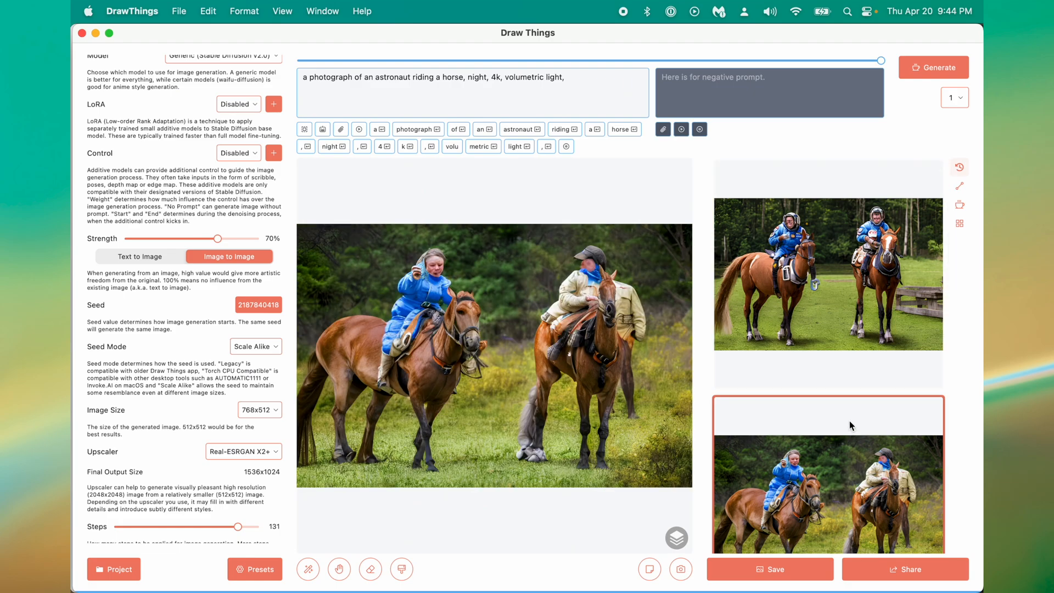
mouse_move(835, 337)
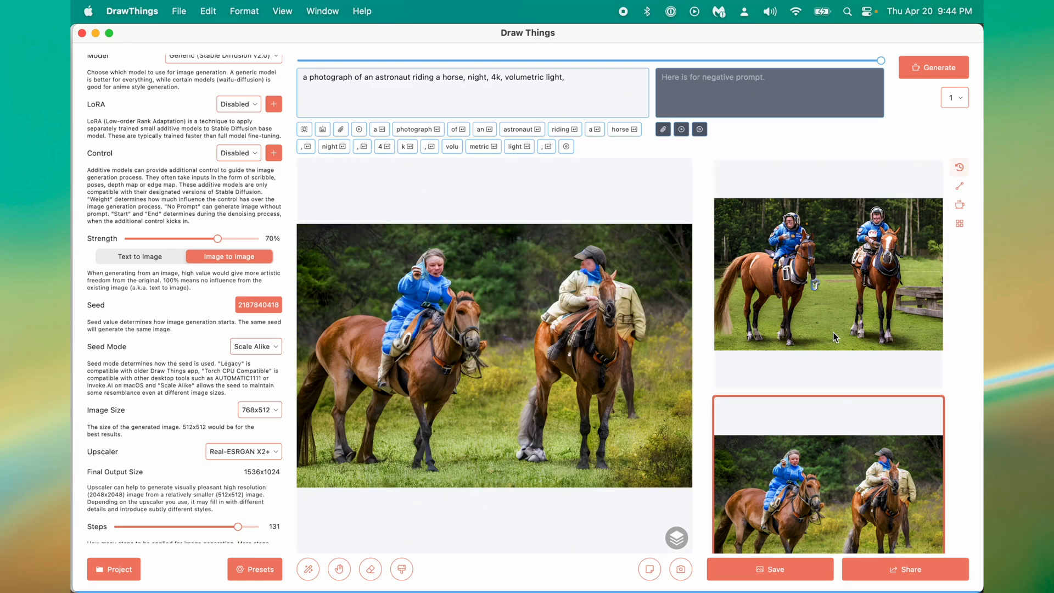
mouse_move(613, 327)
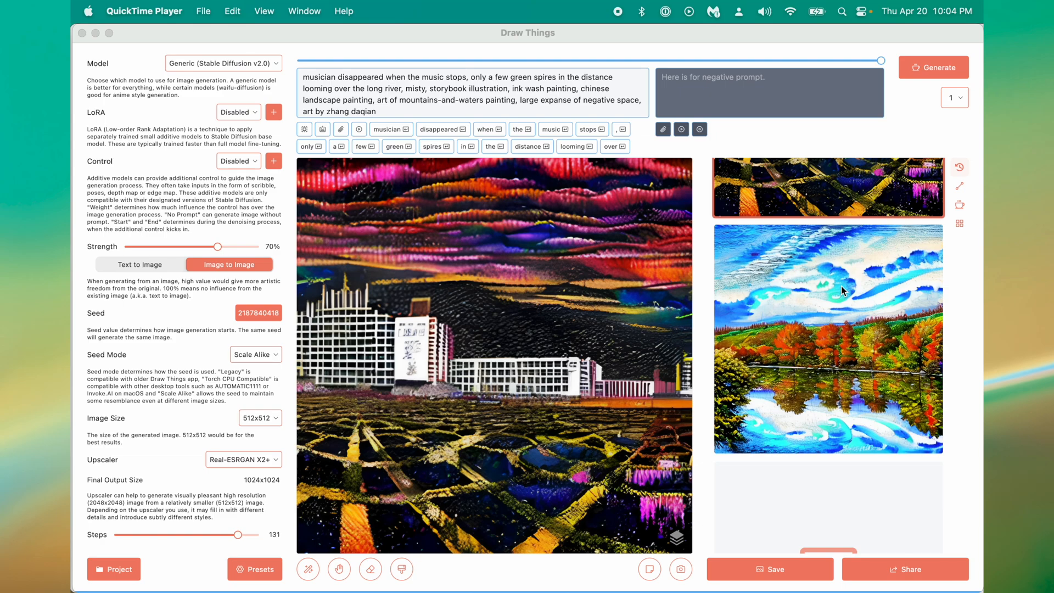
mouse_move(842, 291)
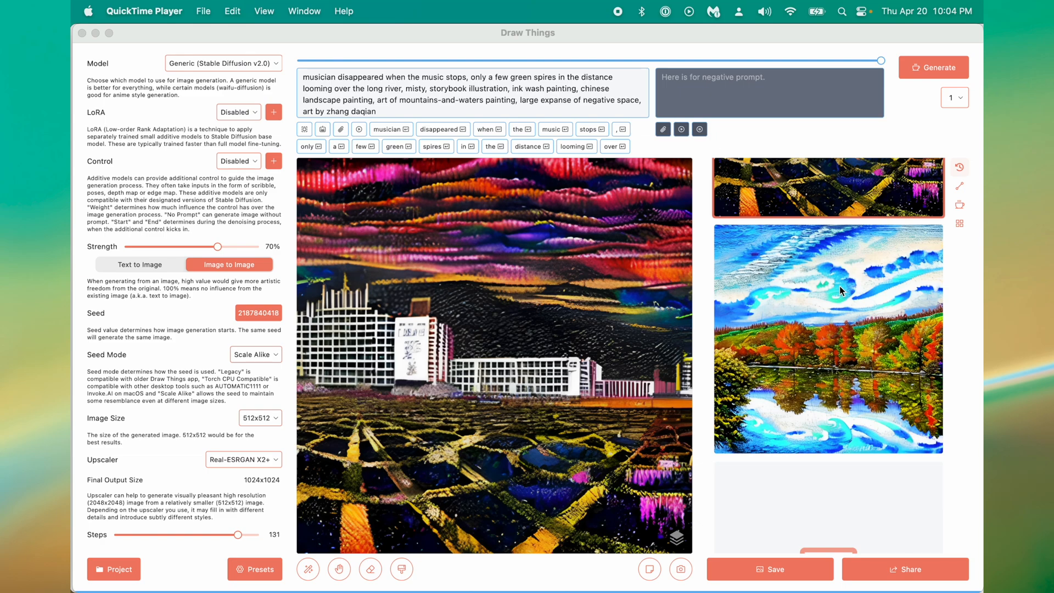
mouse_move(869, 309)
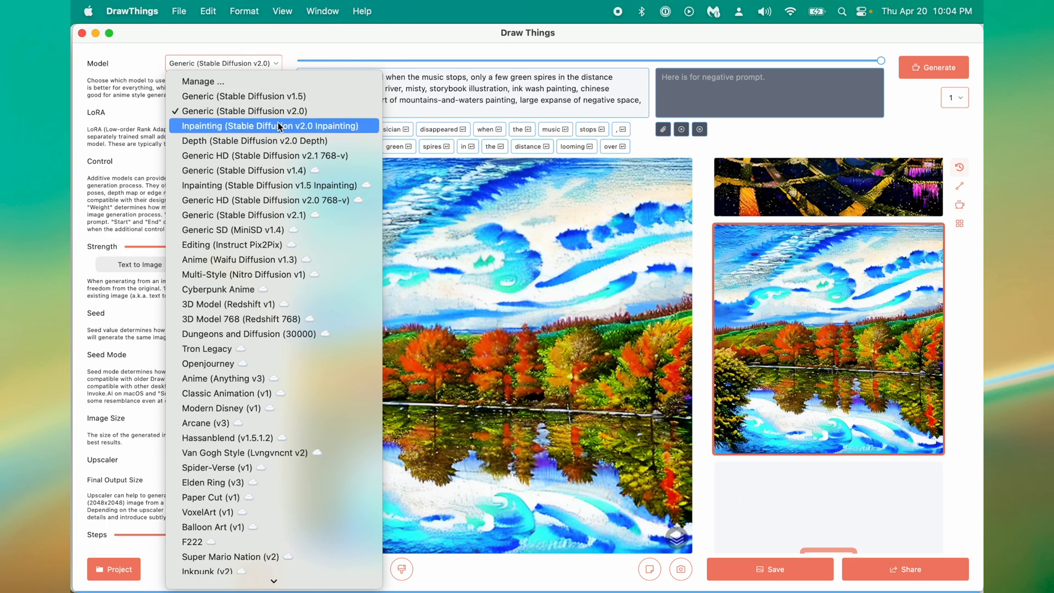
mouse_move(281, 129)
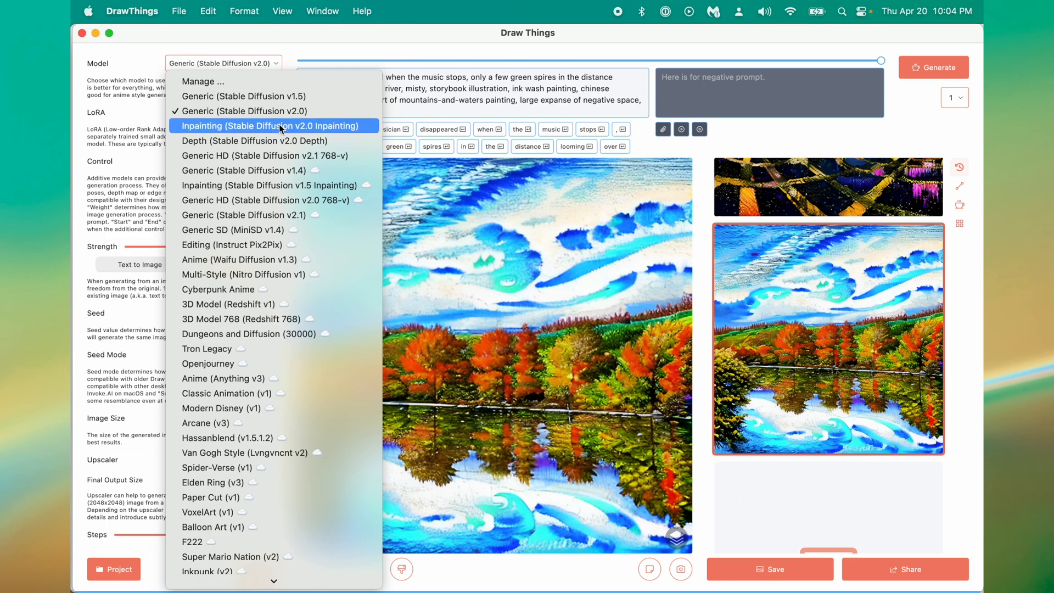
Select the Stable Diffusion v2.0 Inpainting model from the Model dropdown.
click(270, 125)
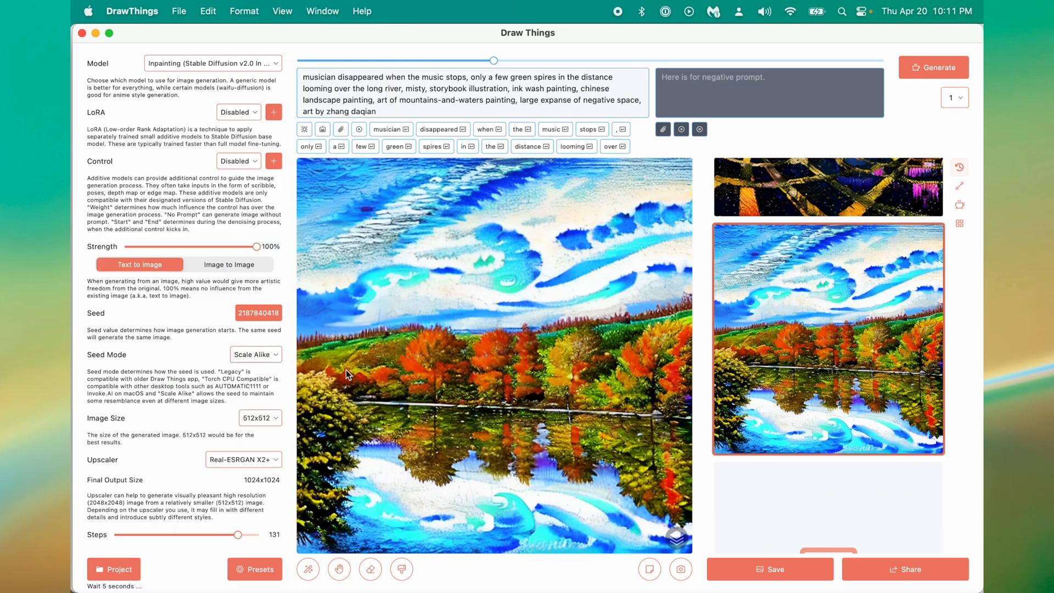
Set image size to 768x512, reposition the lake image, and generate the side scenery.
click(259, 417)
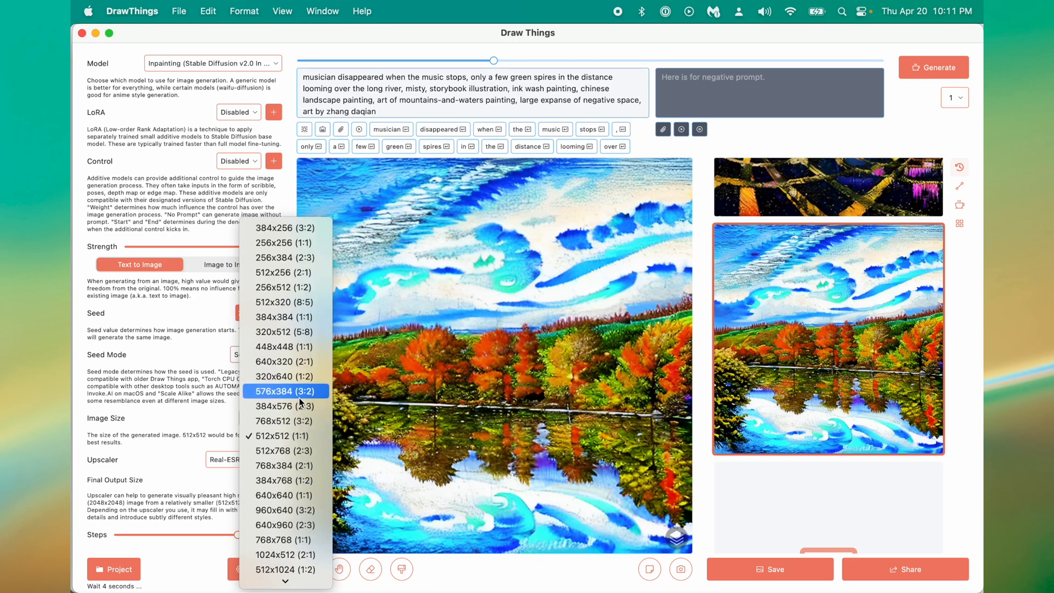
click(284, 465)
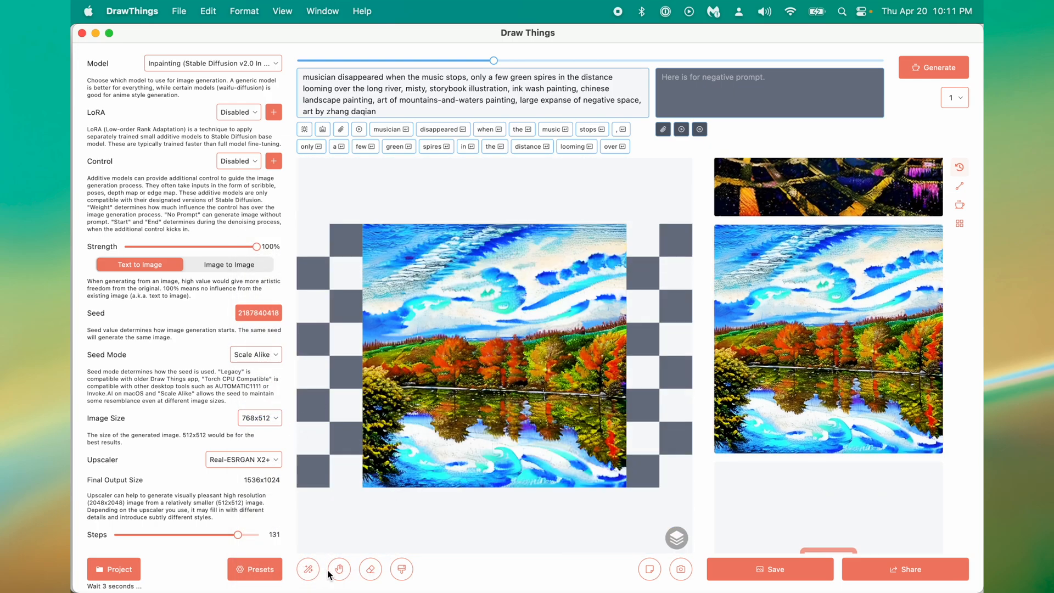
click(338, 568)
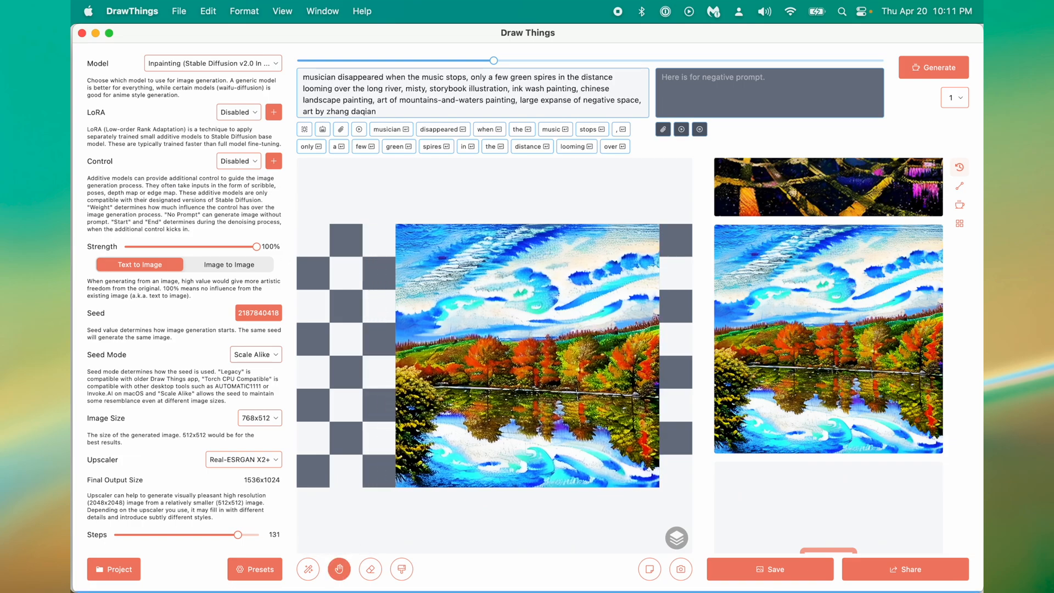
click(933, 67)
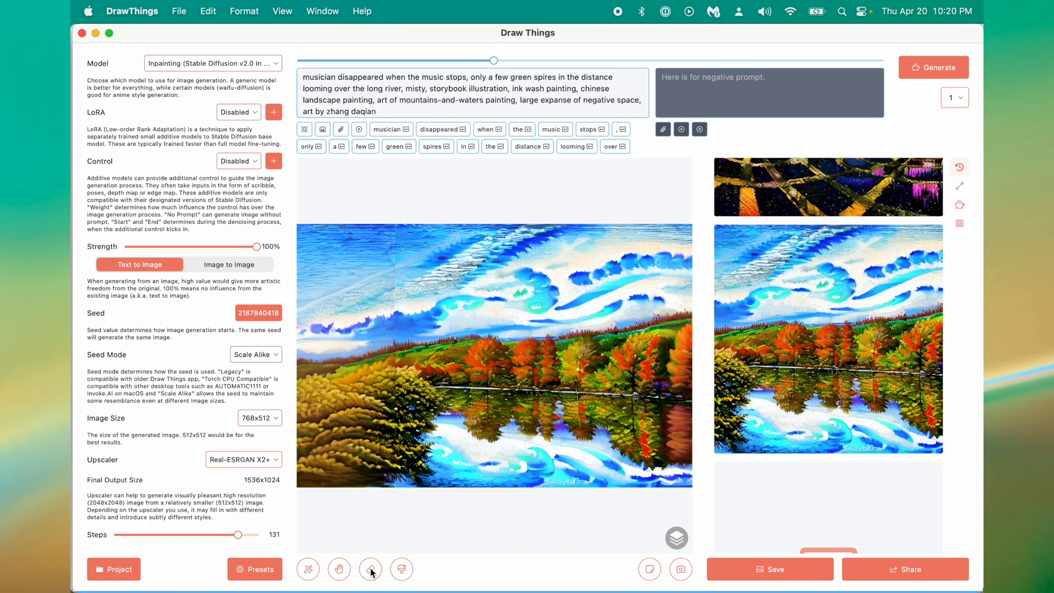
Erase a patch of sky on the left of the widened lake image.
click(370, 569)
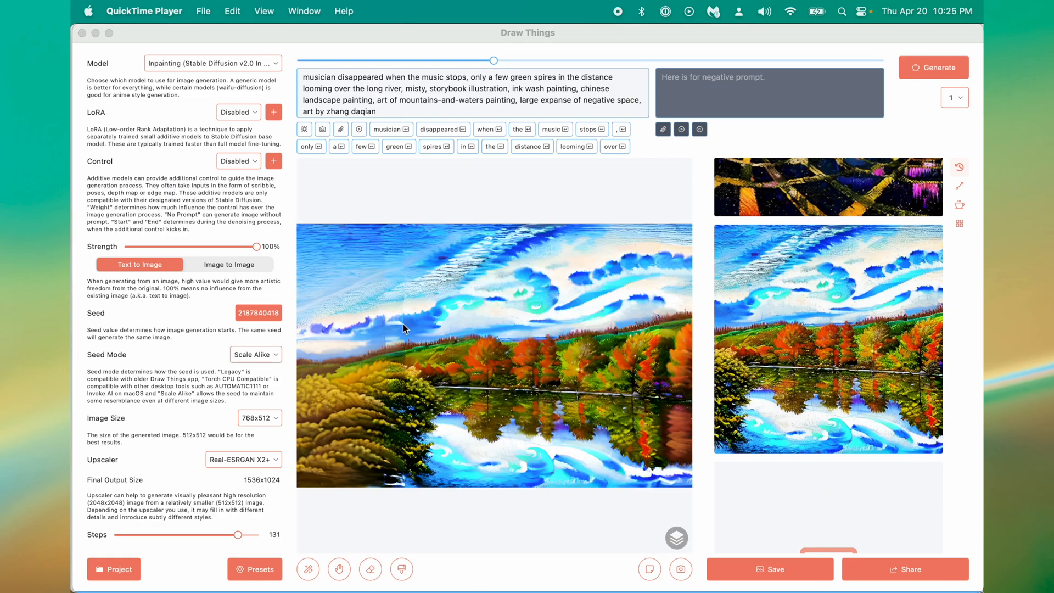
mouse_move(398, 412)
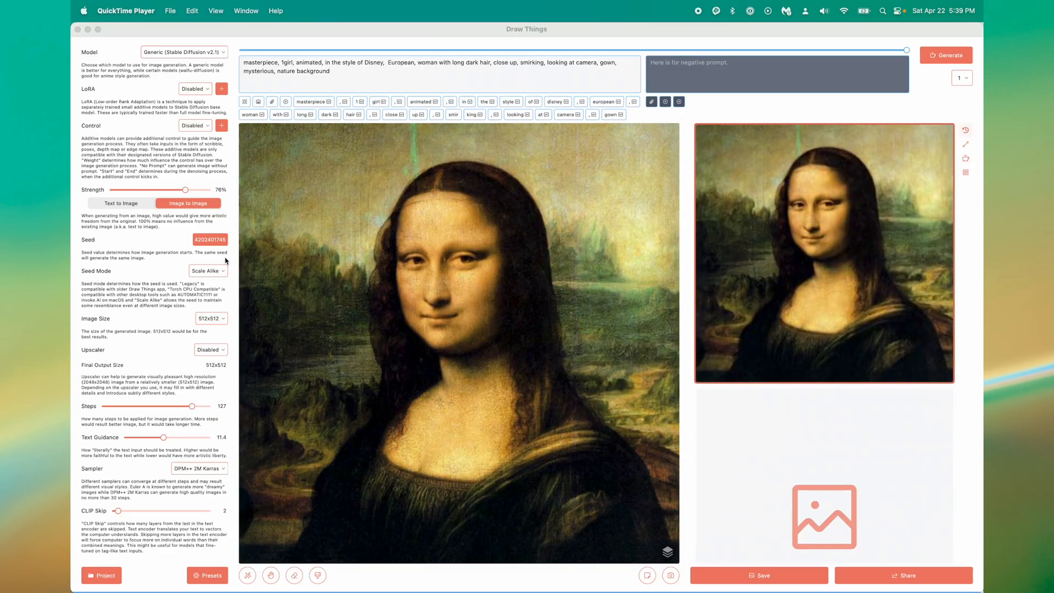
Generate Disney-style Mona Lisa portraits and show another result from the history.
scroll(down, 3)
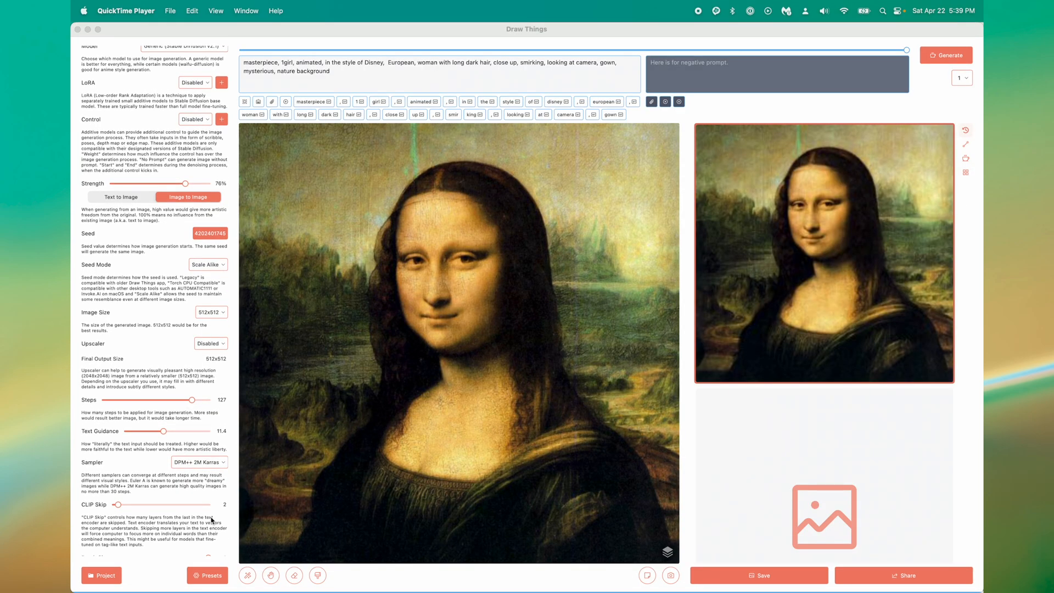
mouse_move(961, 99)
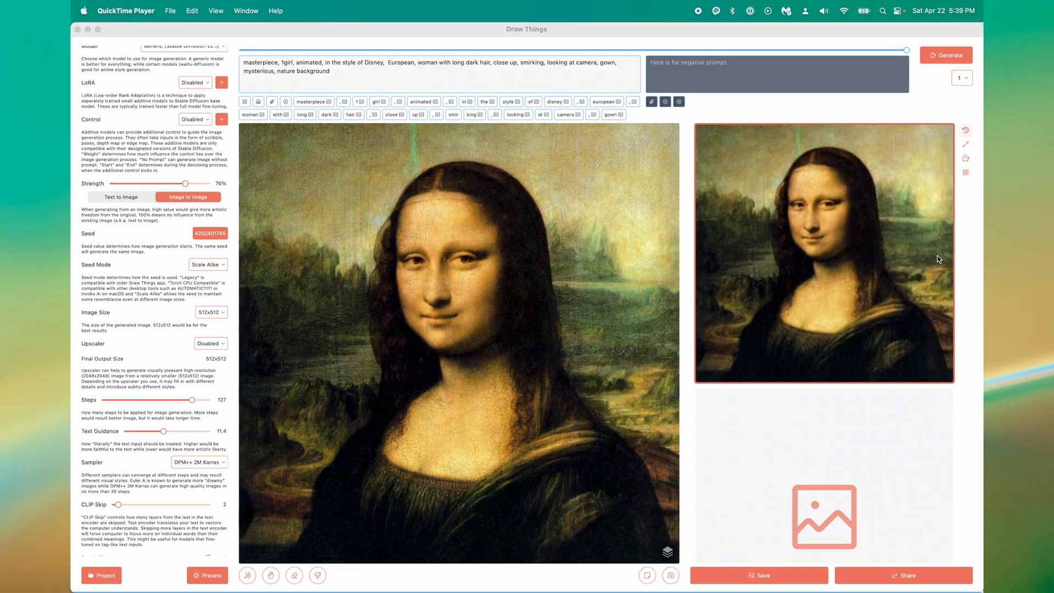
click(946, 55)
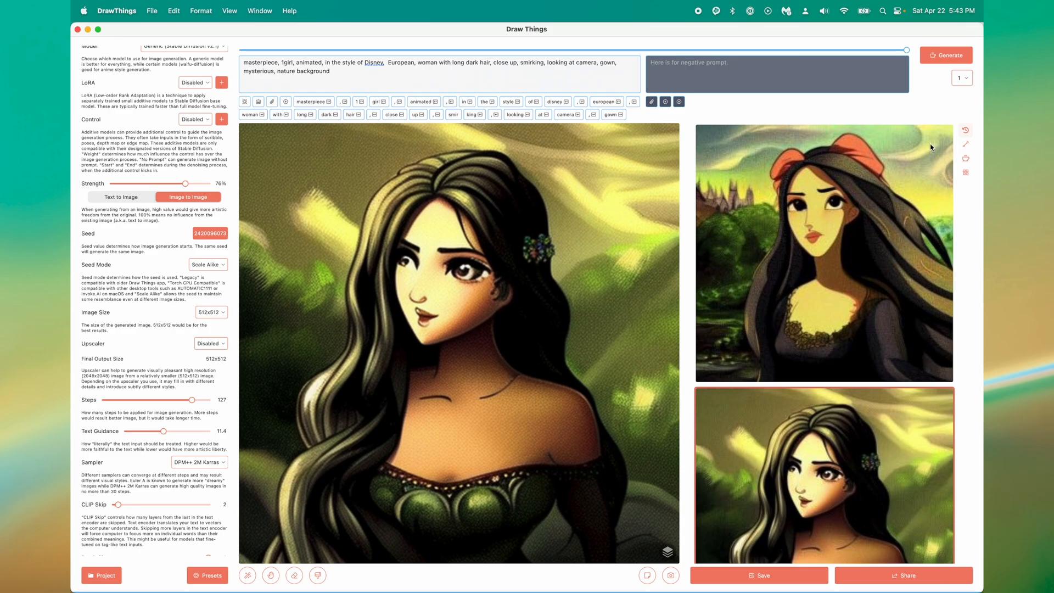
scroll(down, 3)
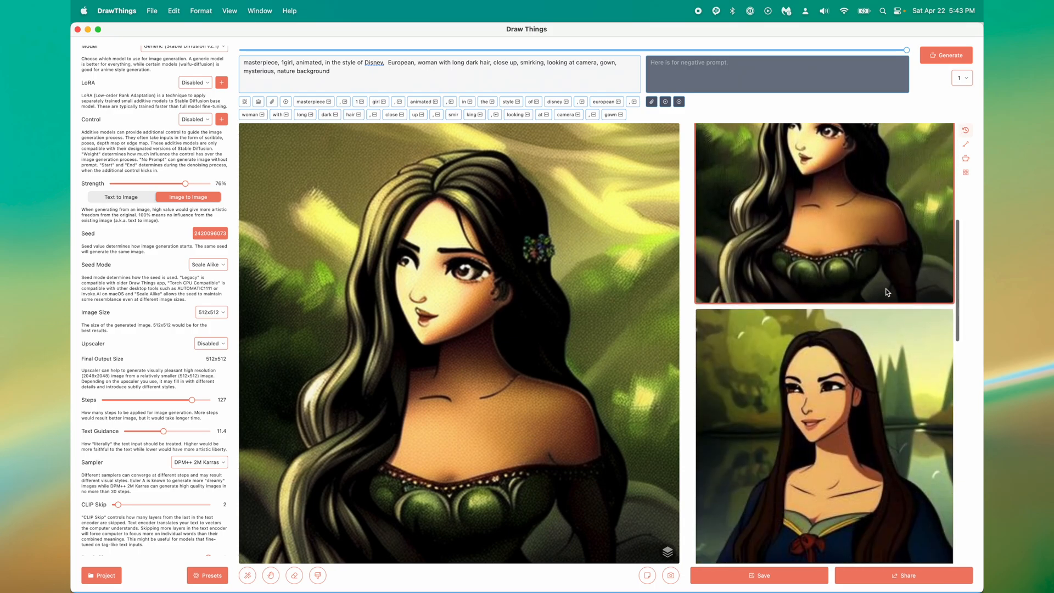
click(822, 433)
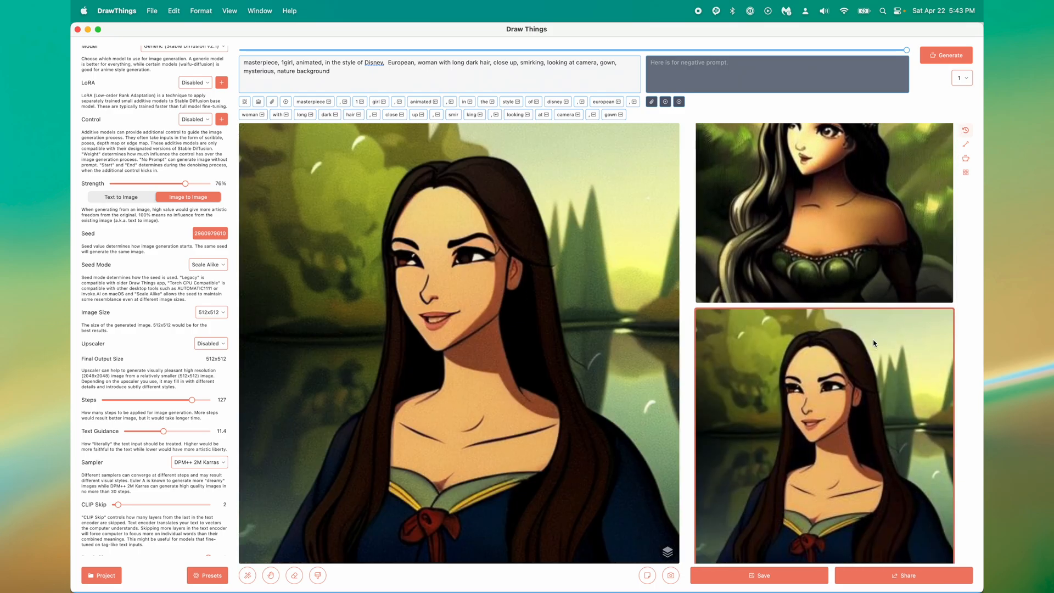
scroll(down, 3)
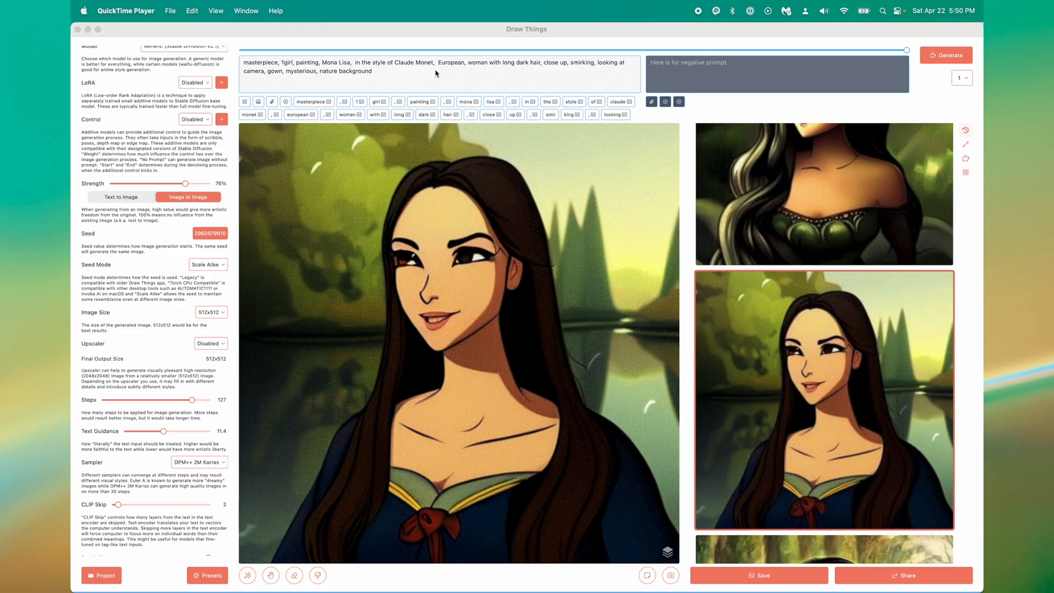
Change the prompt to 'Mona Lisa, in the style of Claude Monet', generate, and view a result.
click(945, 55)
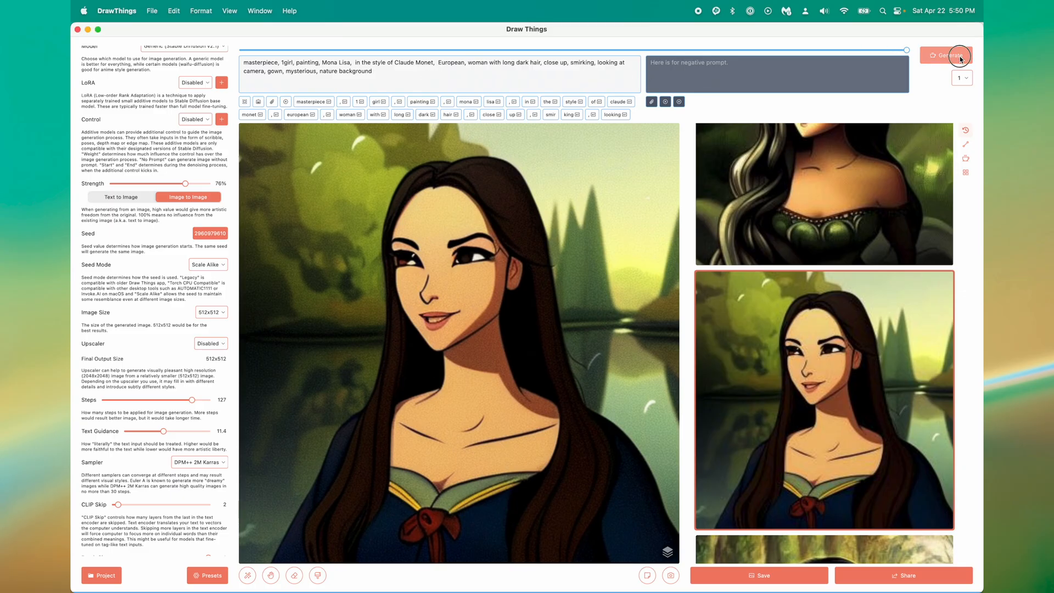
click(946, 55)
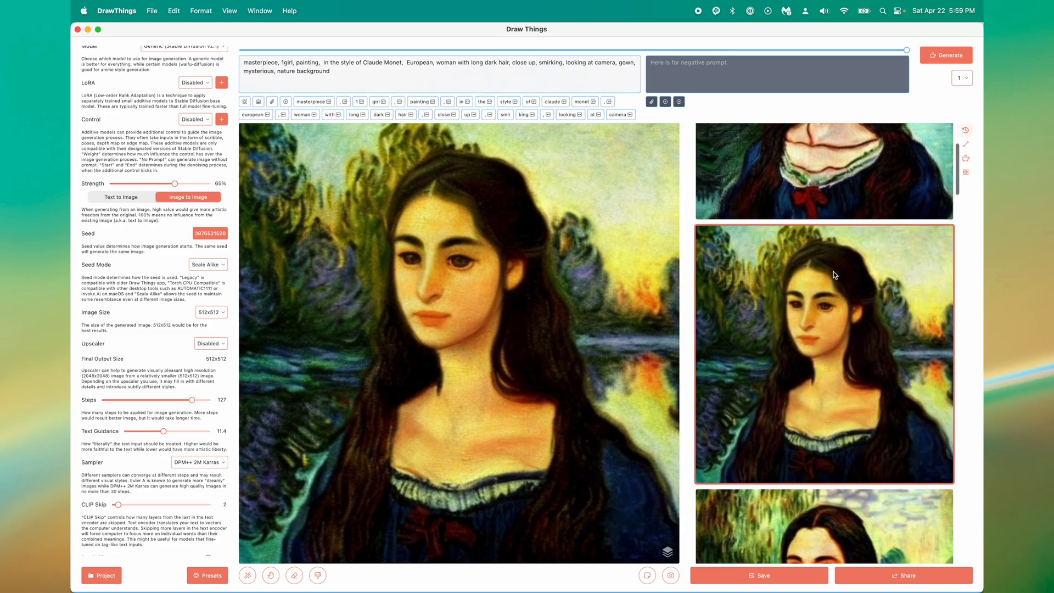
click(945, 54)
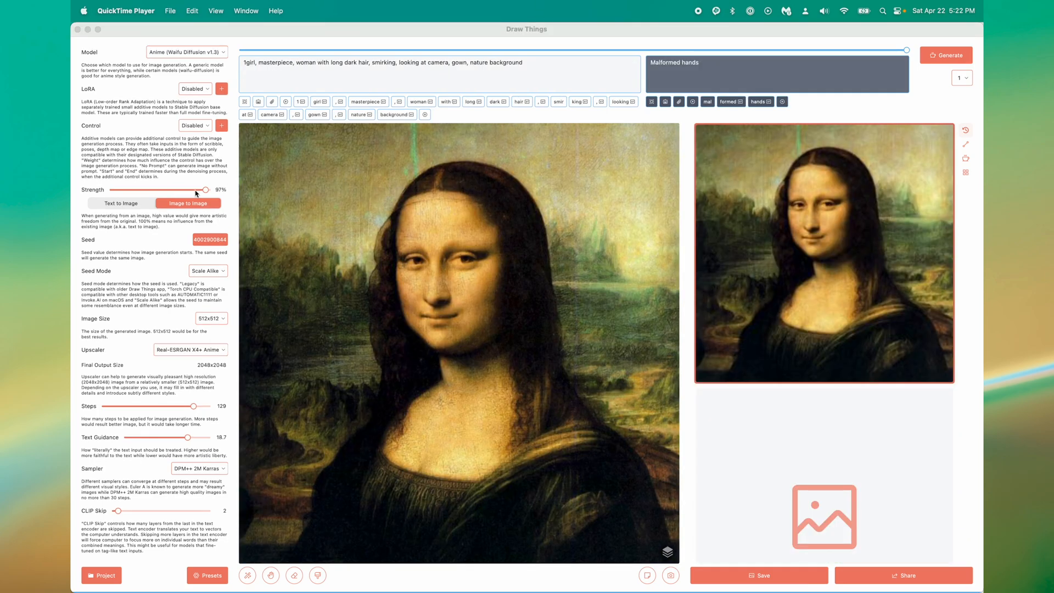
Set strength to 70% and text guidance to 11.4, then generate anime versions.
drag(204, 188, 186, 189)
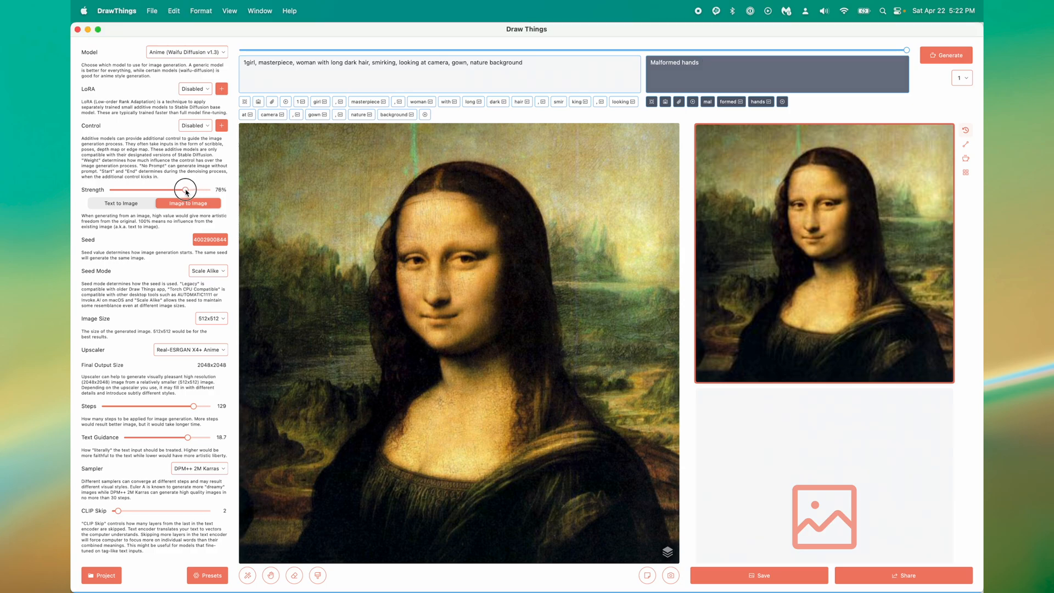
drag(187, 189, 180, 189)
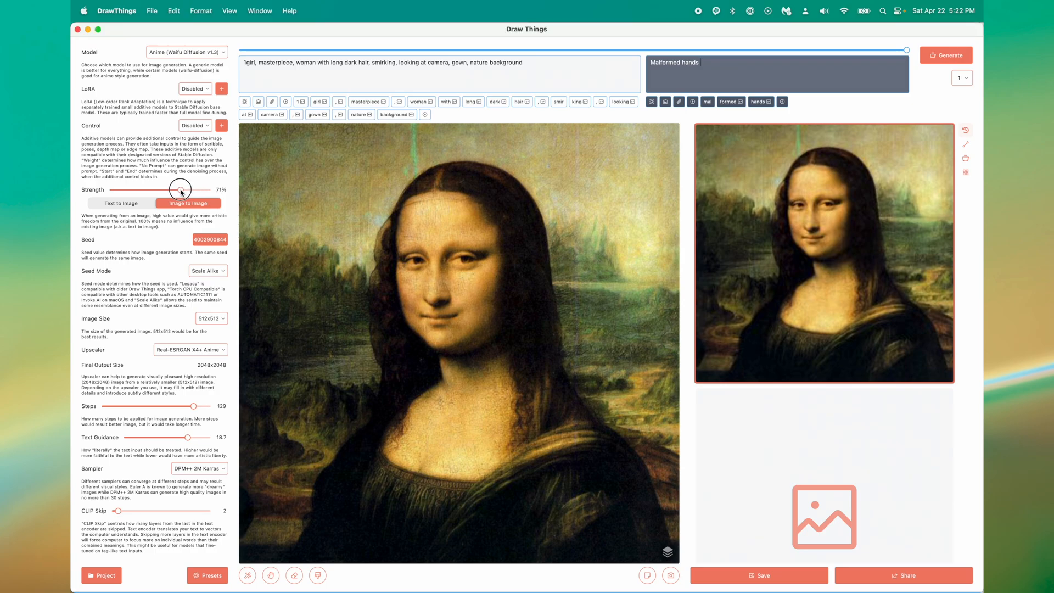
drag(181, 190, 178, 189)
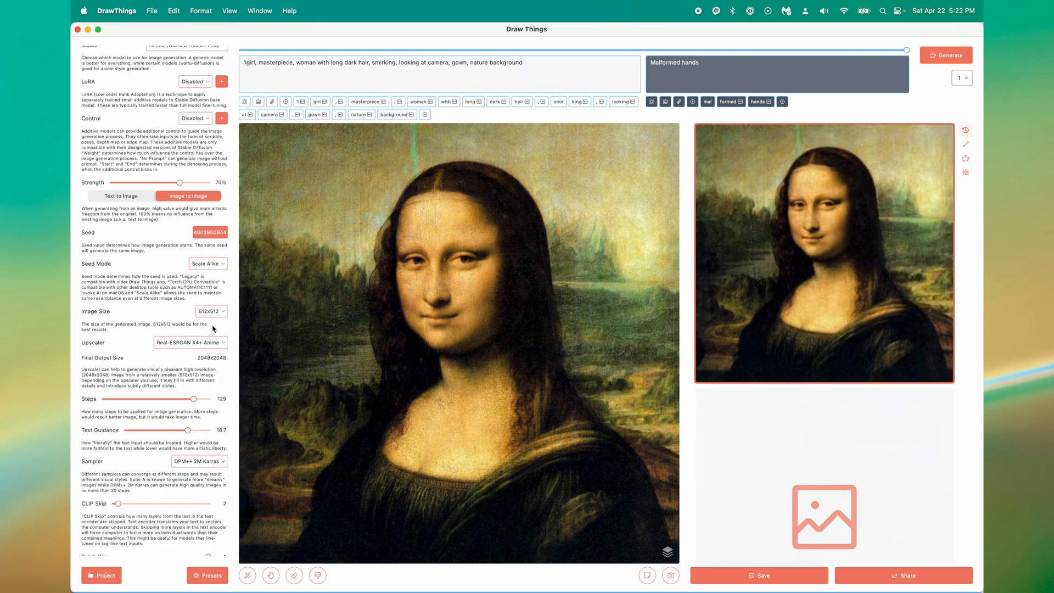
scroll(down, 3)
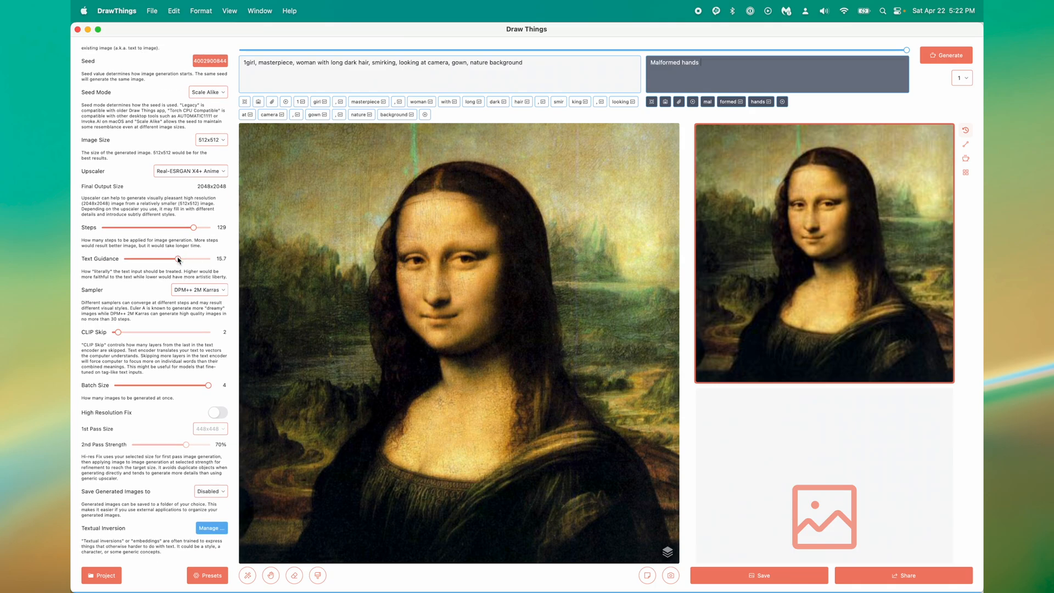
drag(178, 259, 162, 259)
text(, distorted)
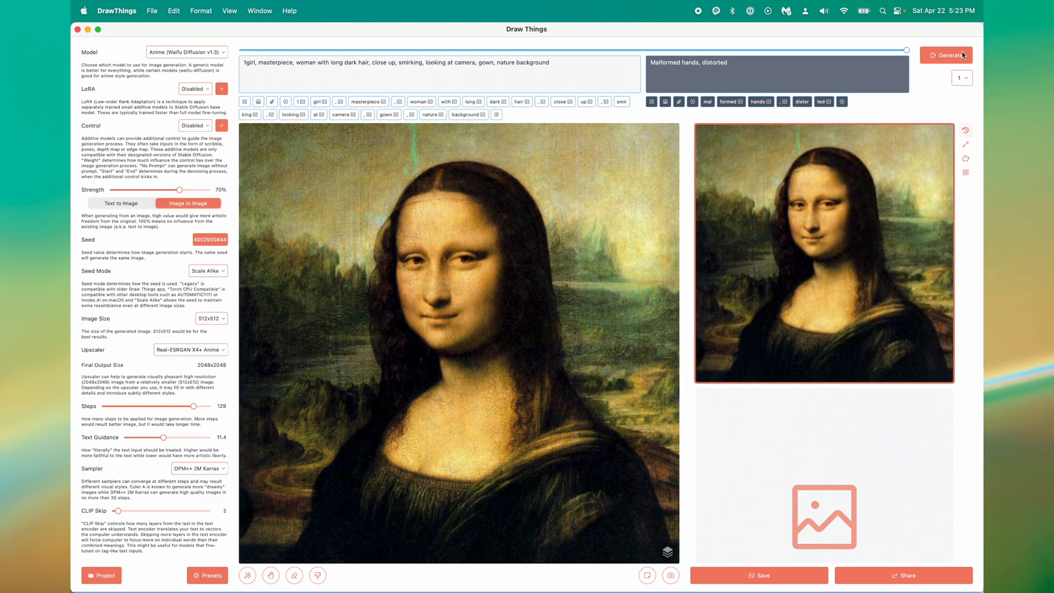
click(946, 55)
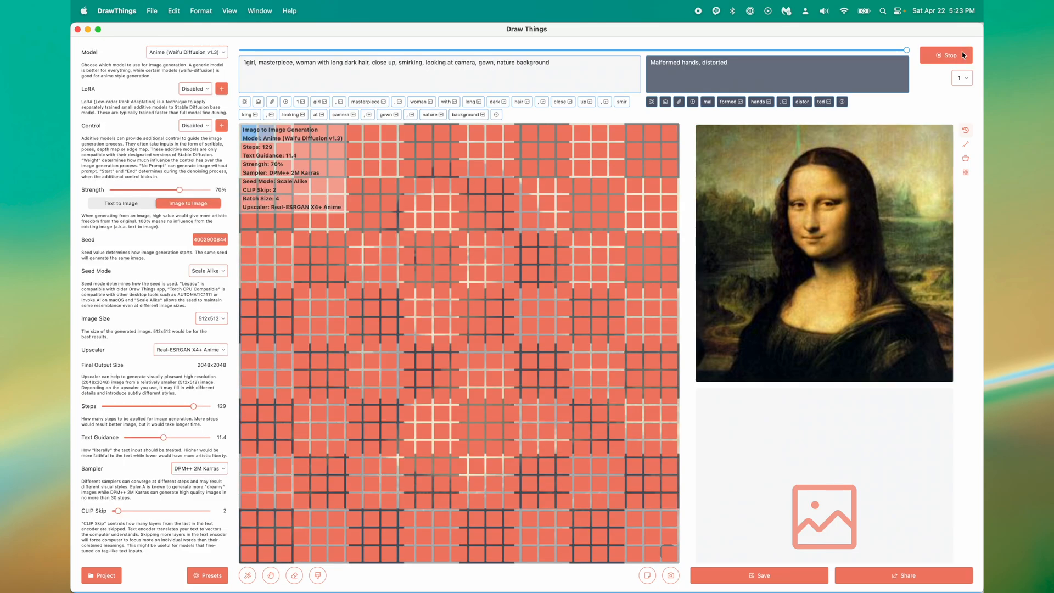